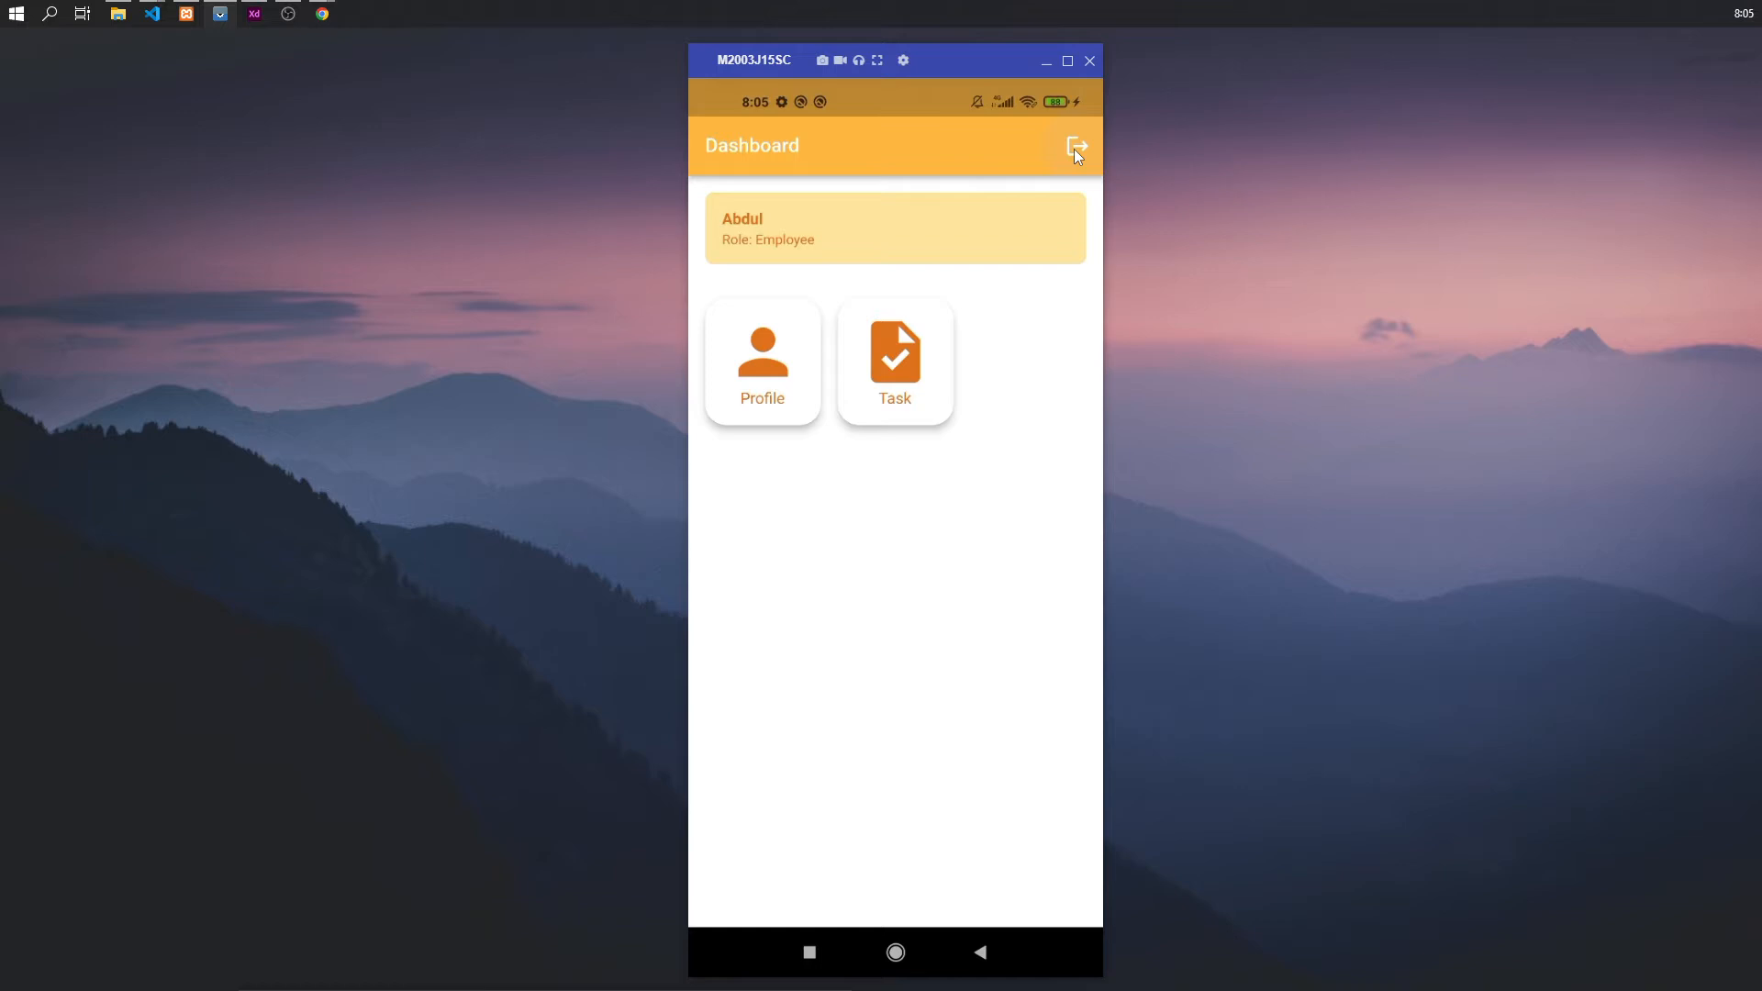
- Log out of the employee account, landing on the login screen
left_click(1076, 147)
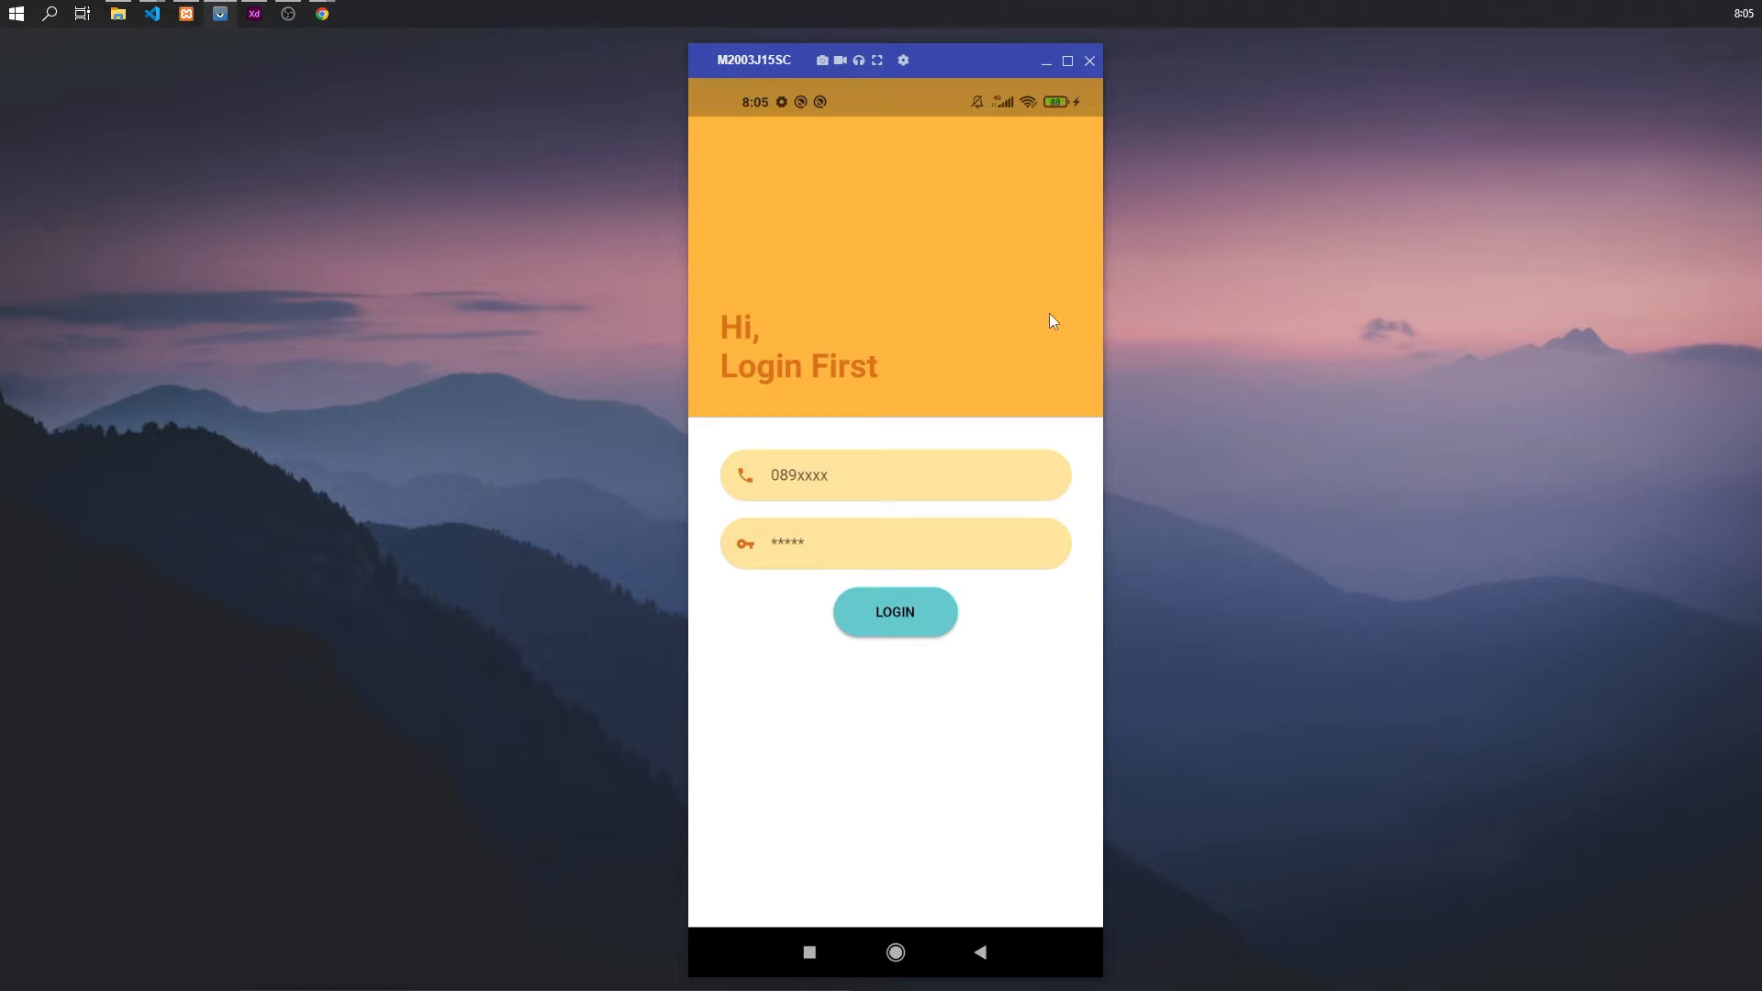
- Enter the admin phone and password, log in, and dismiss the Login Success dialog
left_click(896, 474)
type("089123")
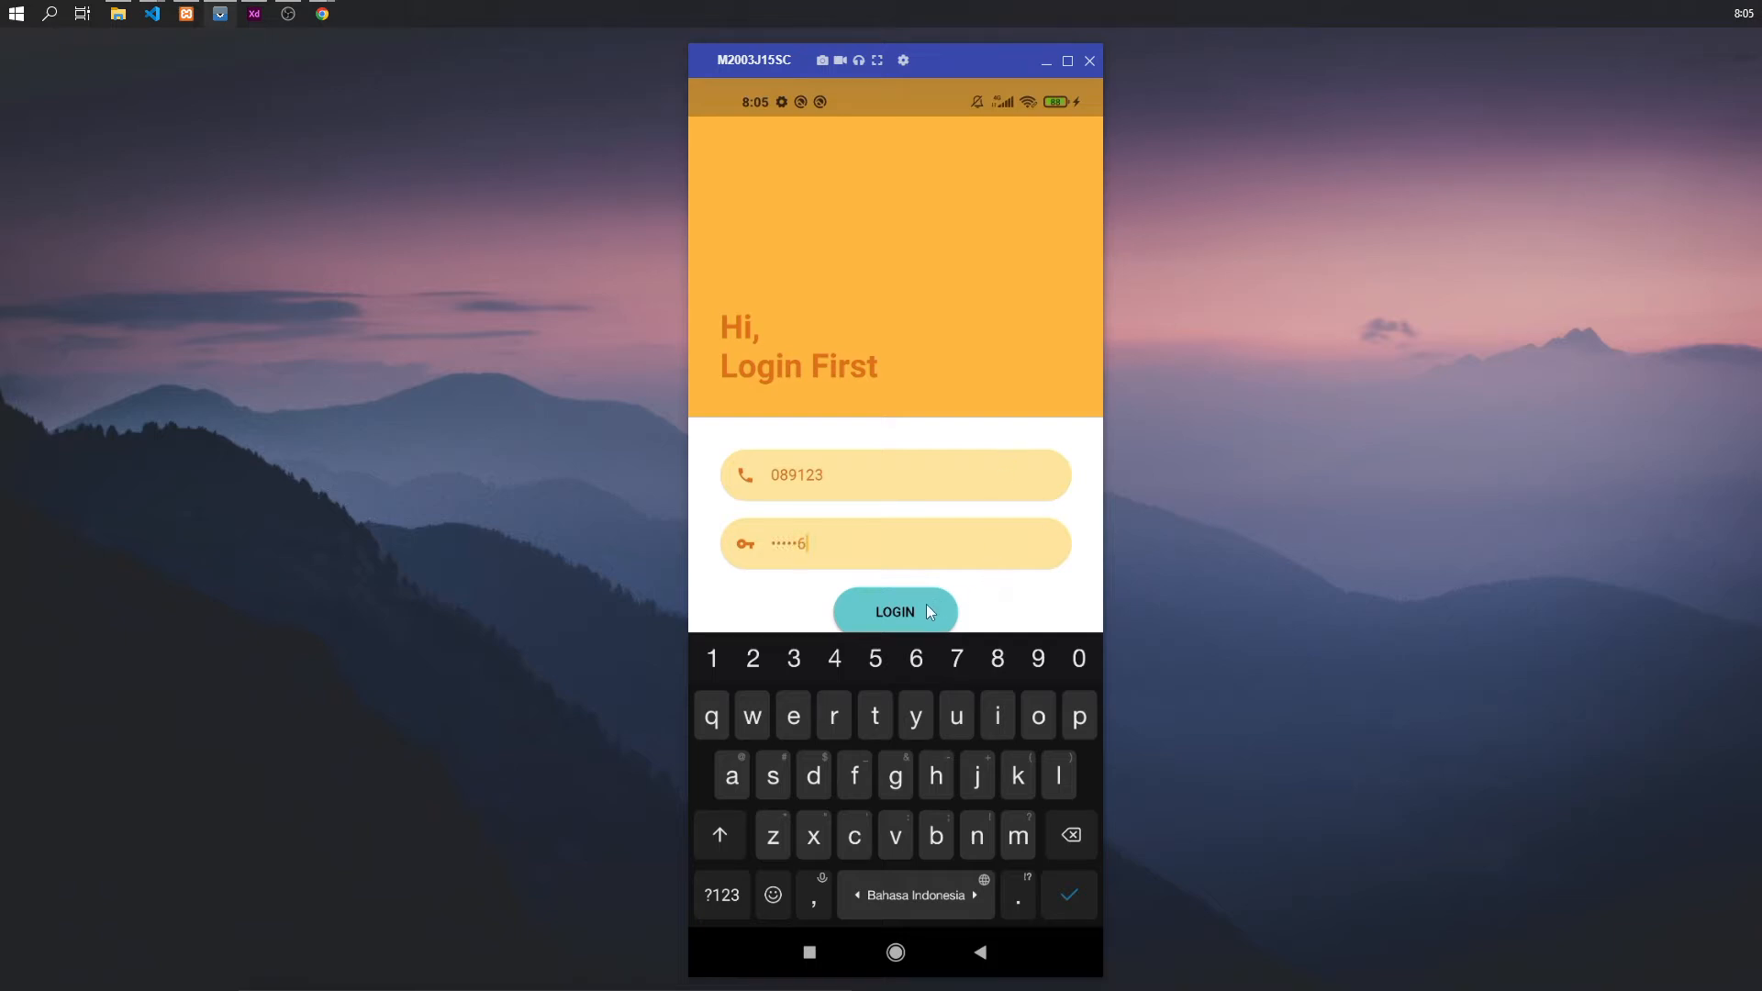
left_click(895, 611)
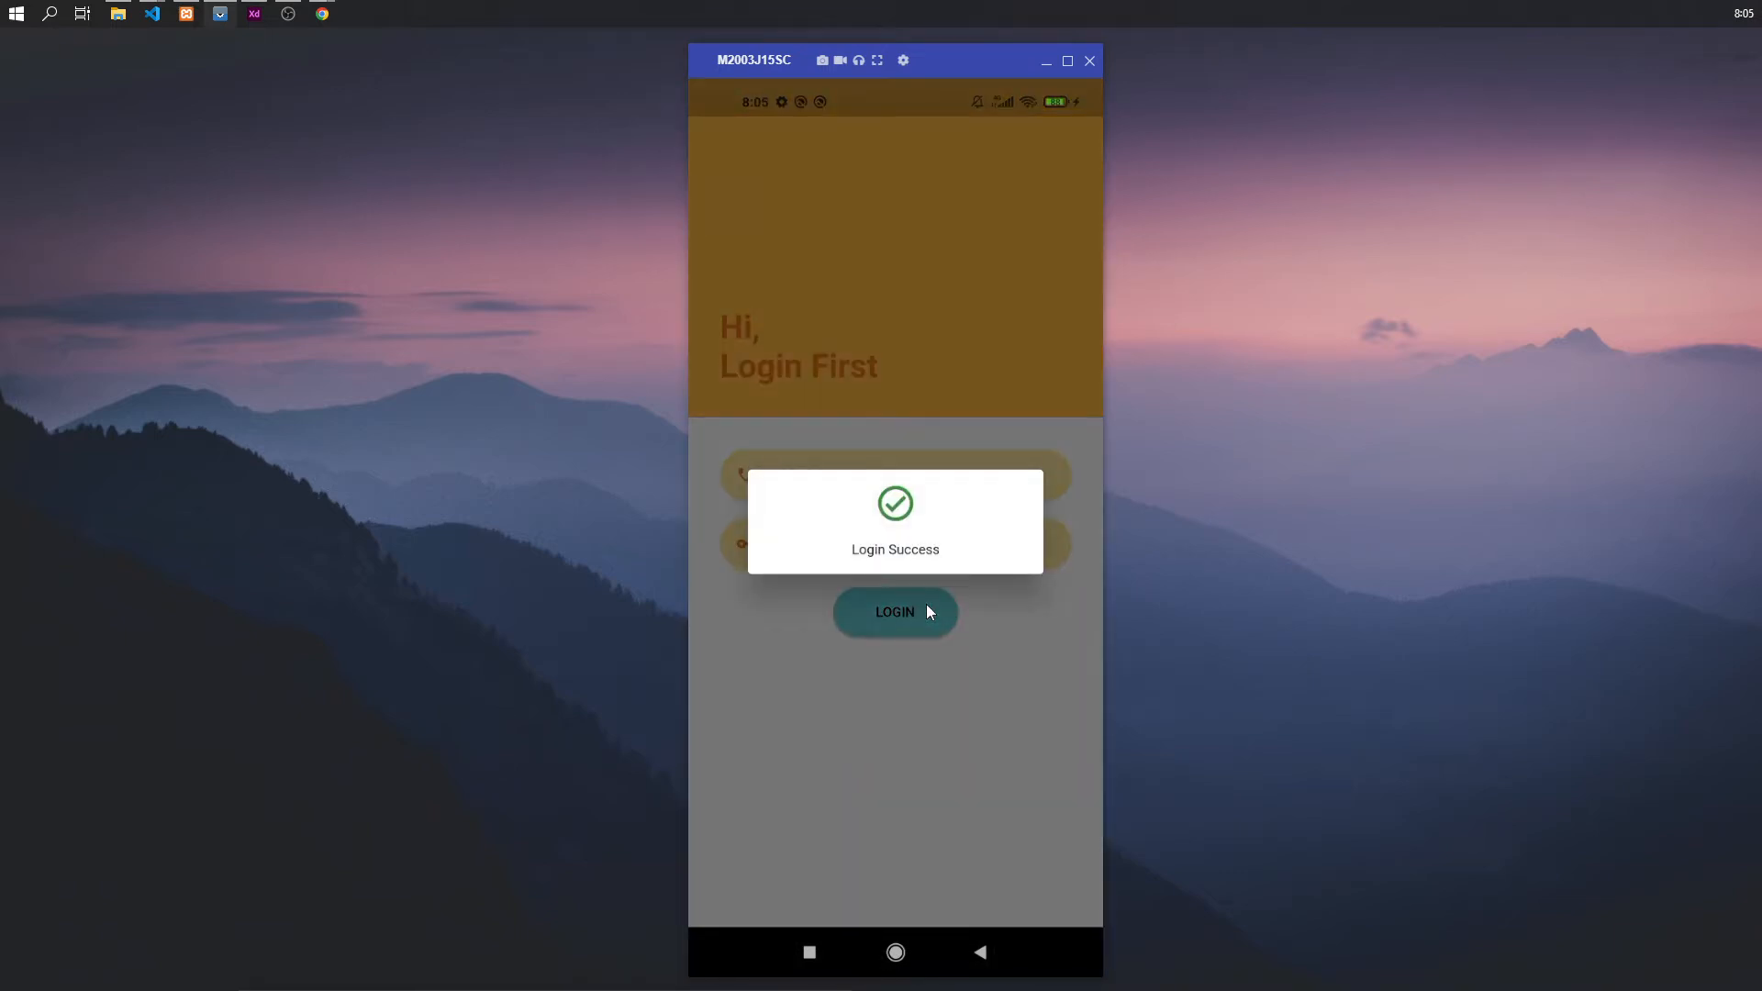
left_click(893, 611)
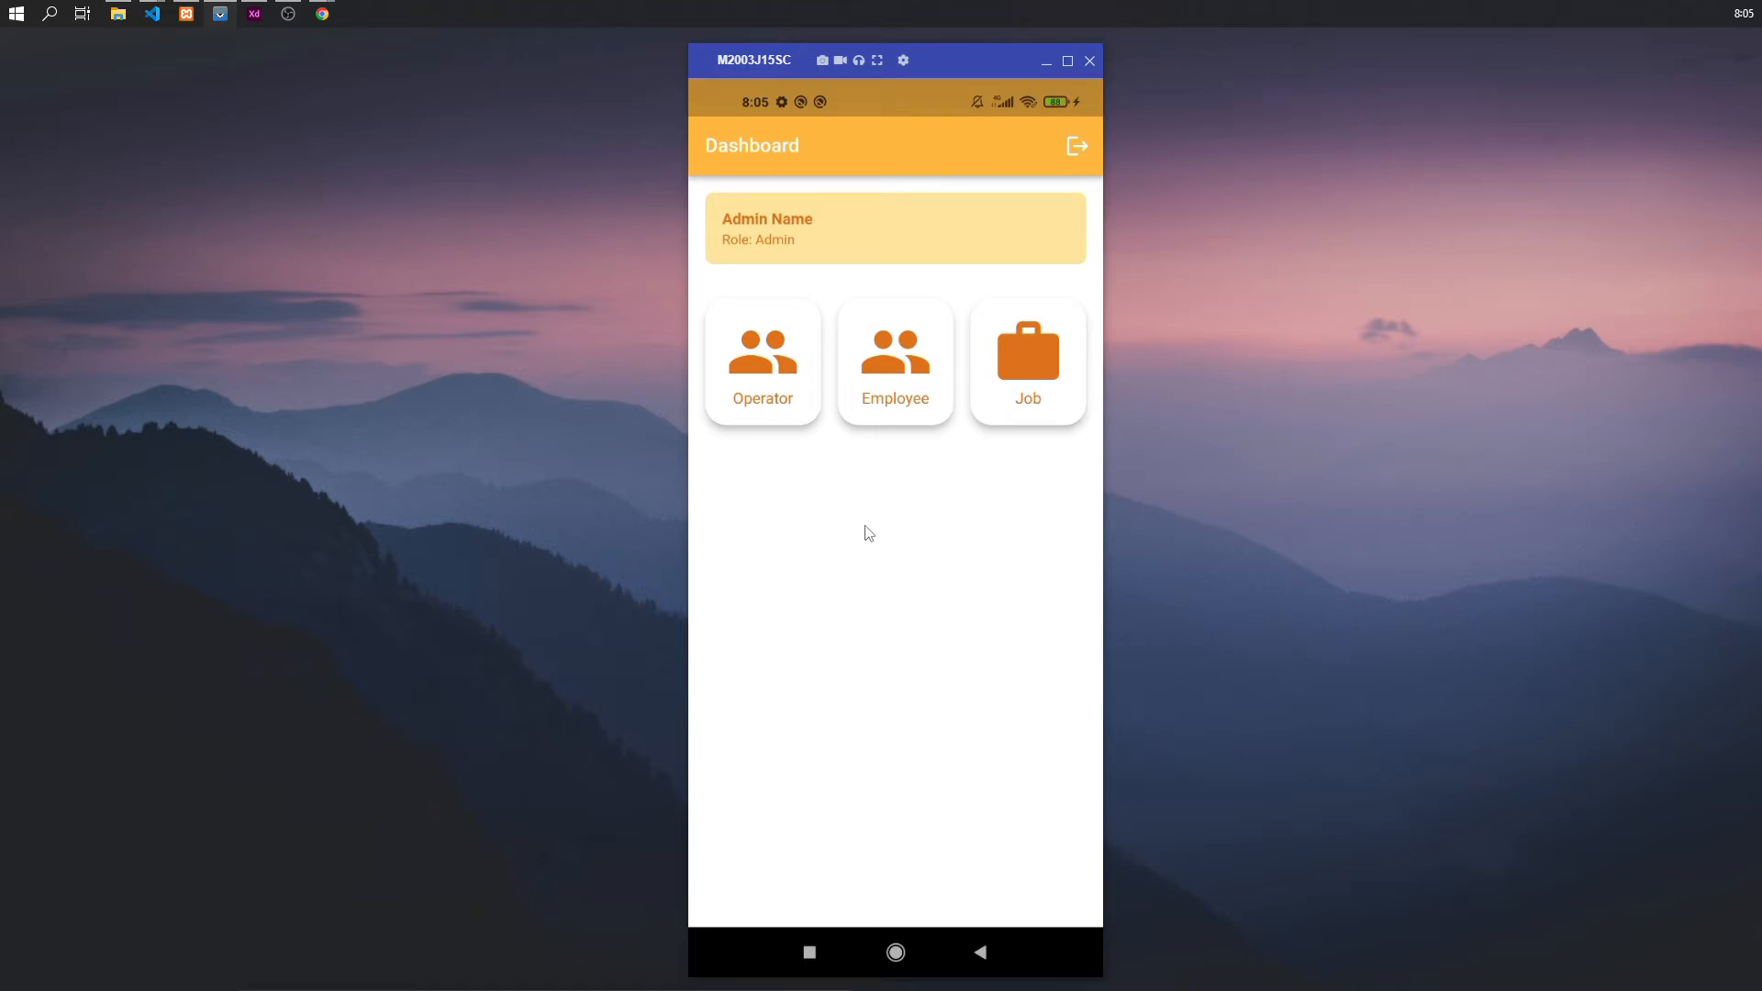
mouse_move(978, 451)
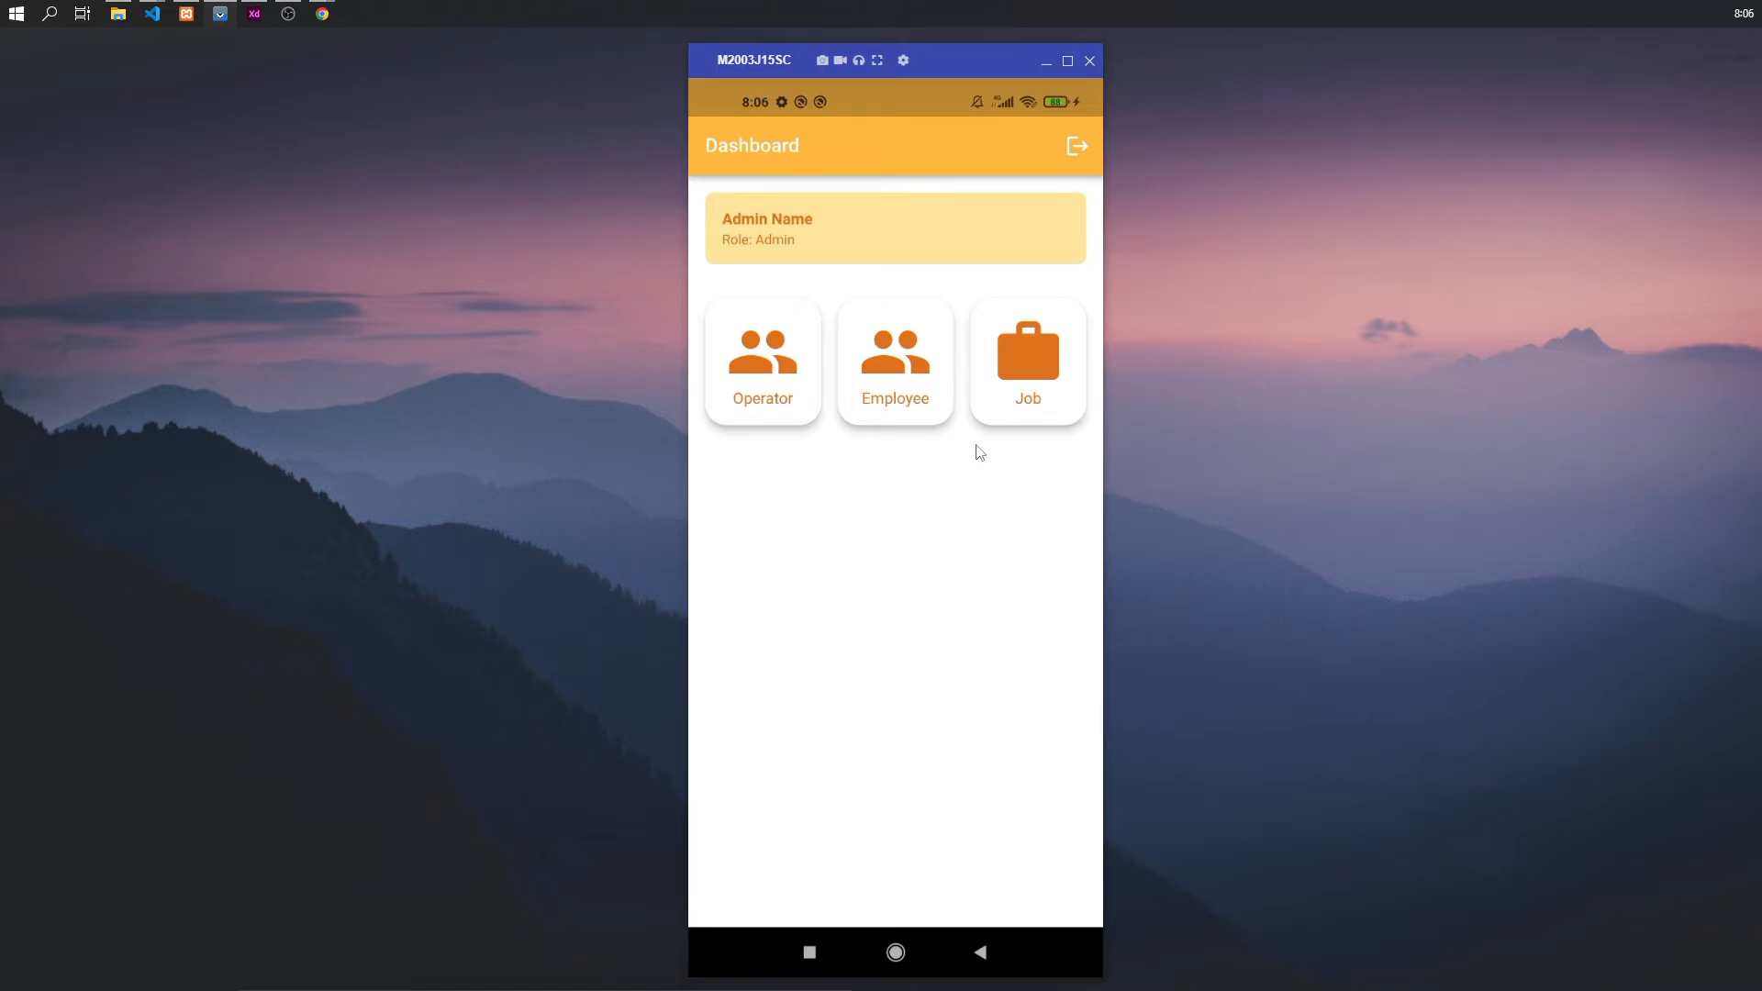
left_click(762, 359)
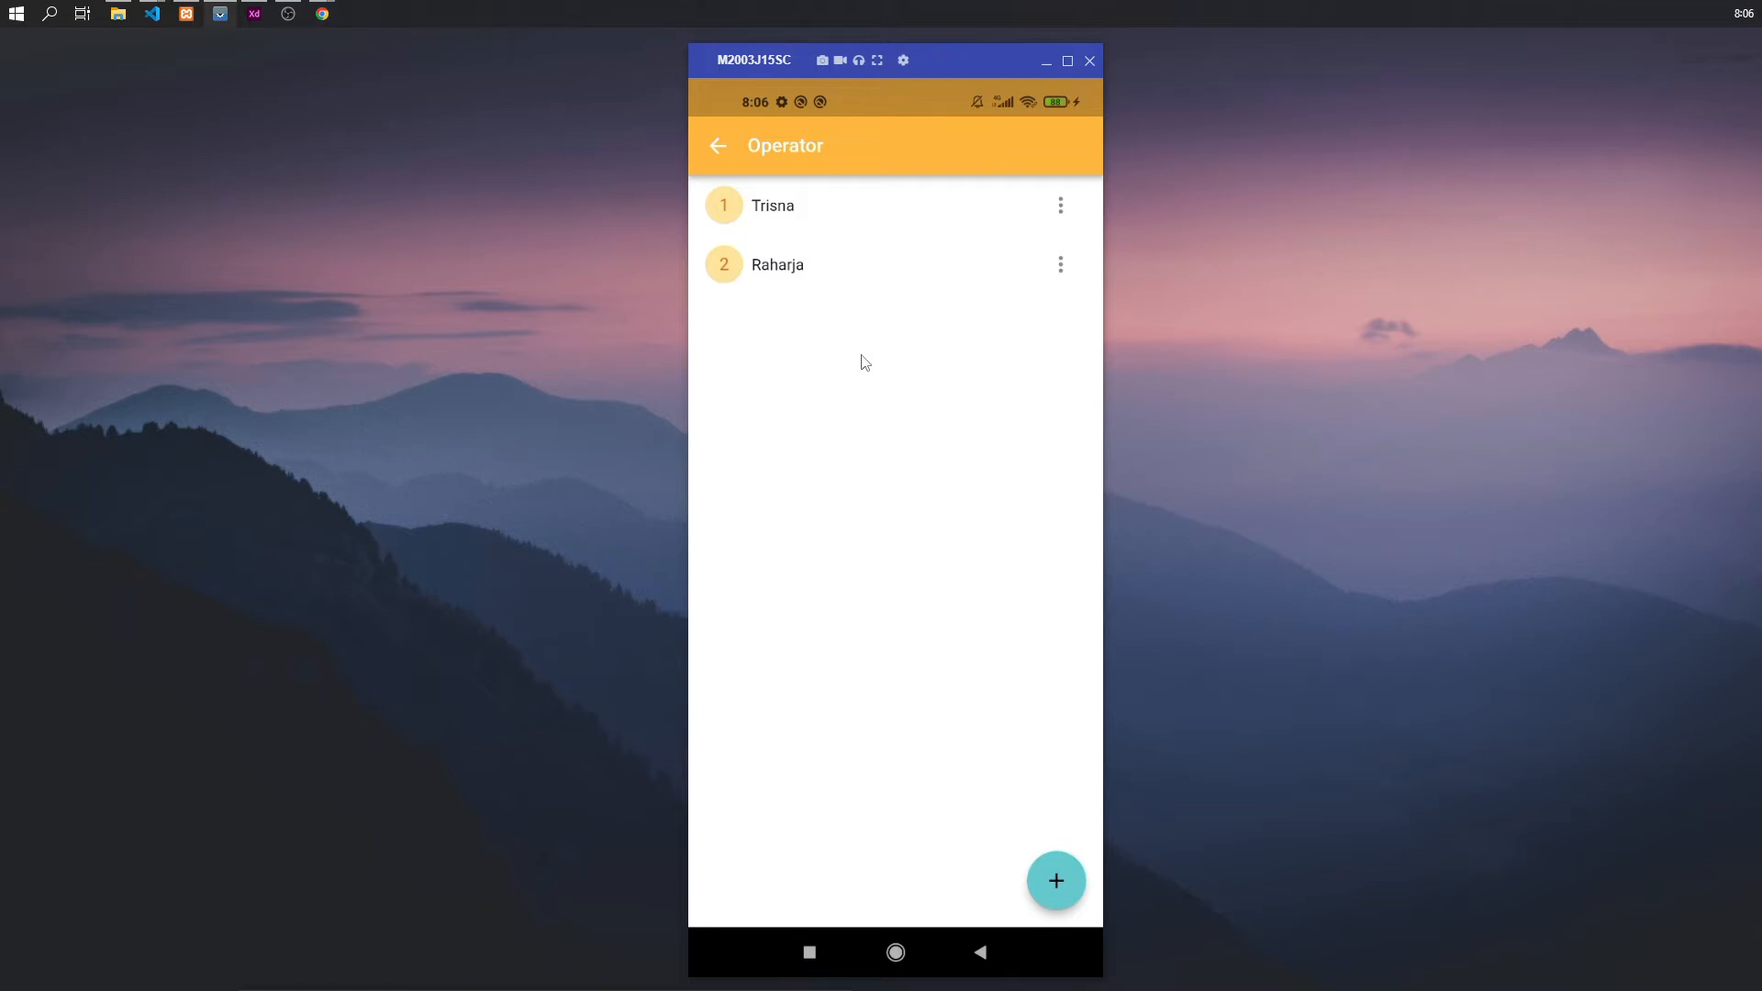
mouse_move(773, 224)
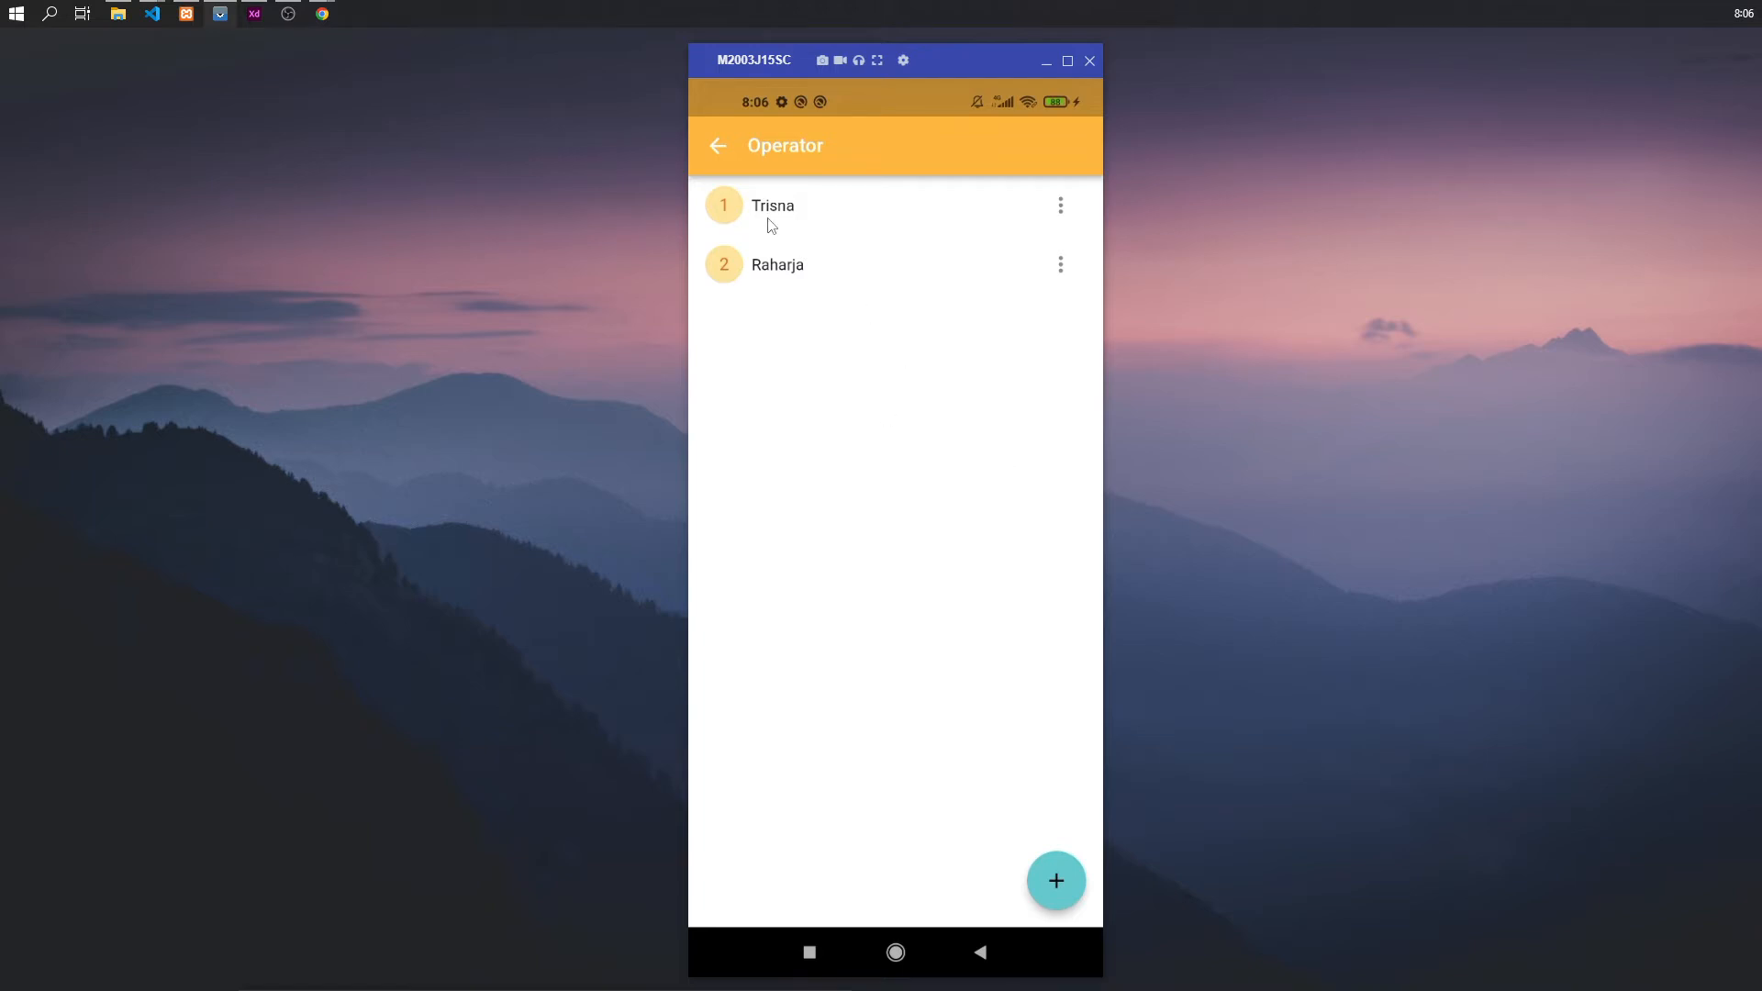
left_click(717, 147)
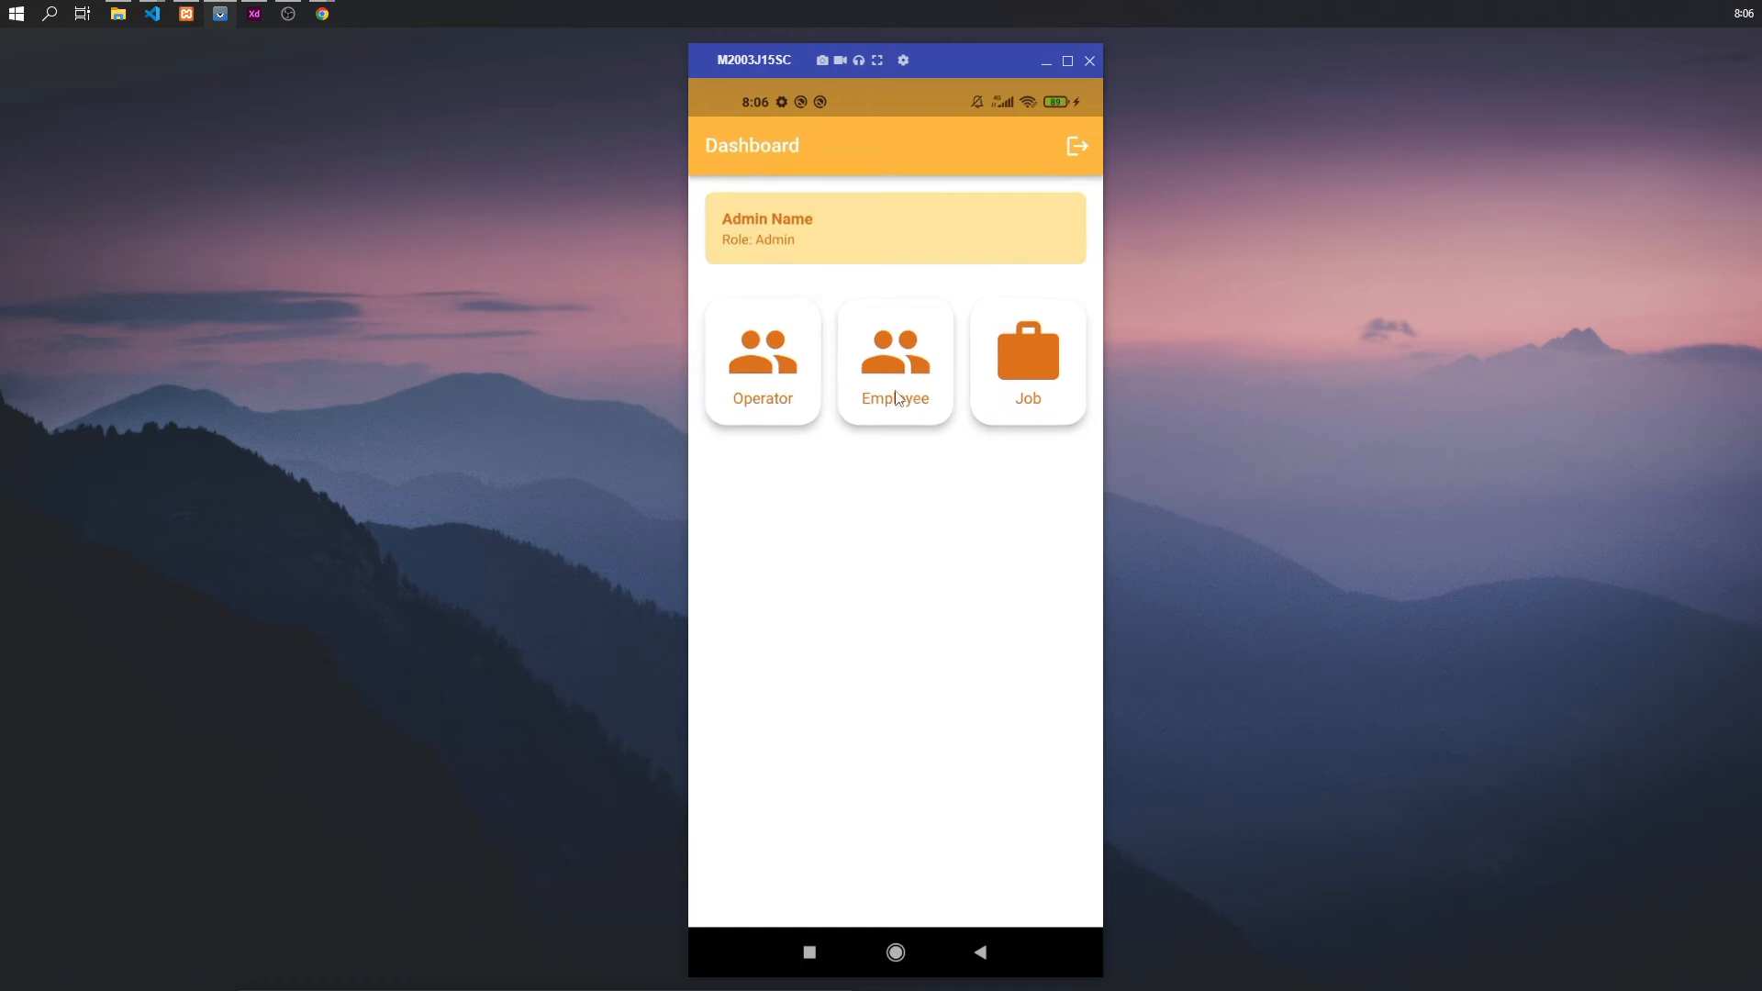
mouse_move(888, 384)
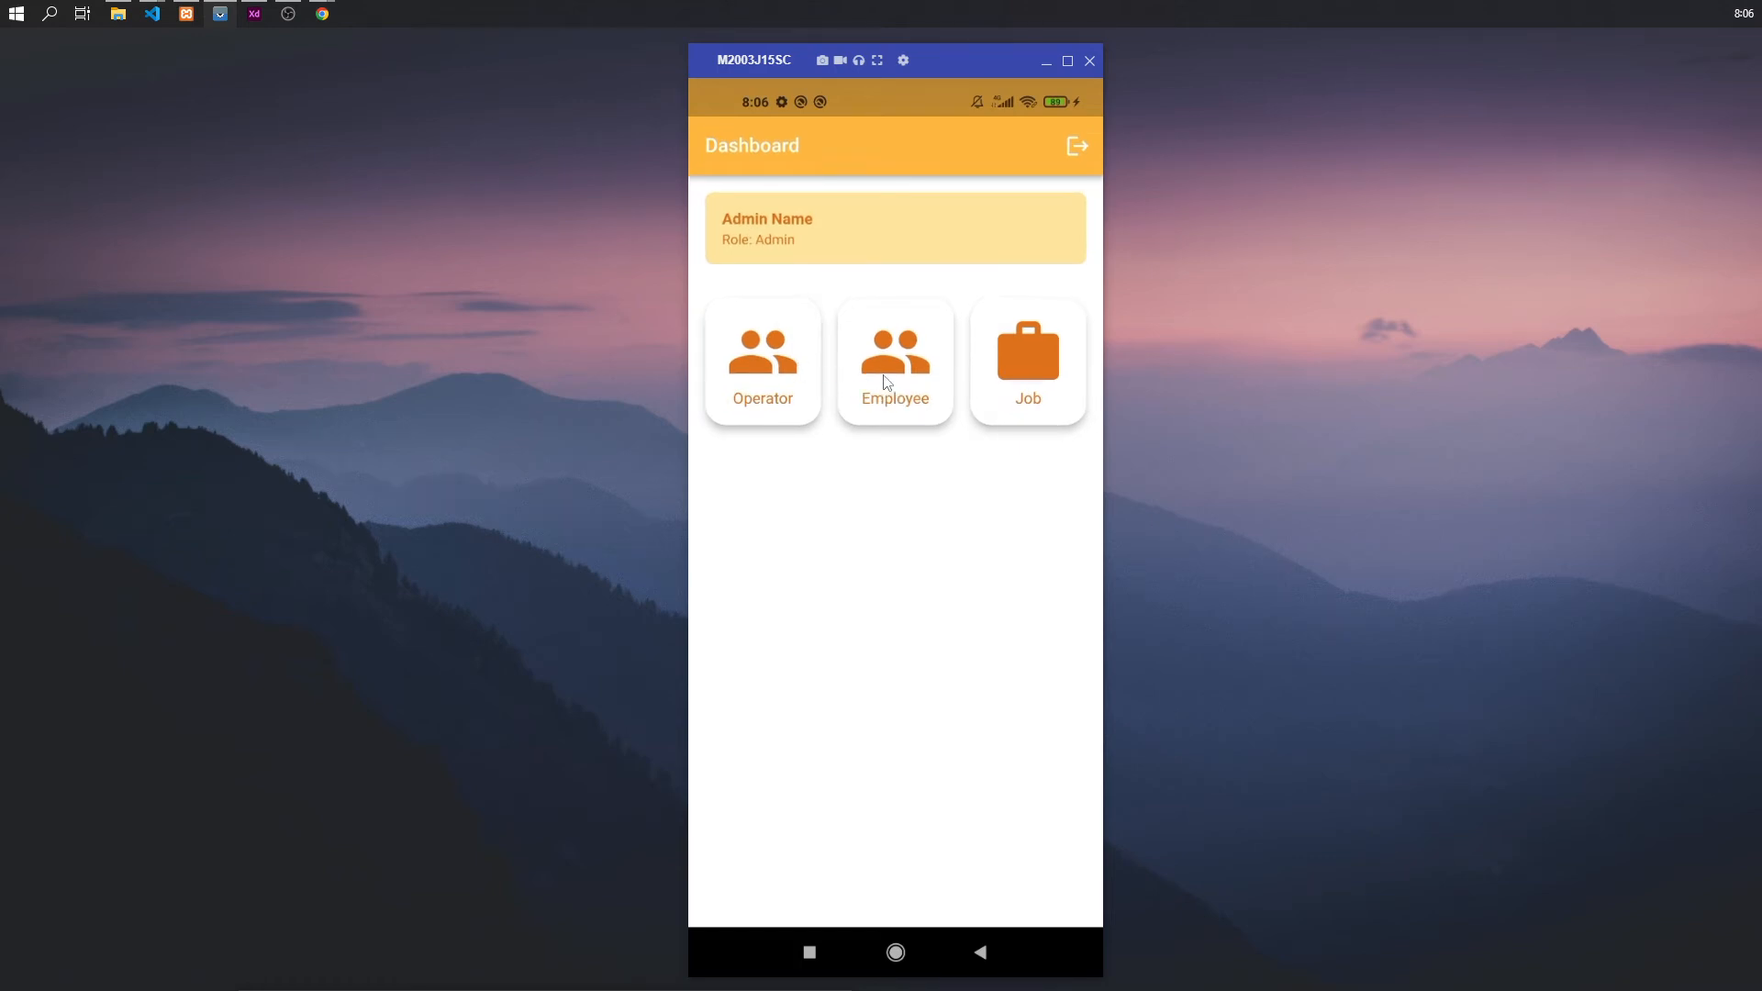
left_click(893, 360)
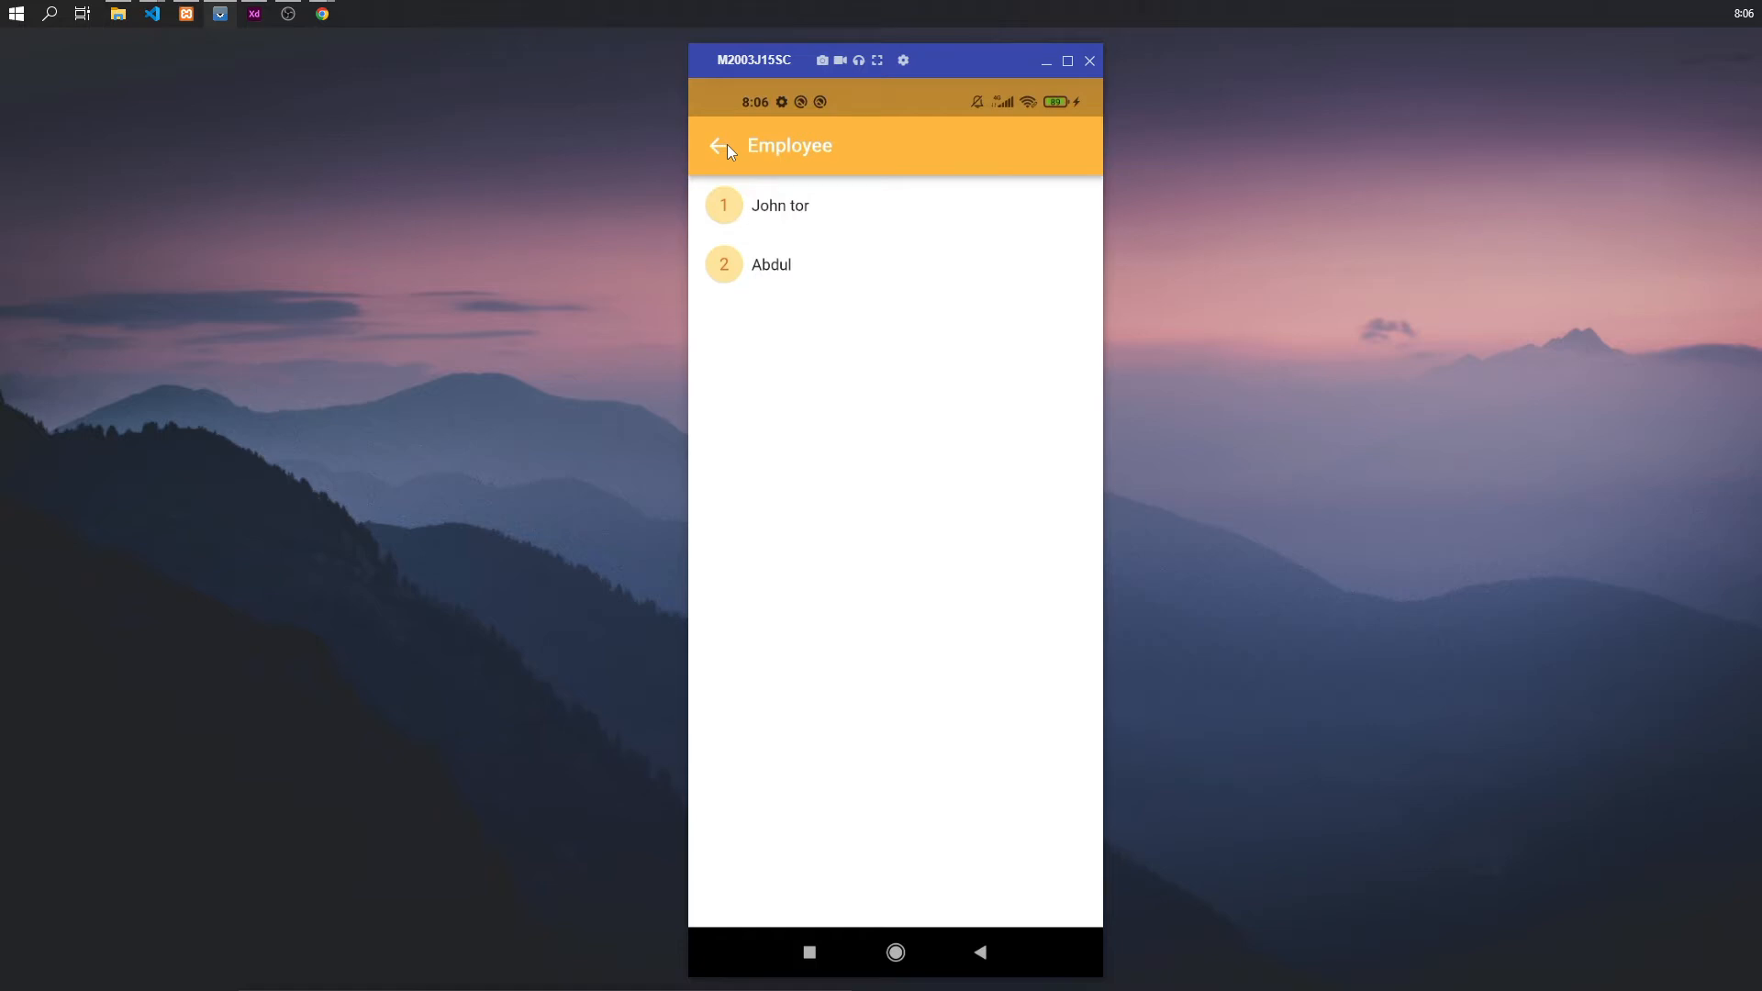
mouse_move(808, 213)
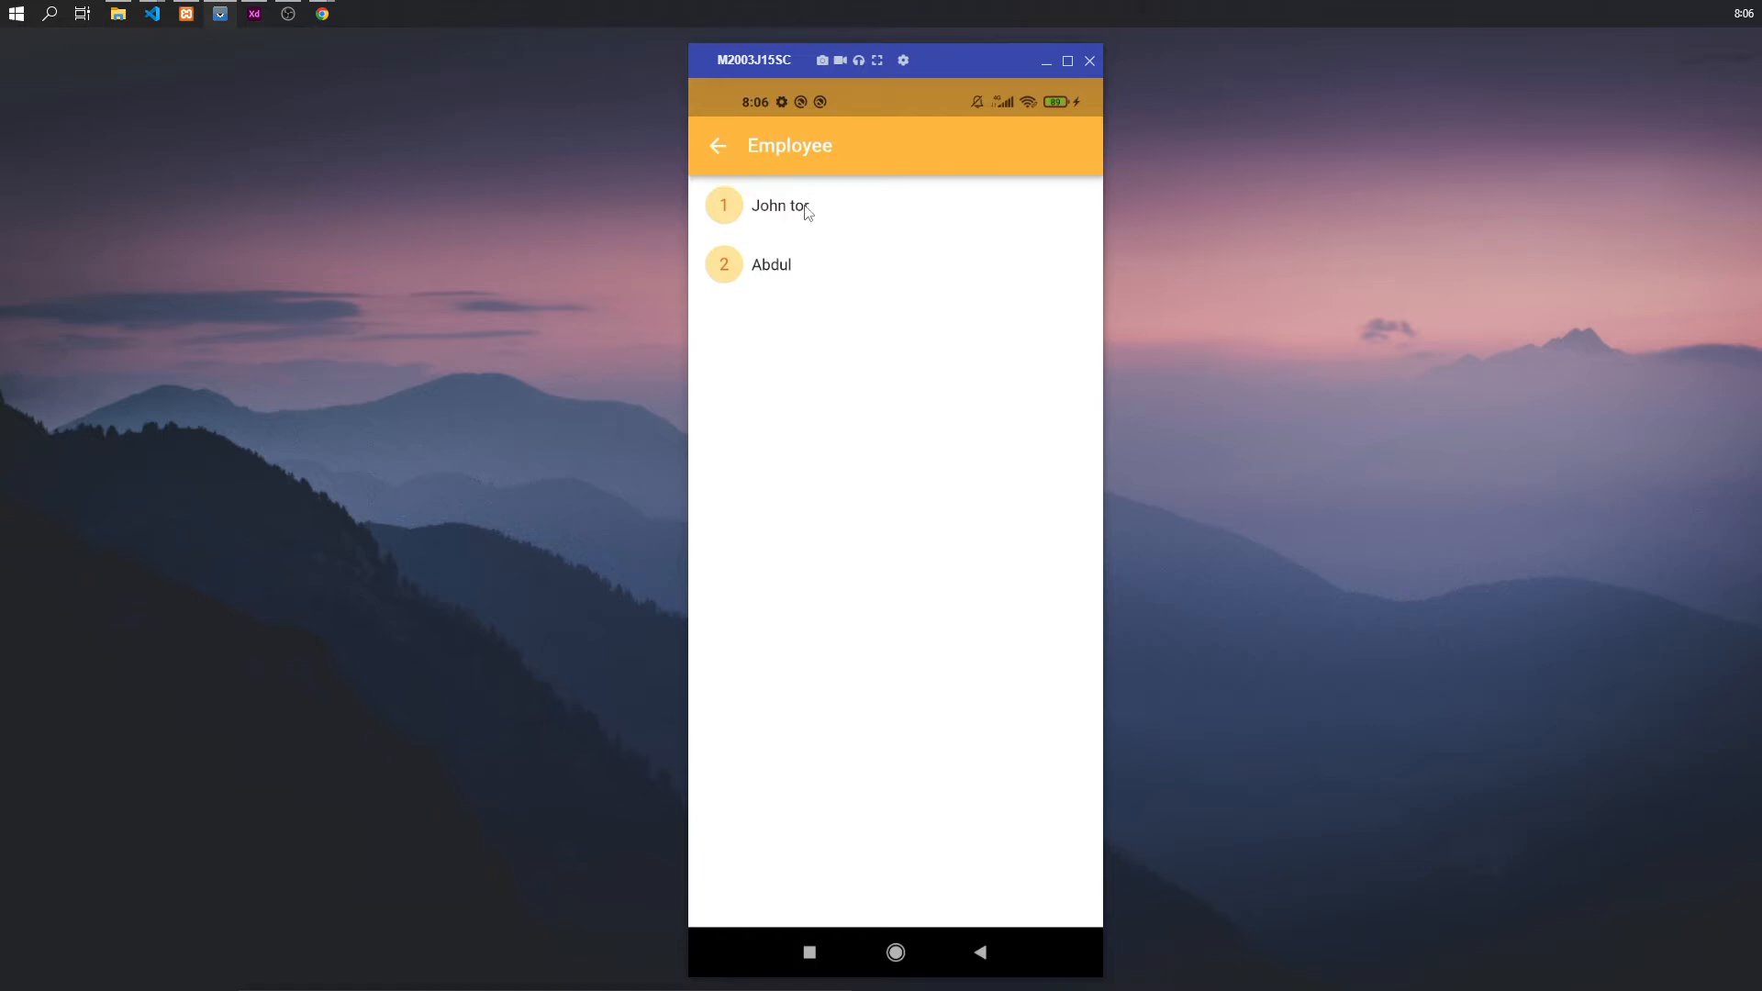
left_click(780, 206)
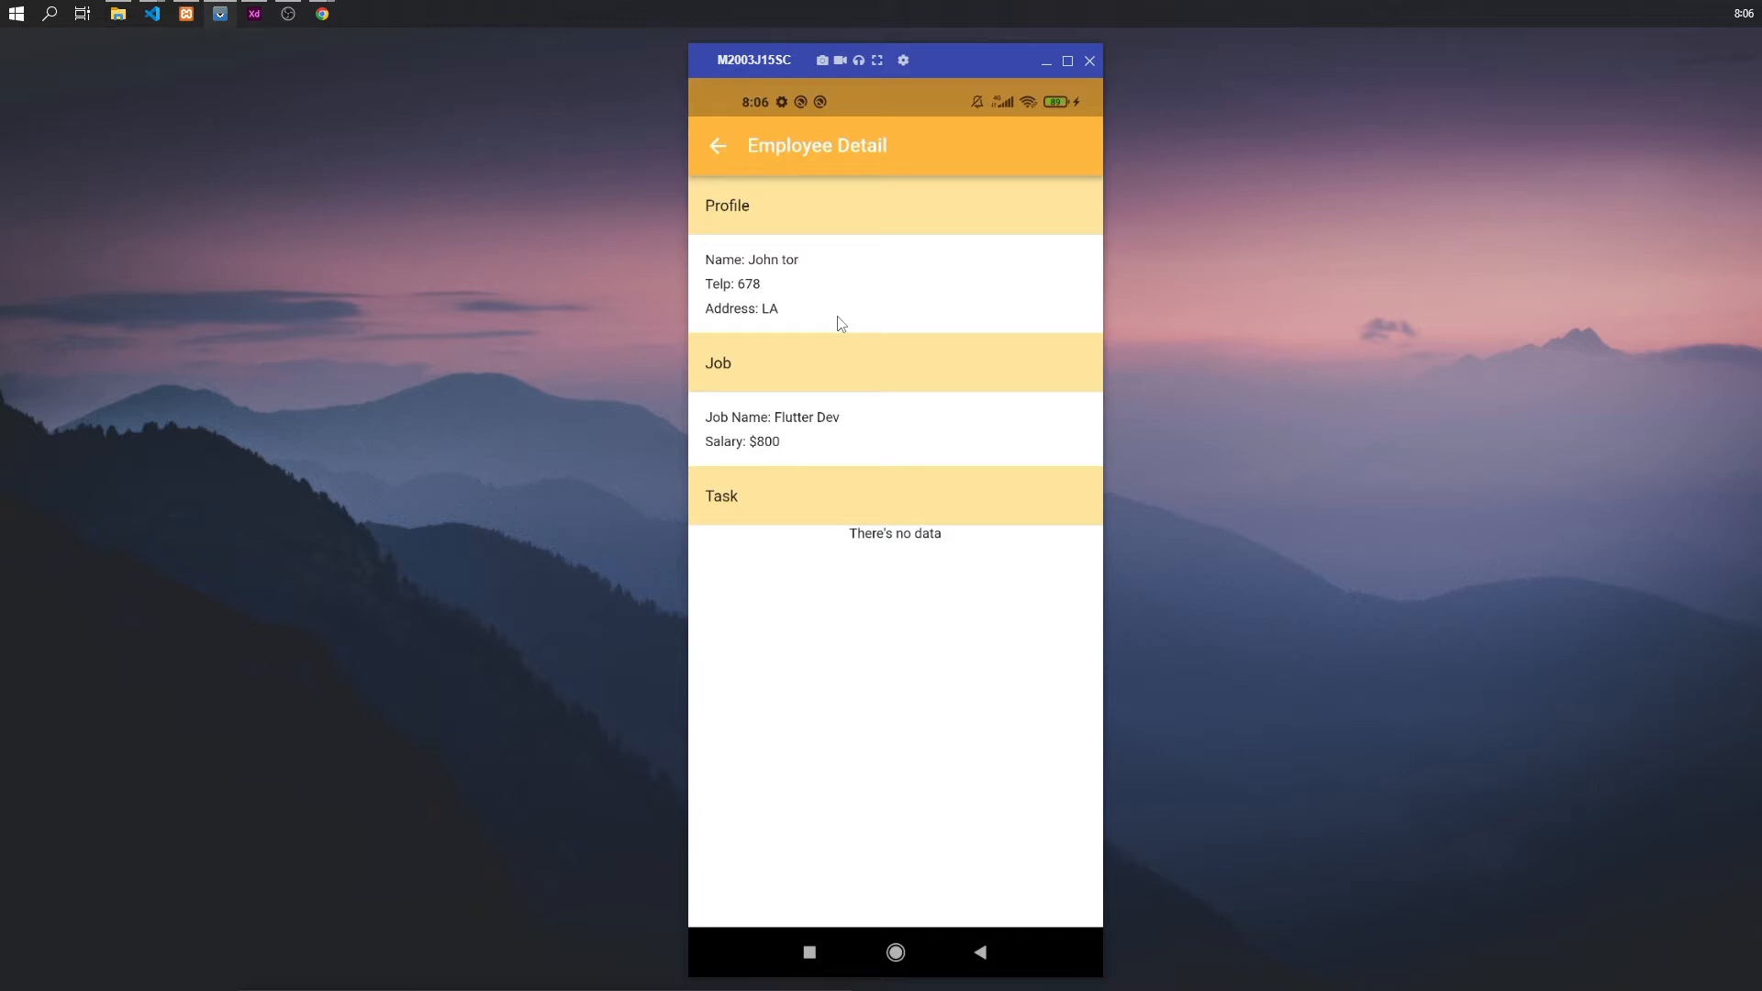
left_click(717, 145)
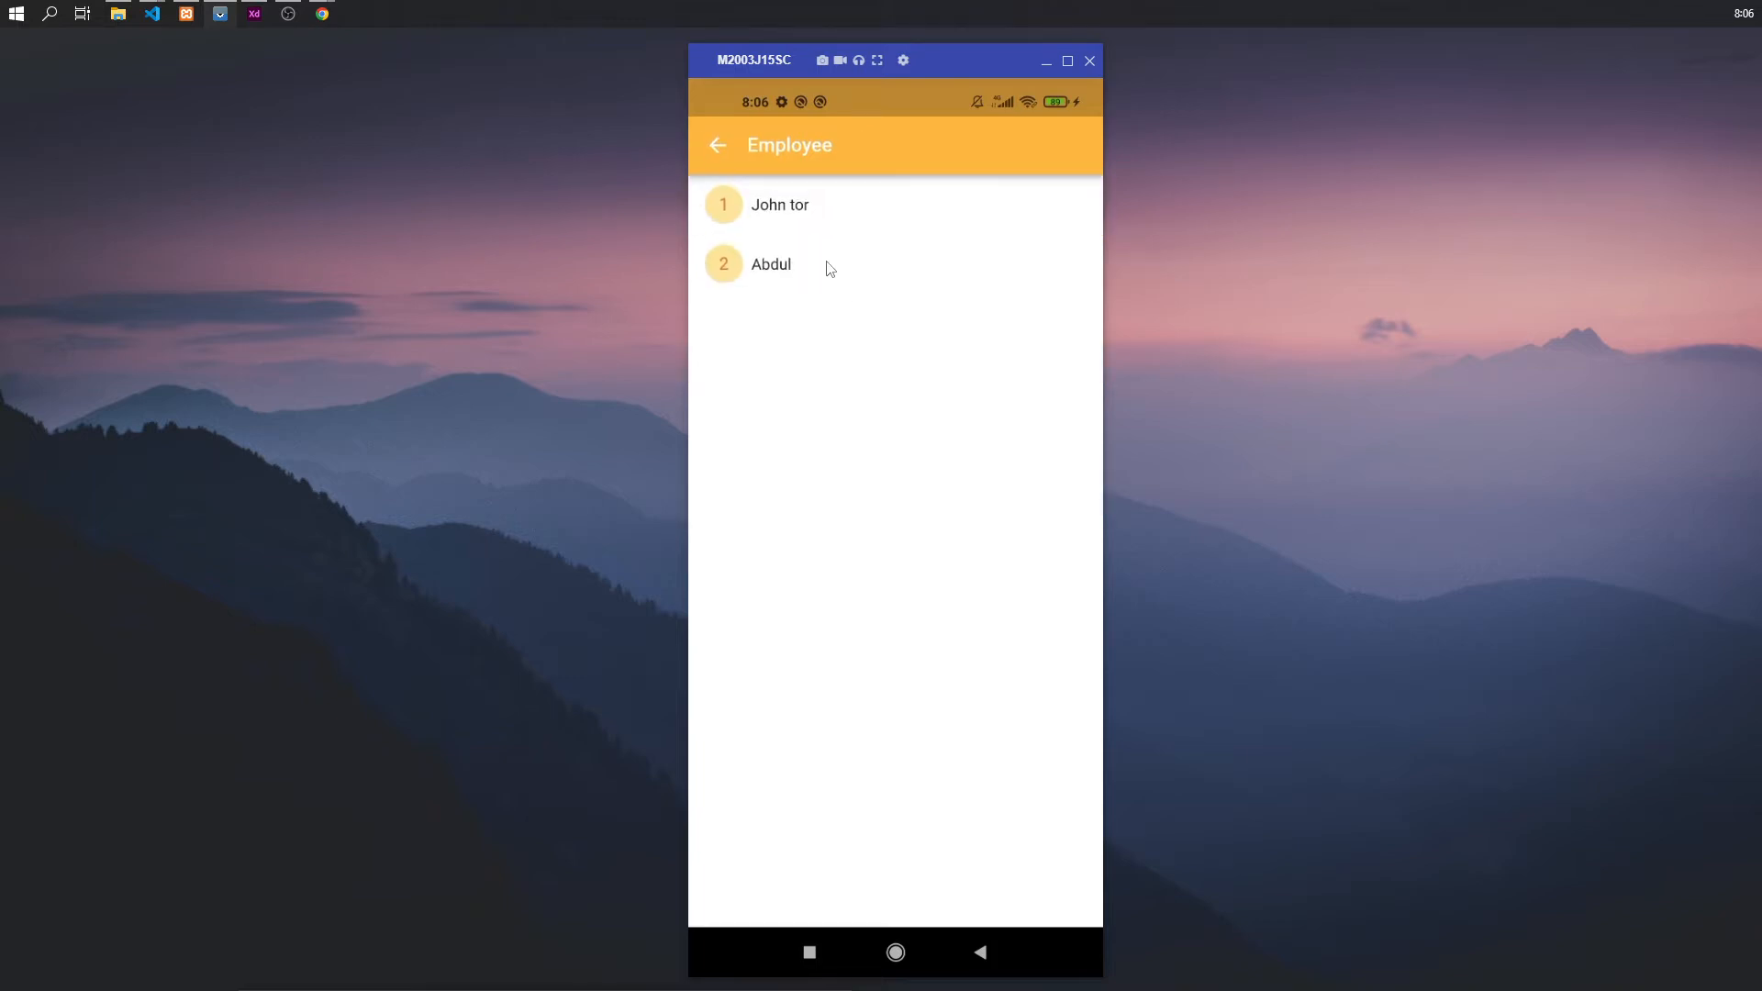
left_click(771, 264)
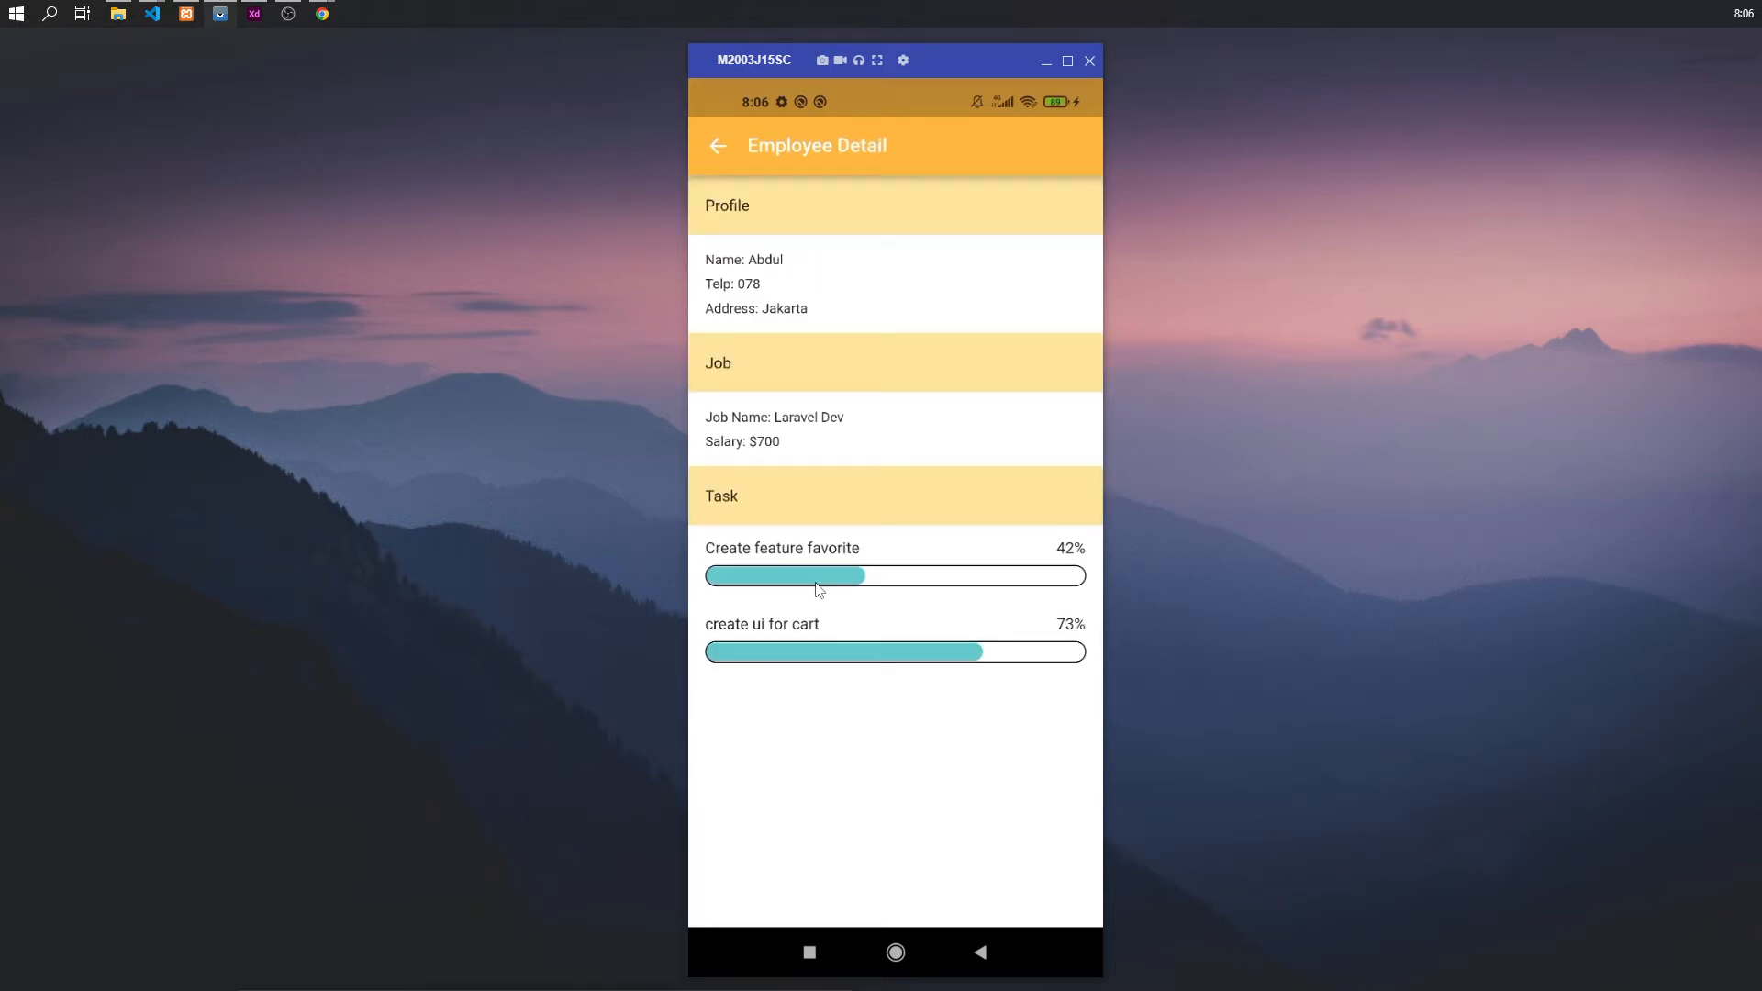
left_click(782, 575)
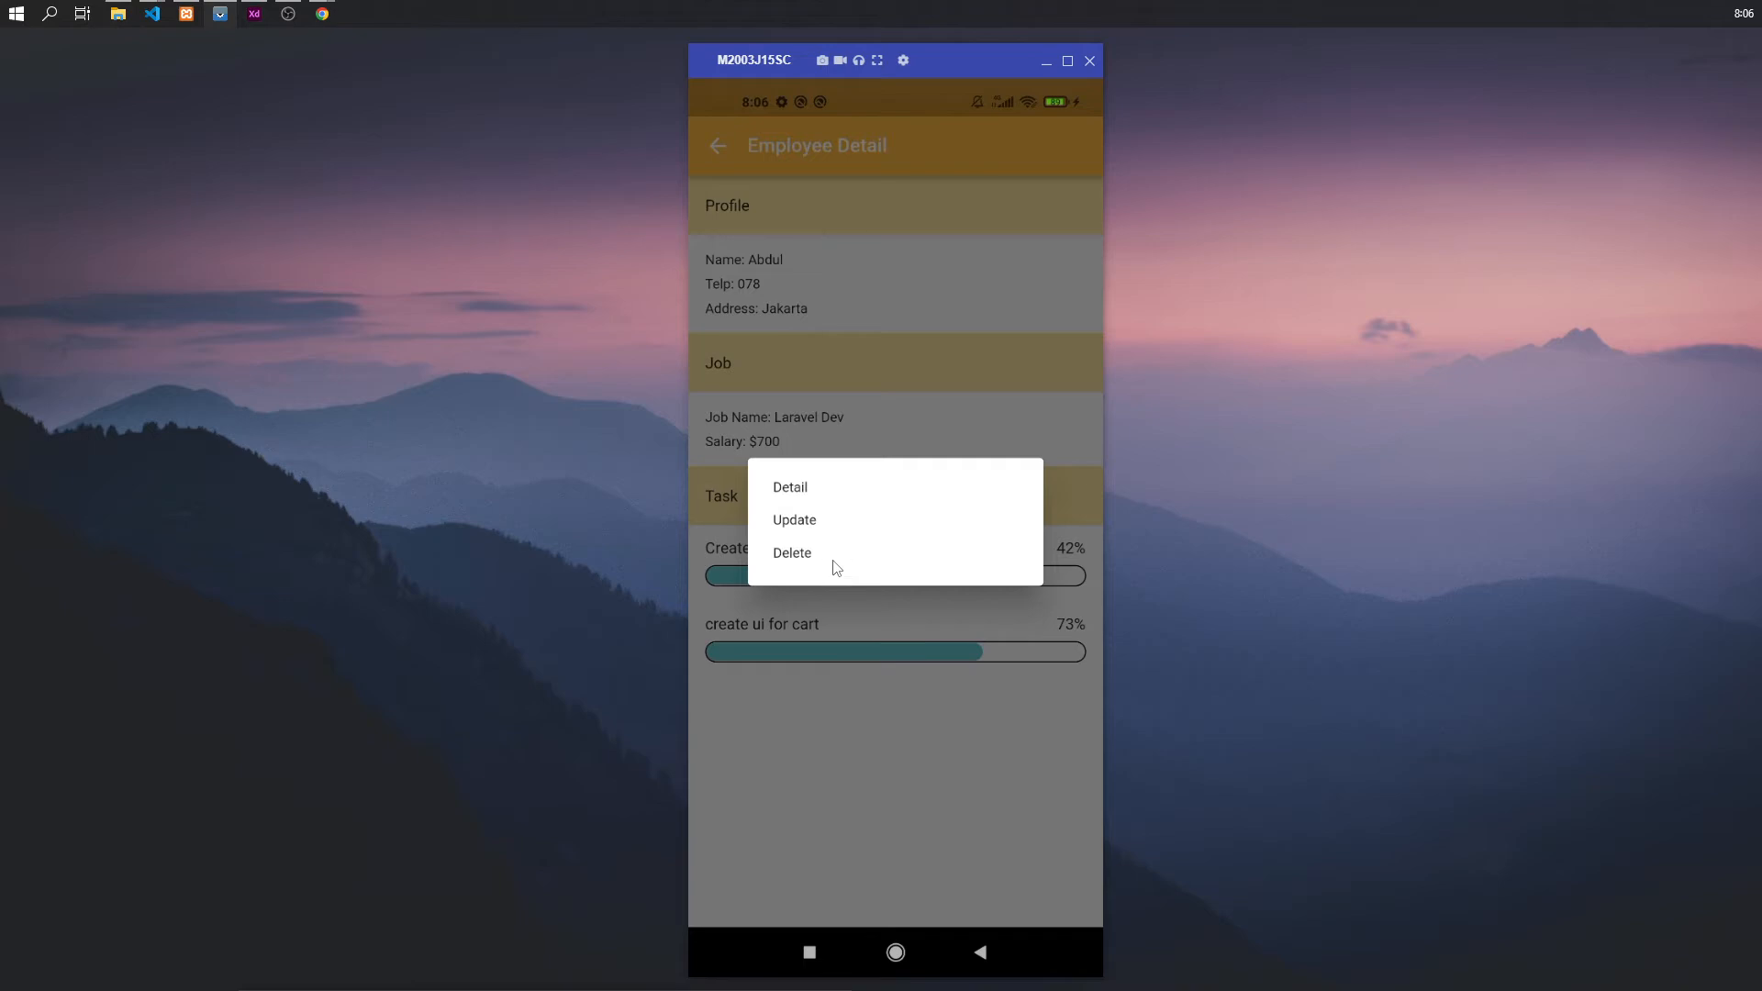
mouse_move(849, 573)
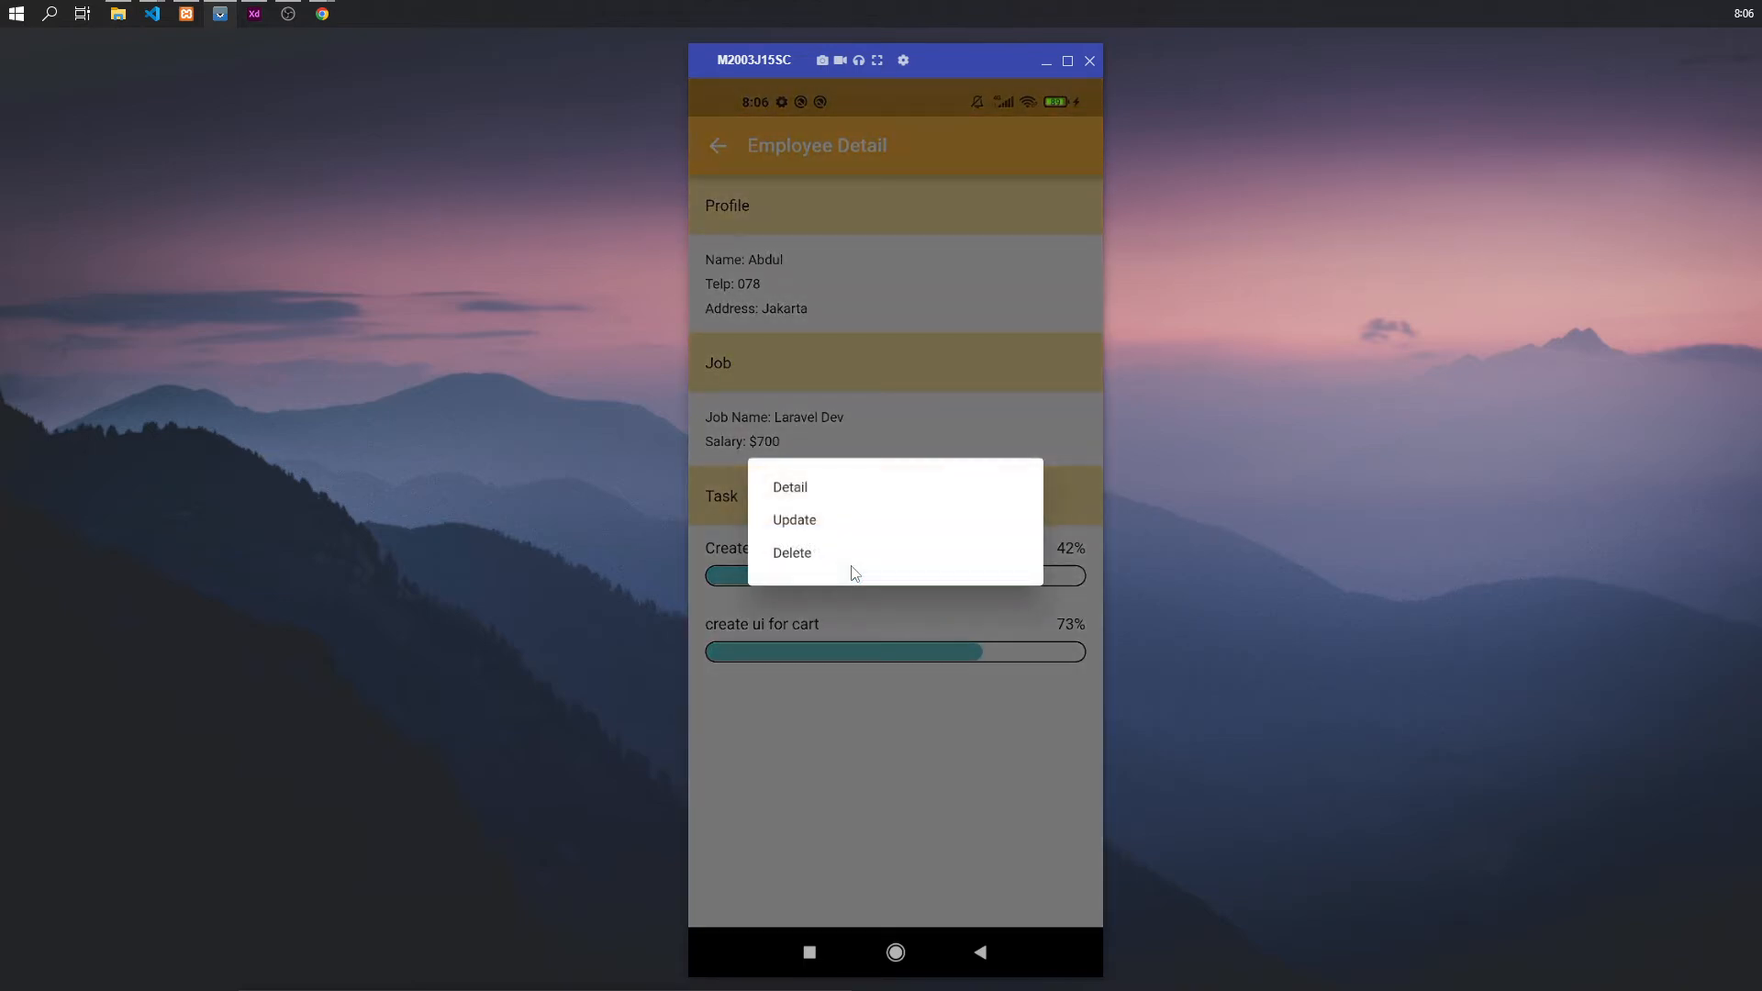
mouse_move(851, 525)
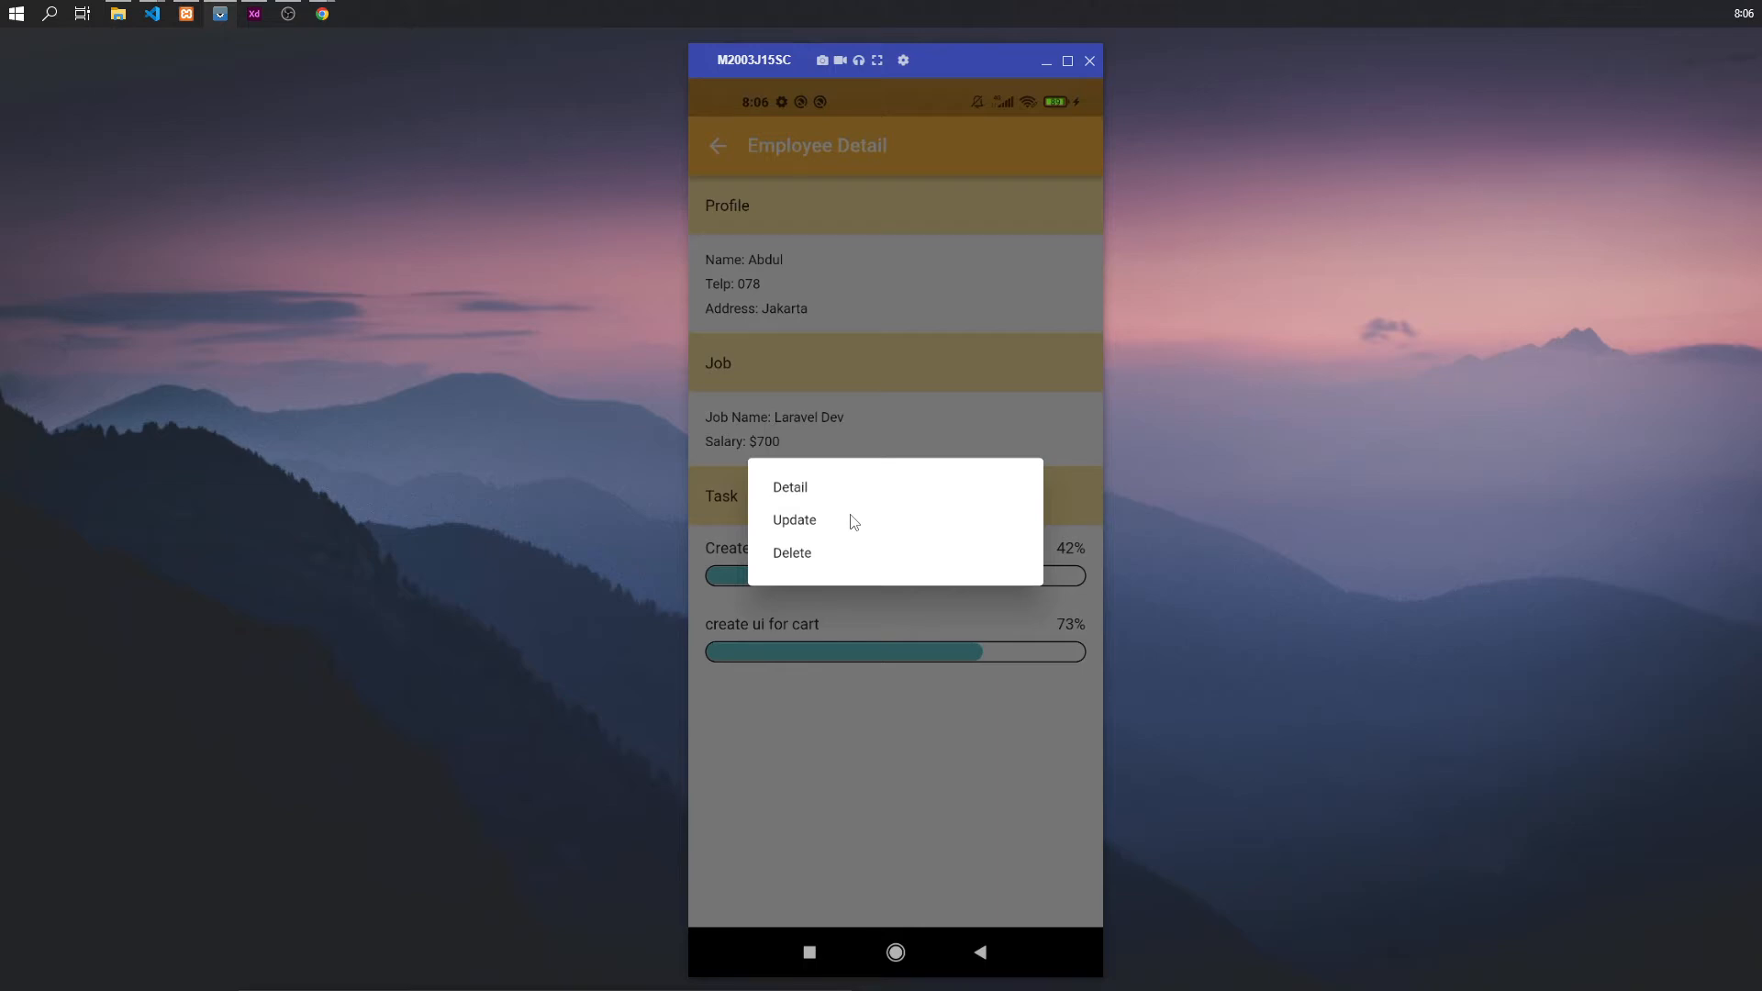
mouse_move(825, 528)
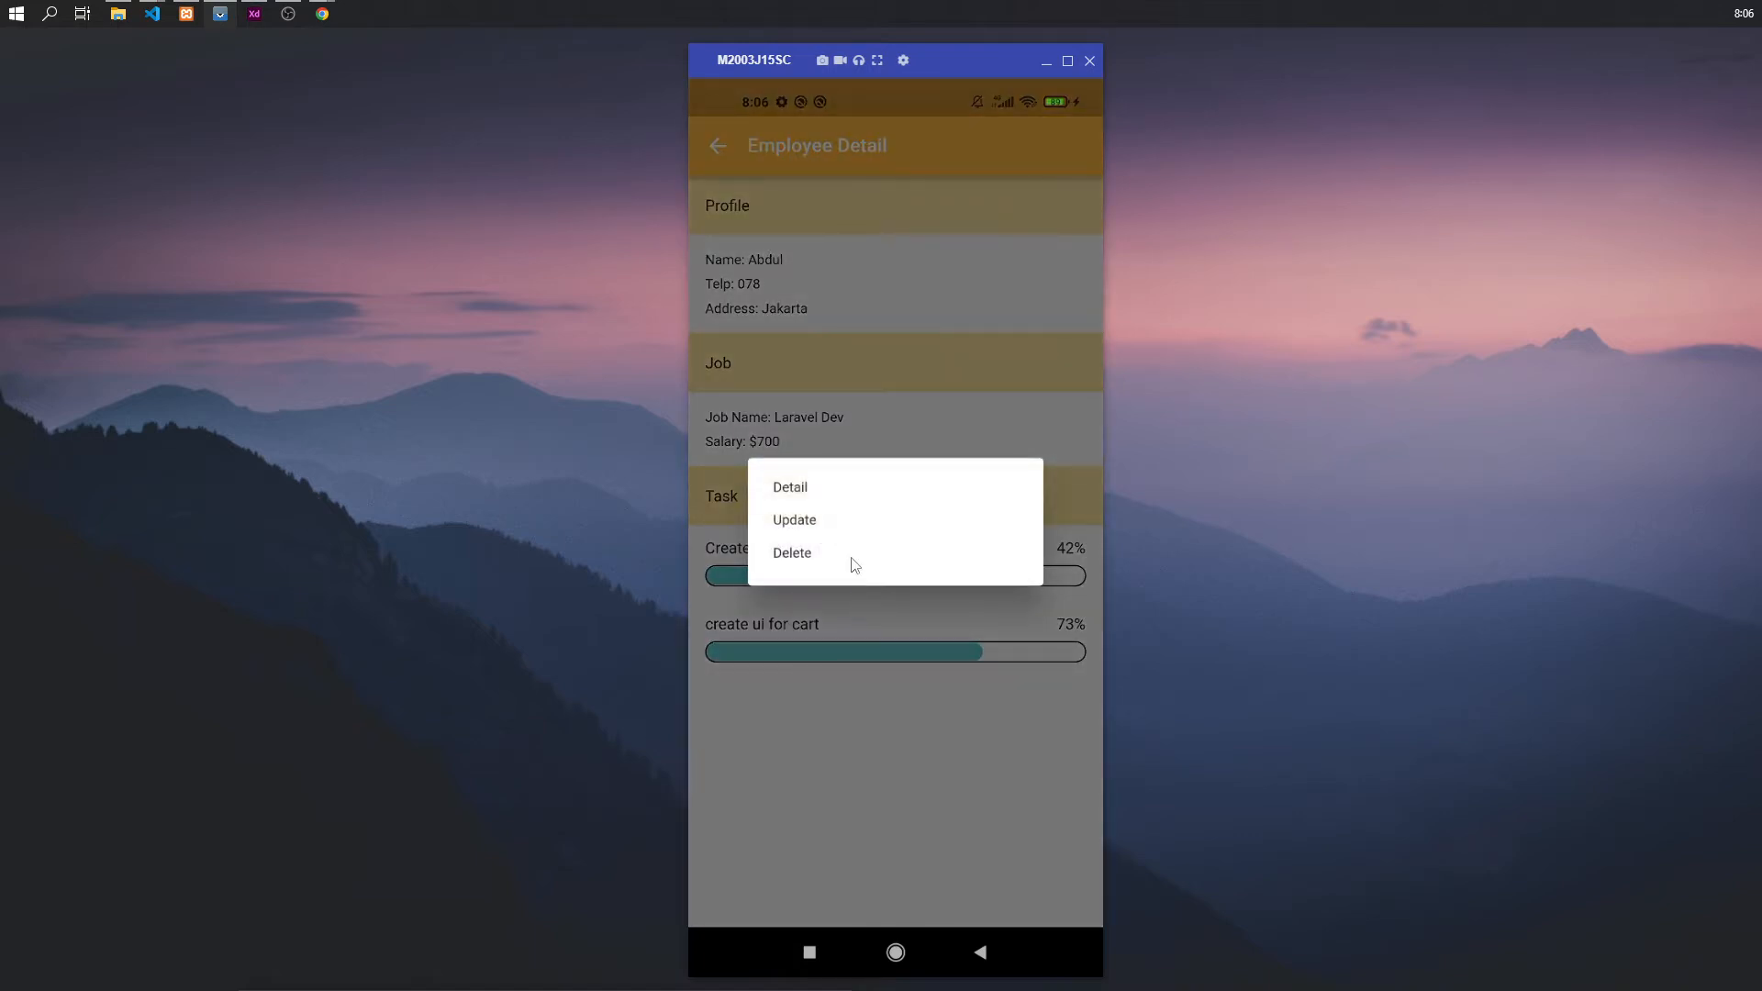
left_click(791, 552)
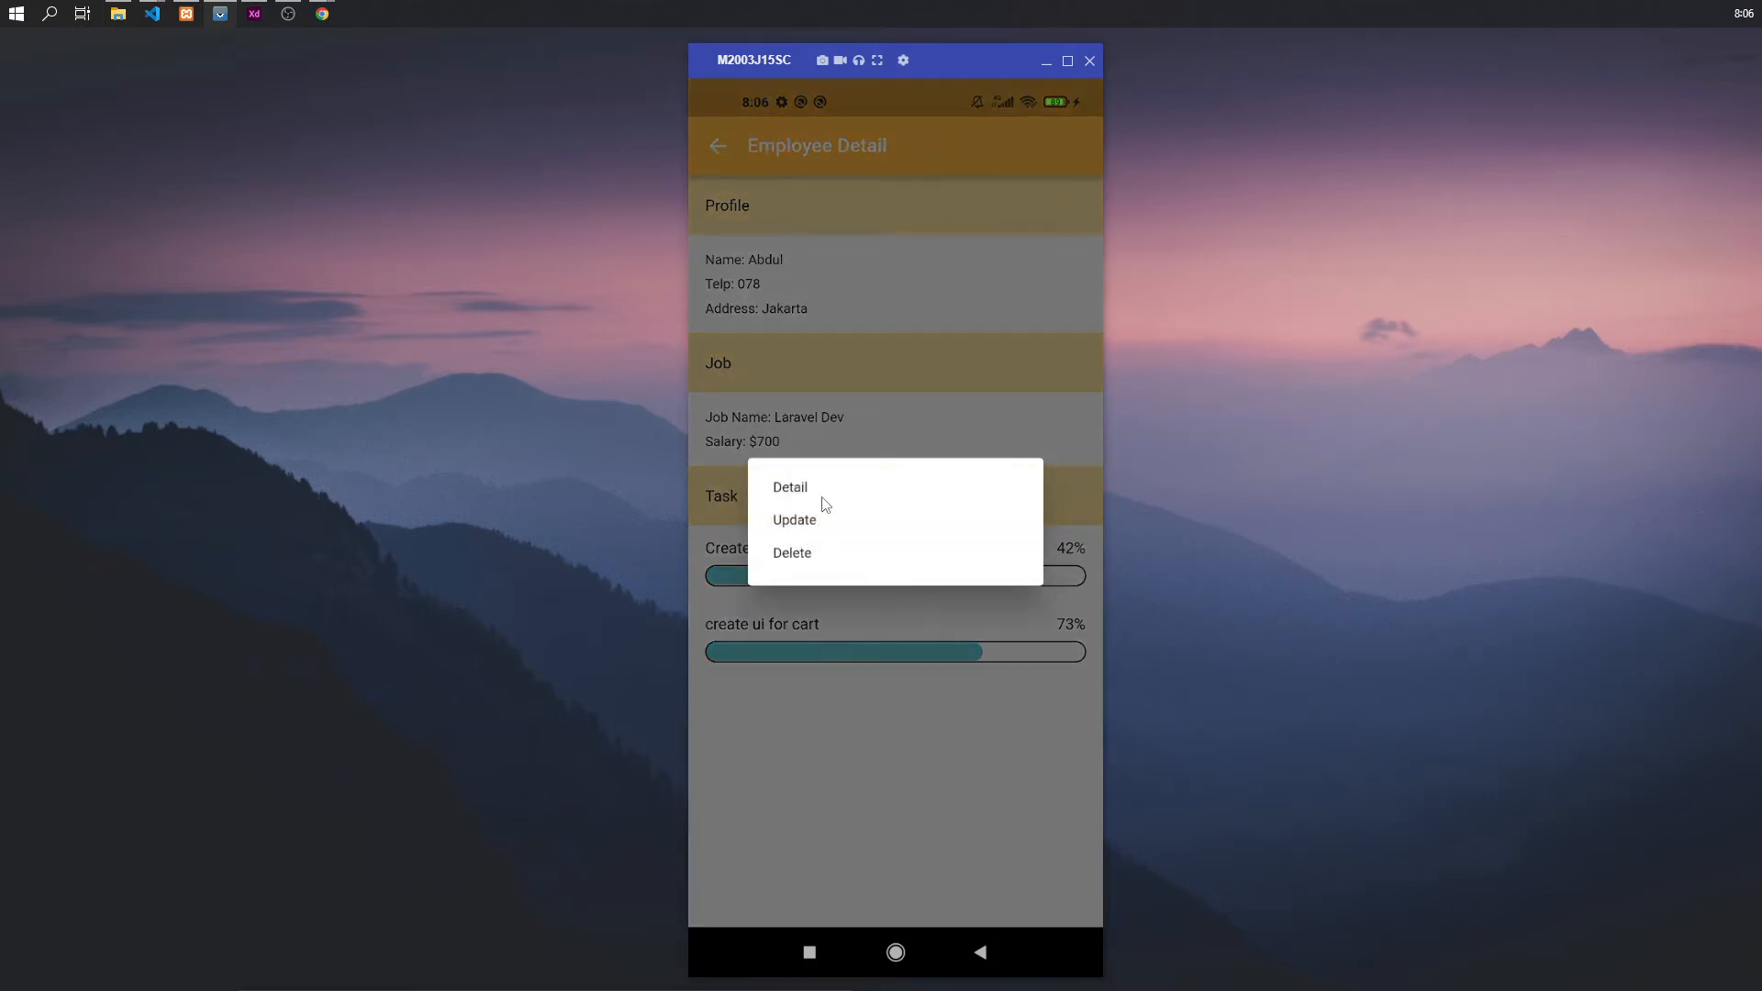
left_click(789, 486)
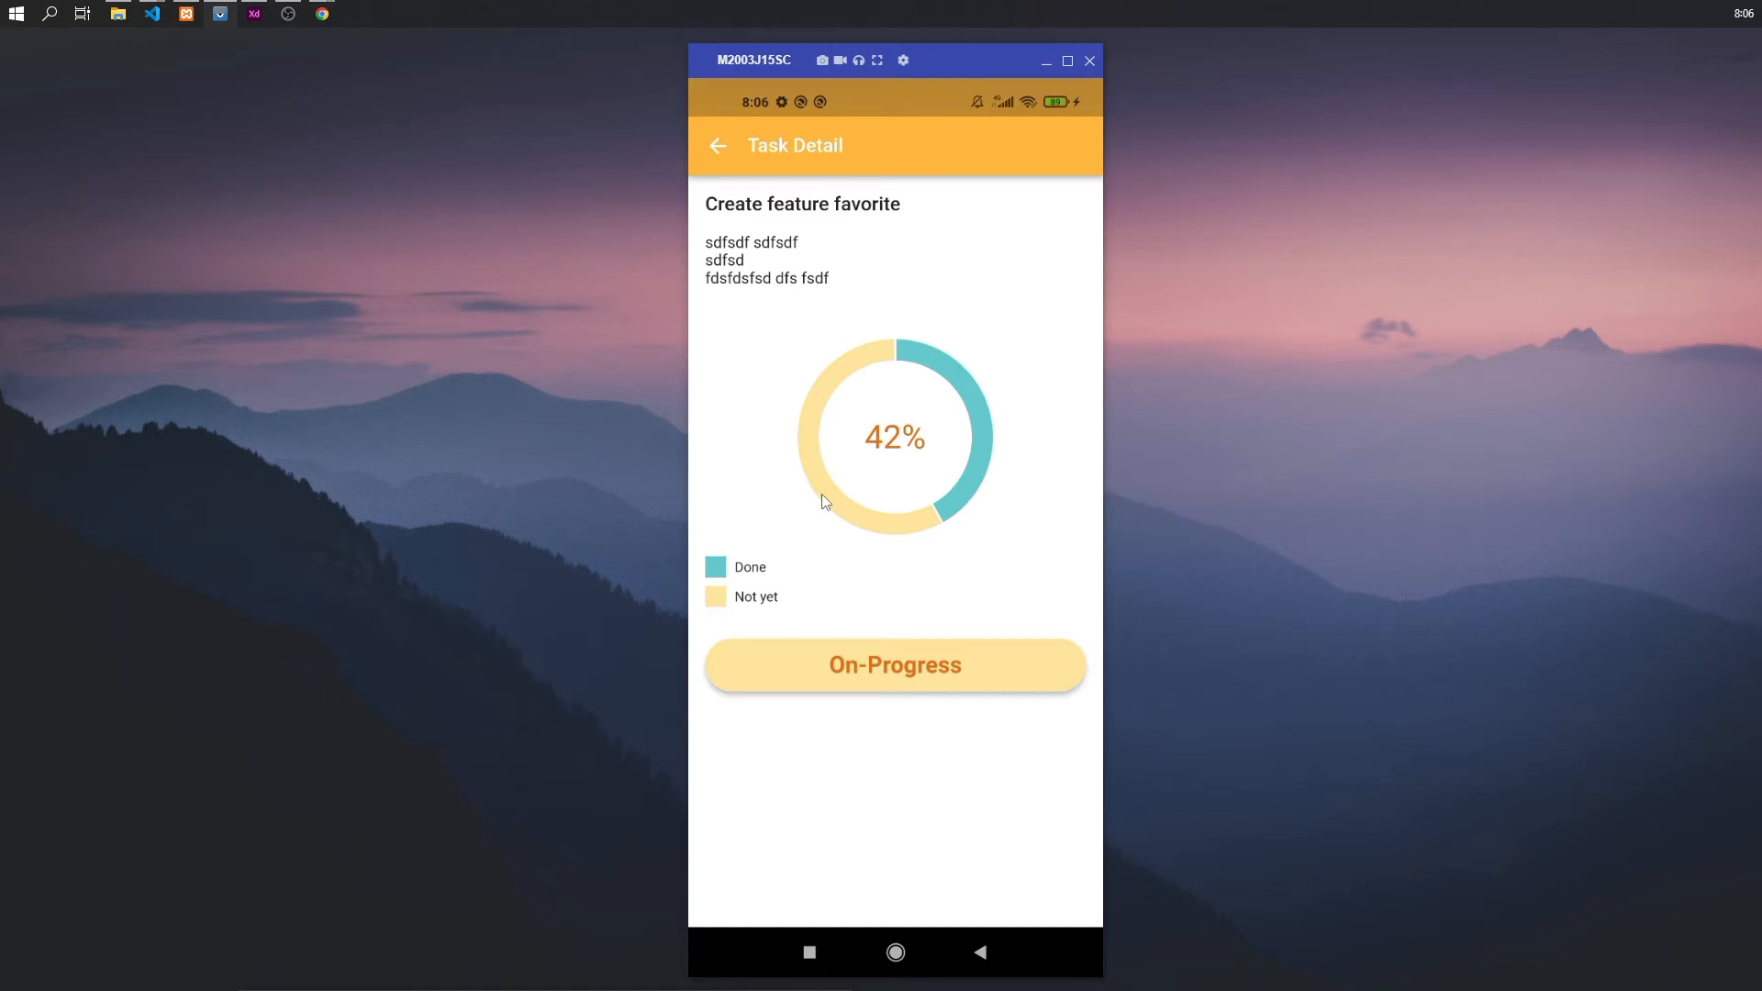
mouse_move(735, 187)
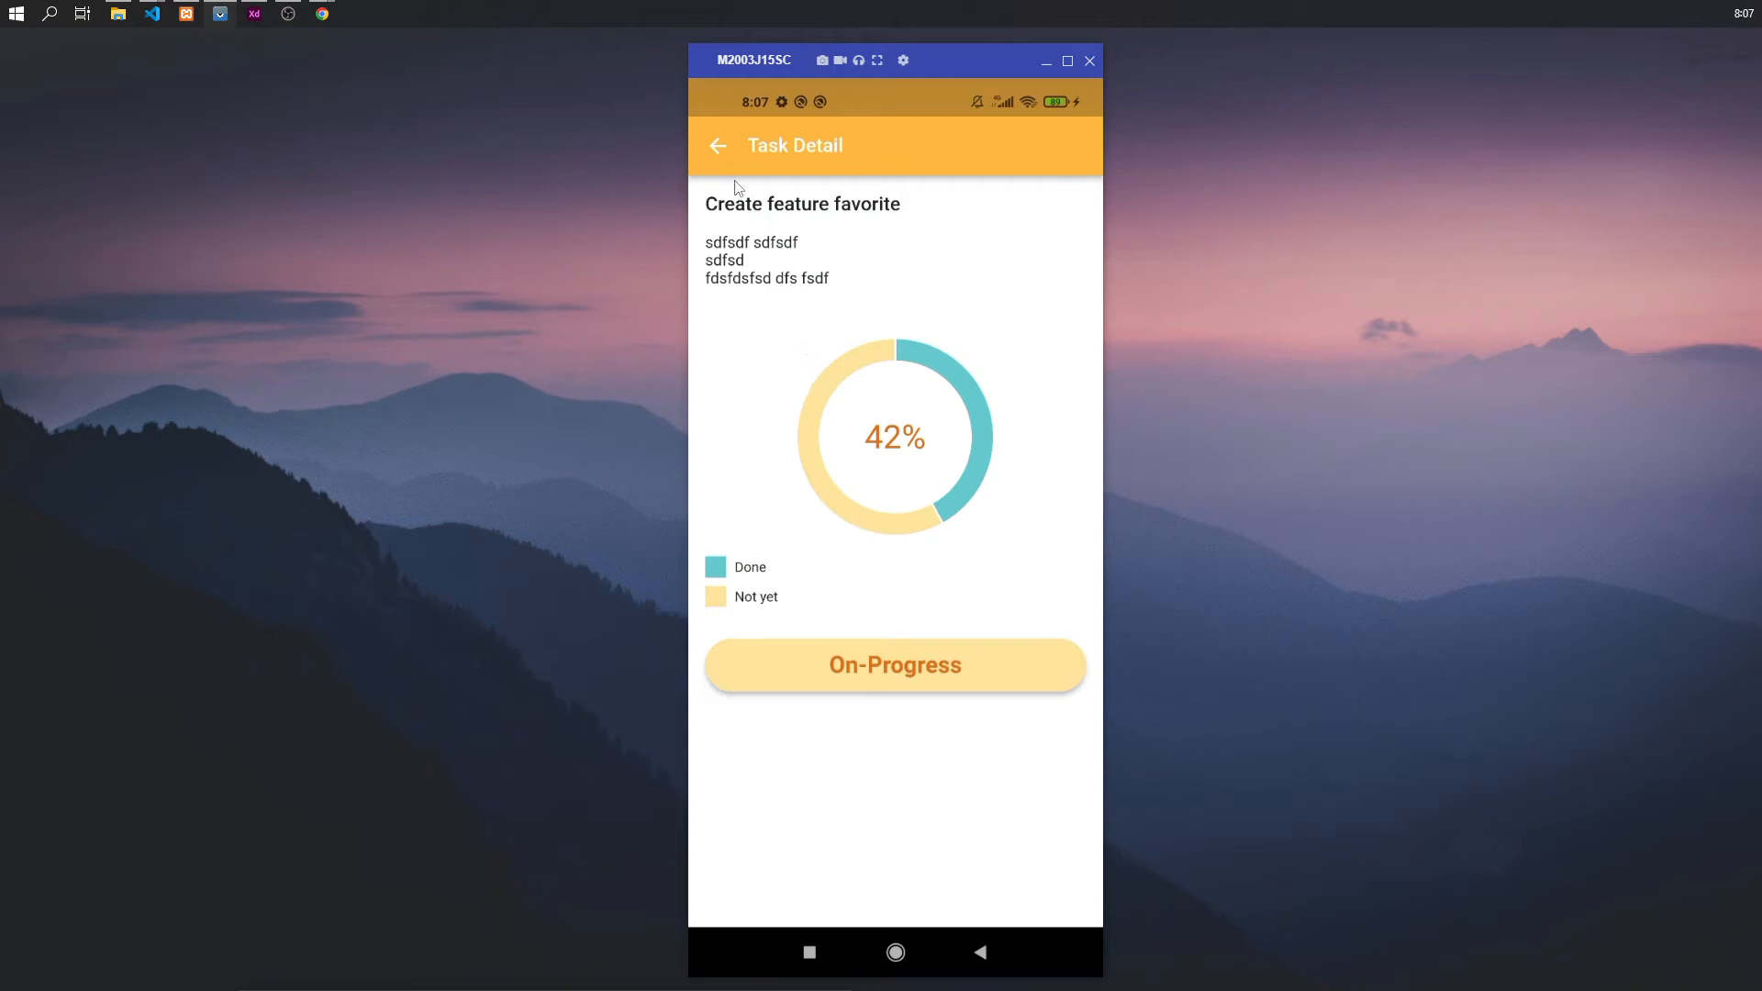
left_click(717, 145)
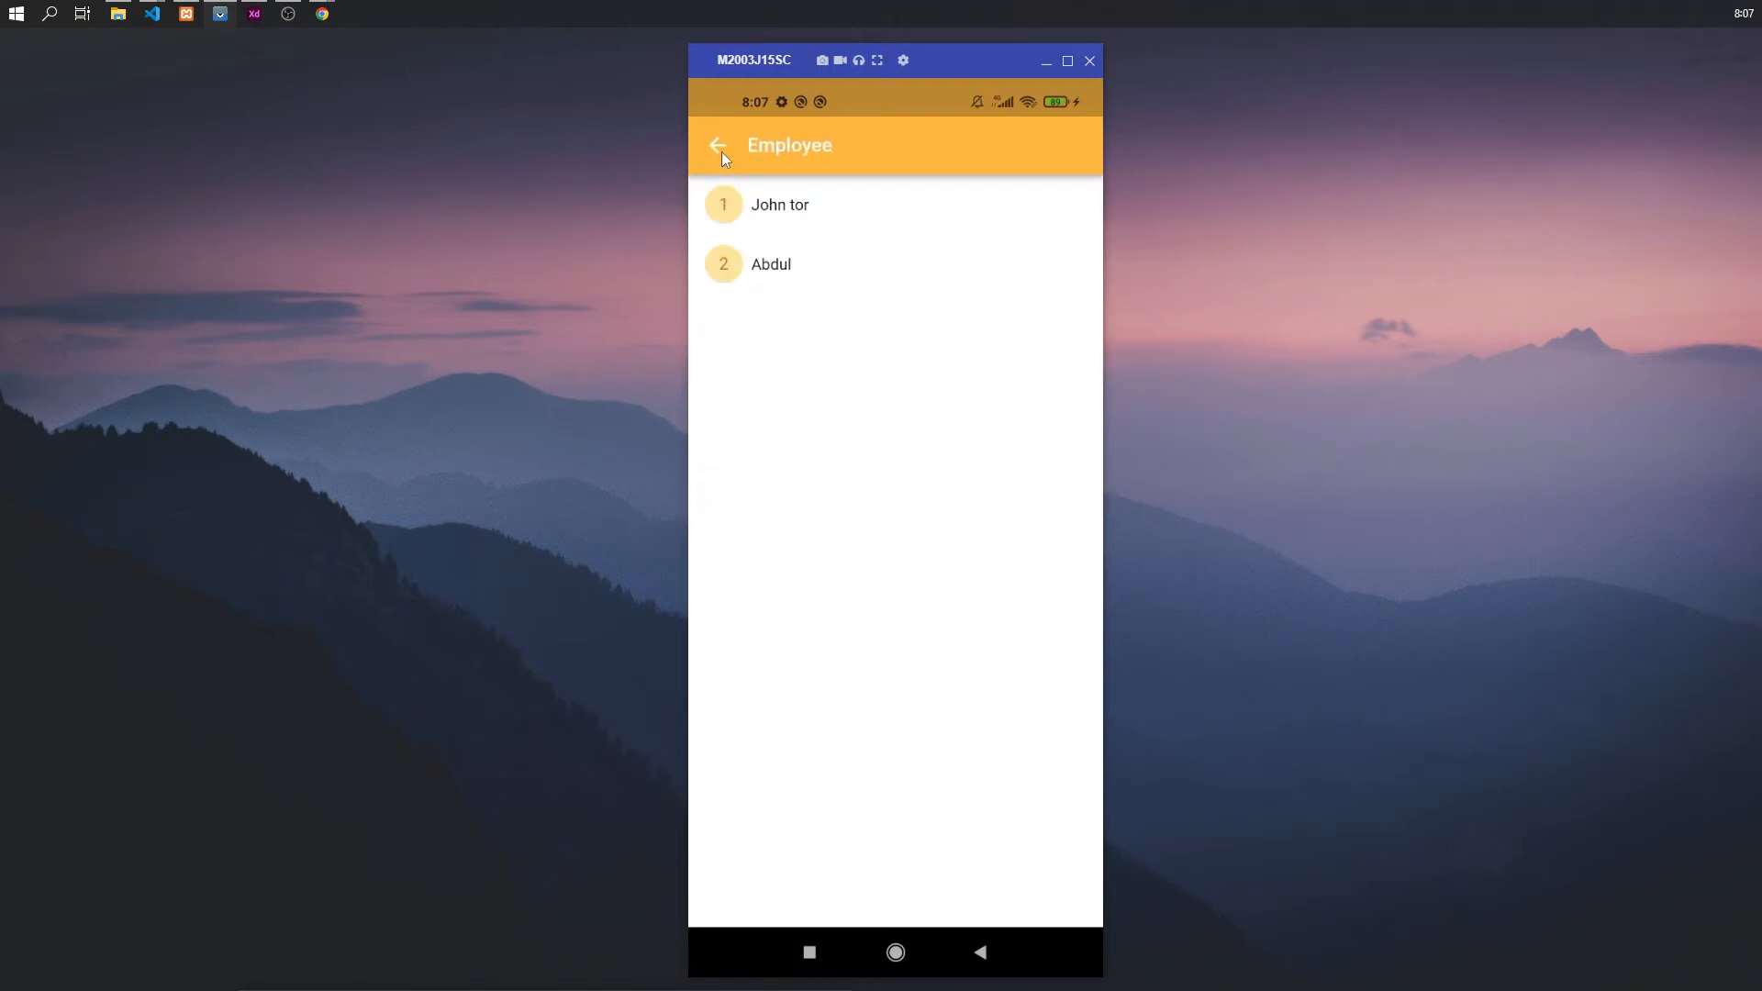
left_click(717, 145)
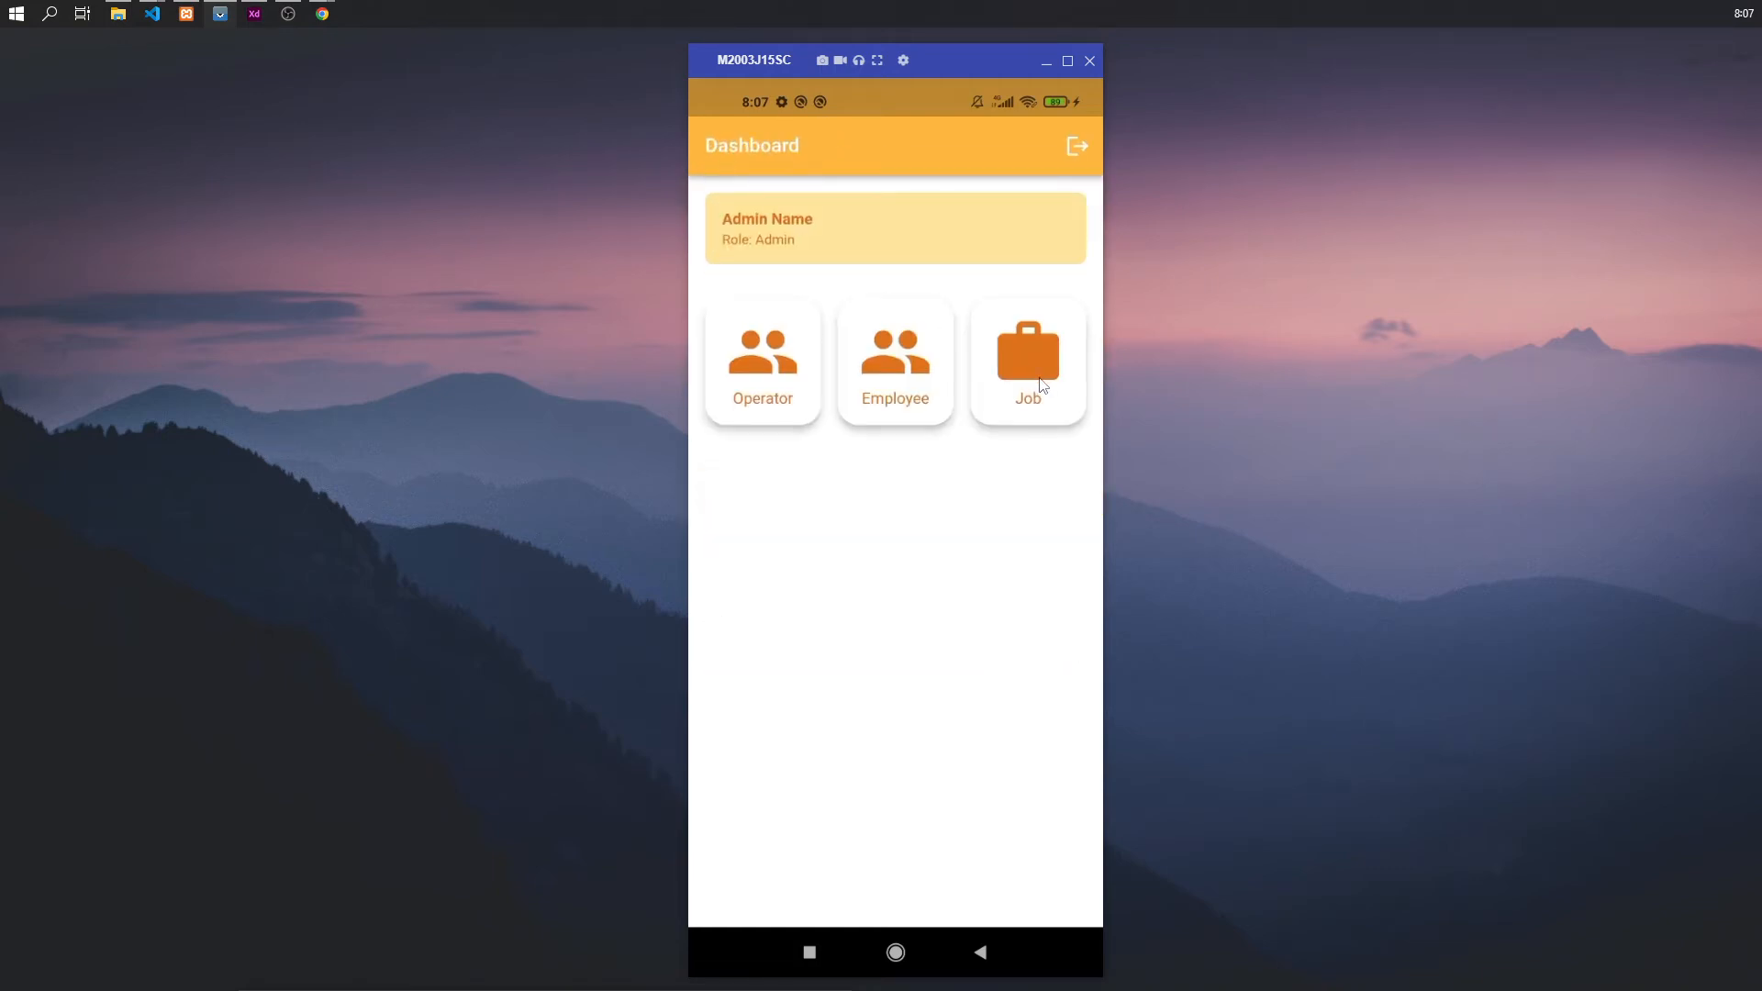
- View the Job list and peek at the Operator job's three-dot options
left_click(1026, 354)
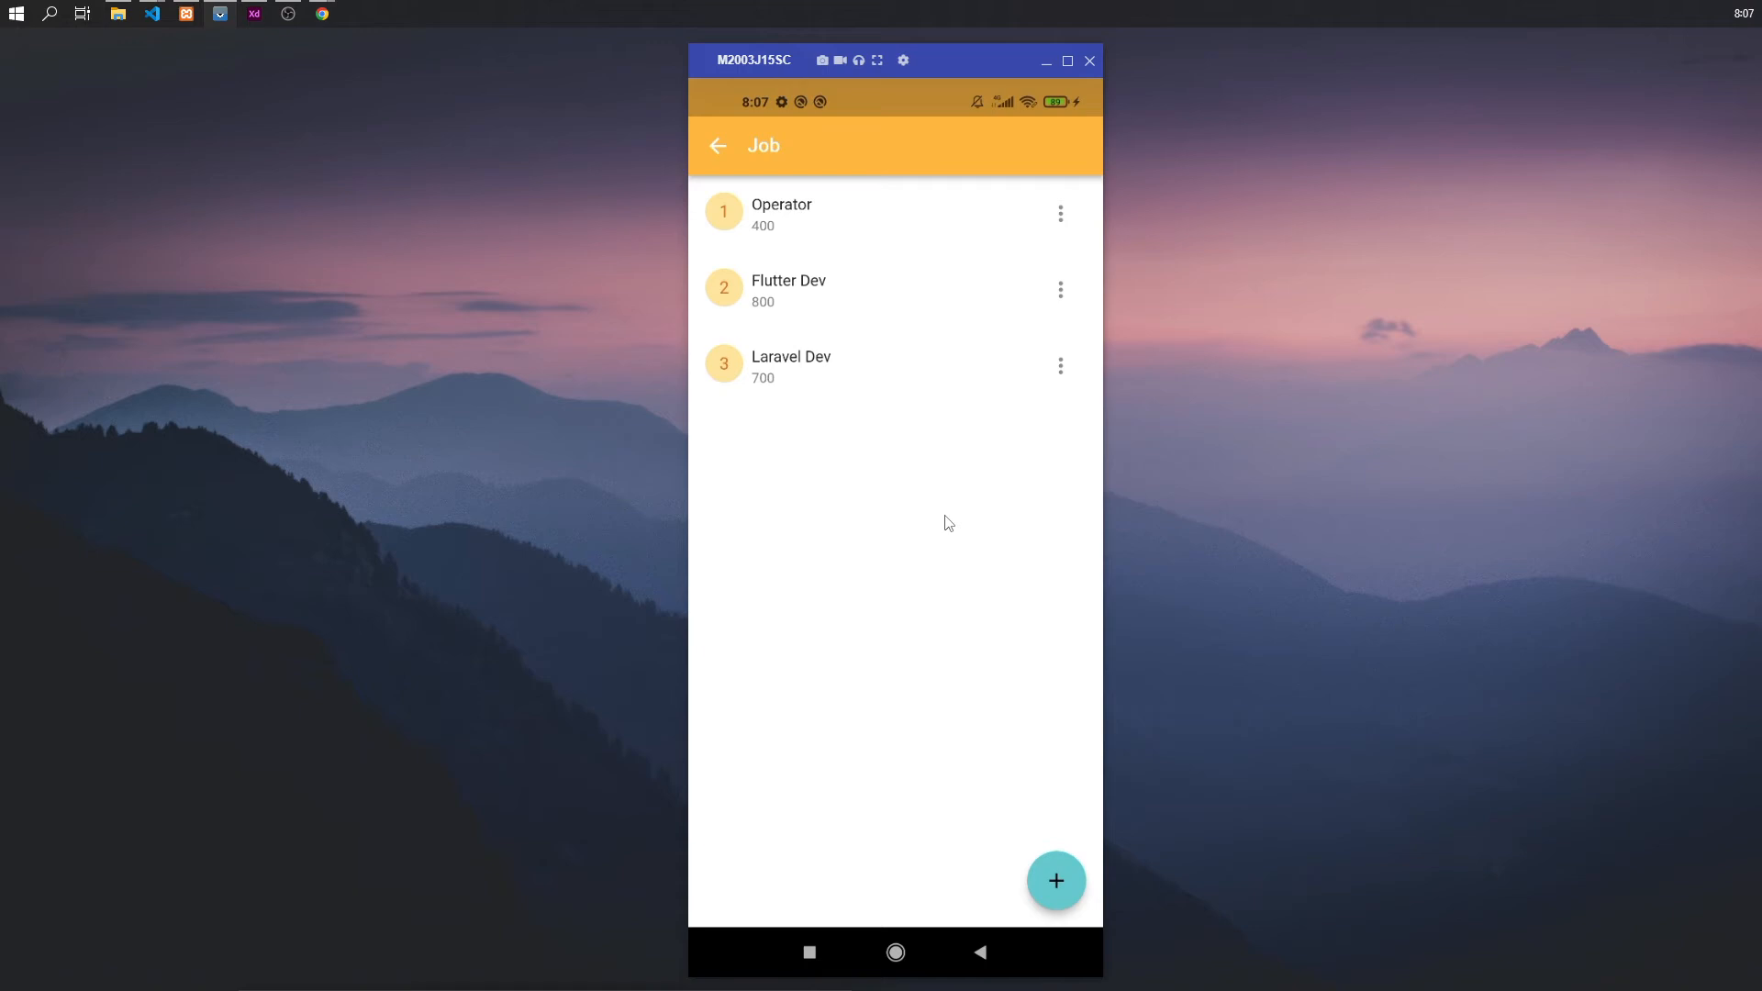
mouse_move(804, 231)
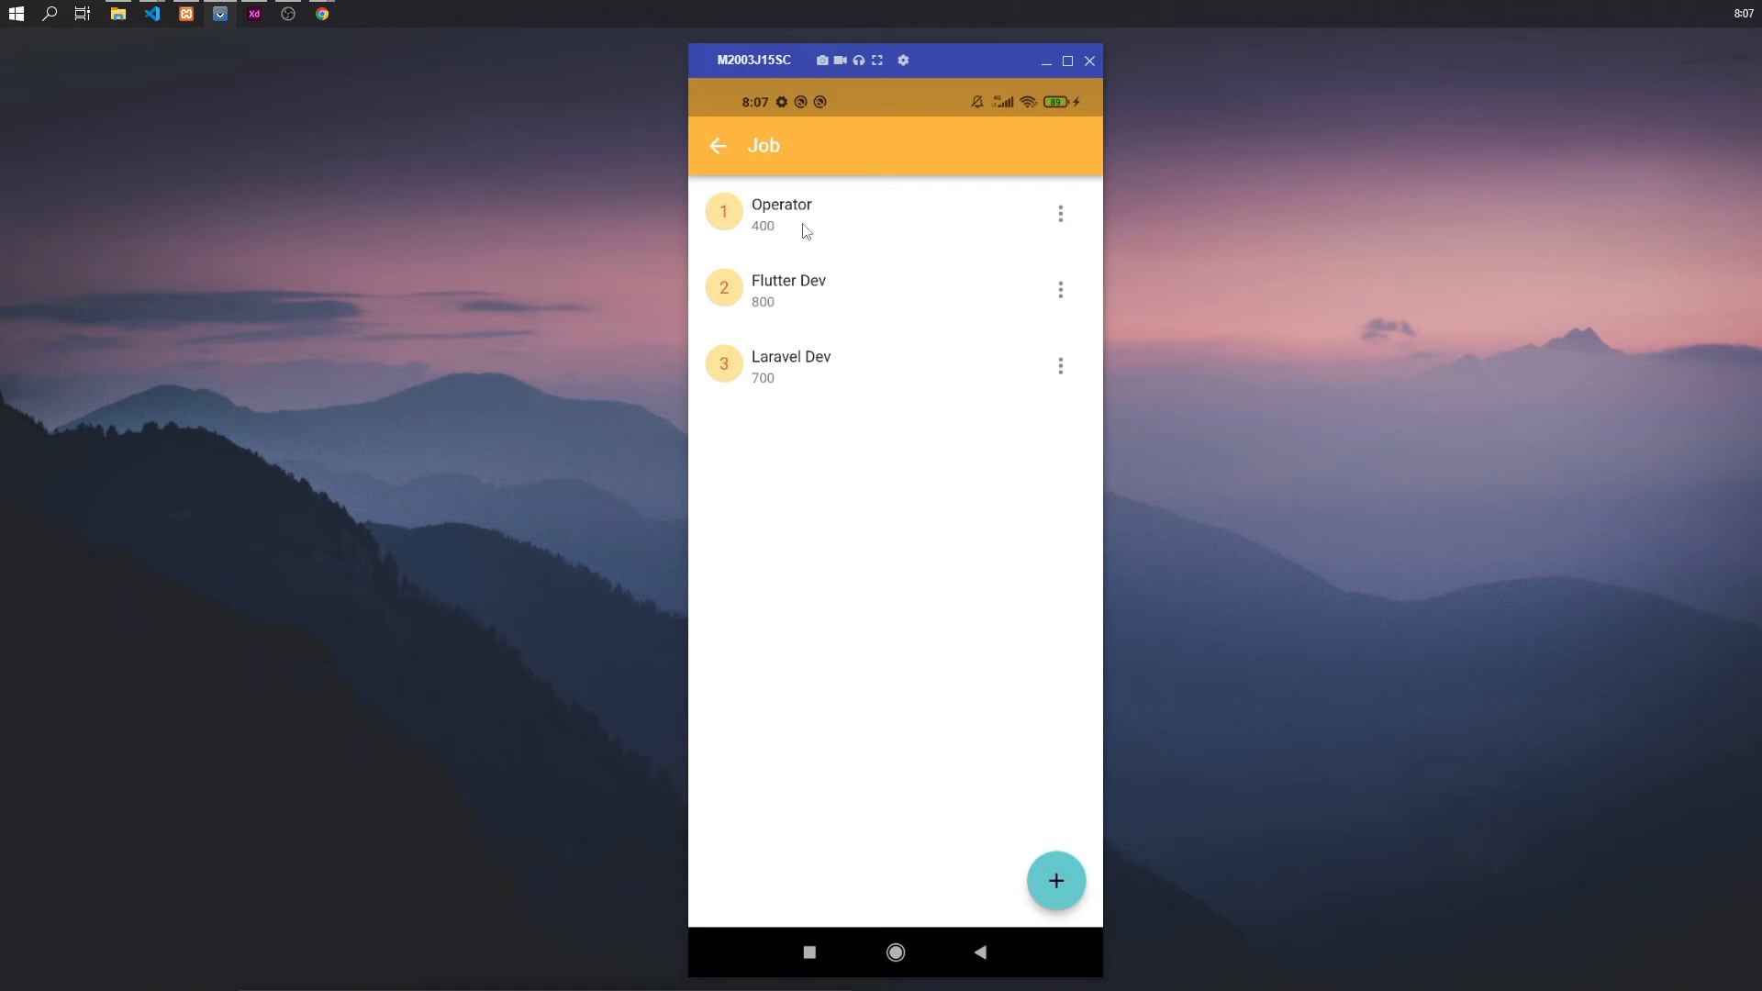
left_click(1059, 213)
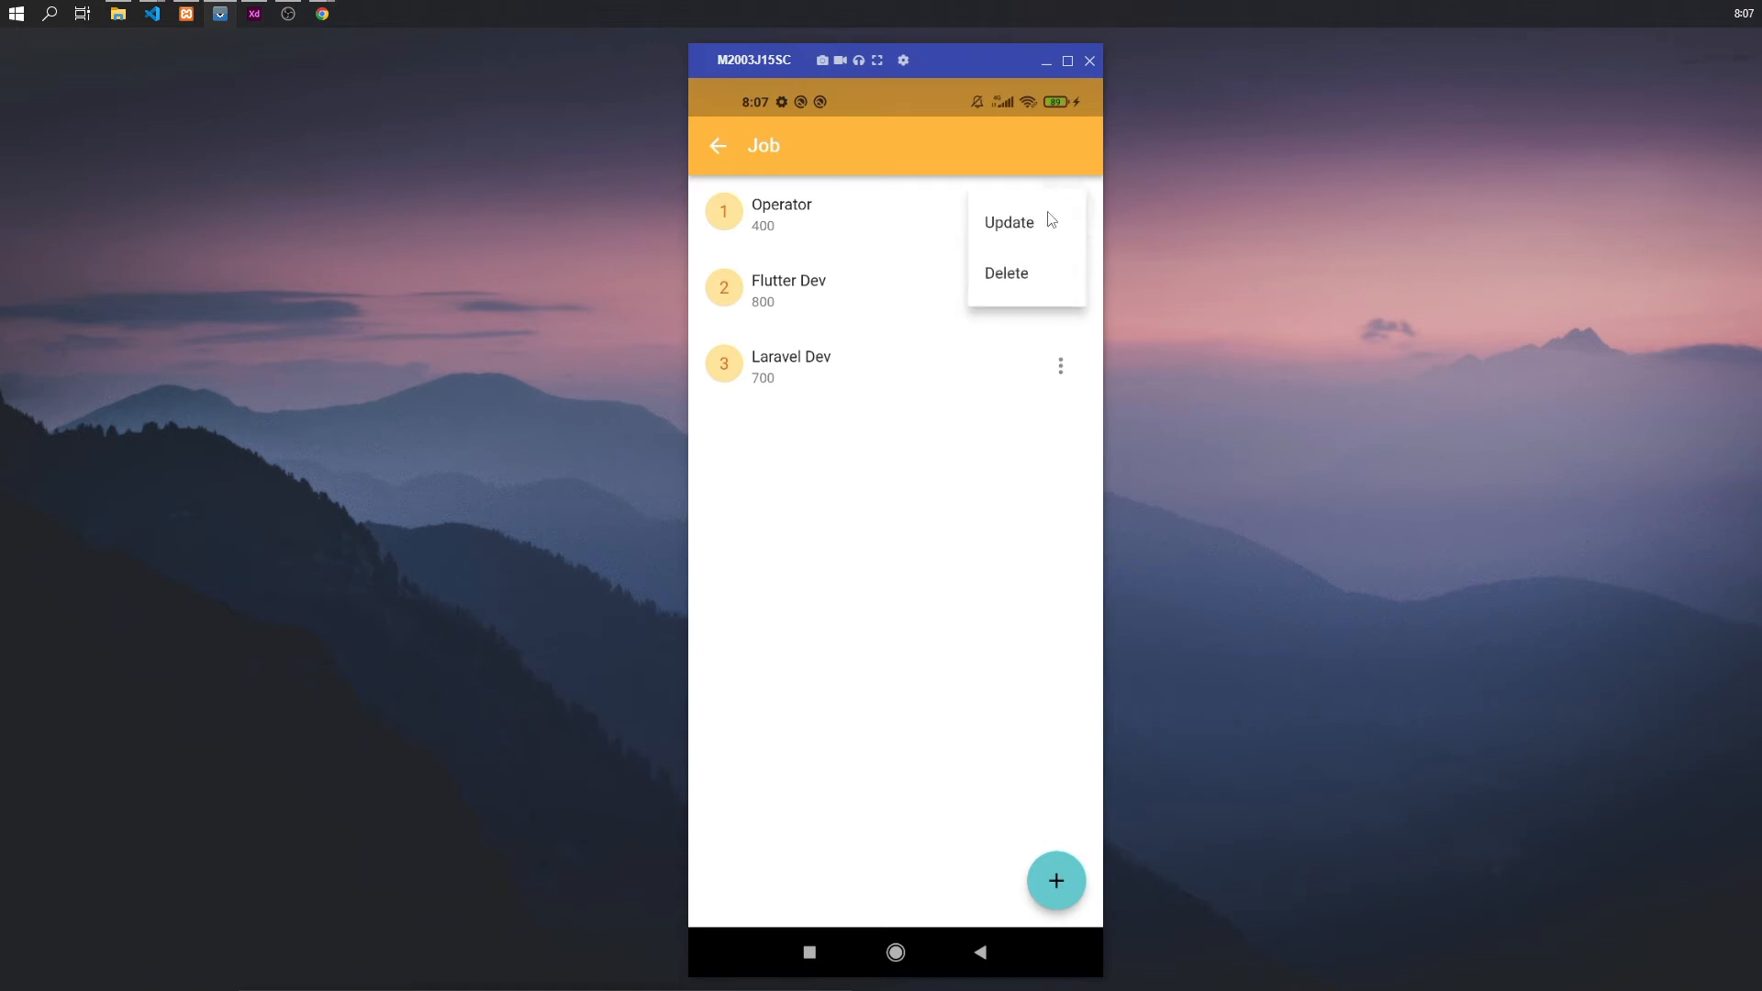
left_click(960, 283)
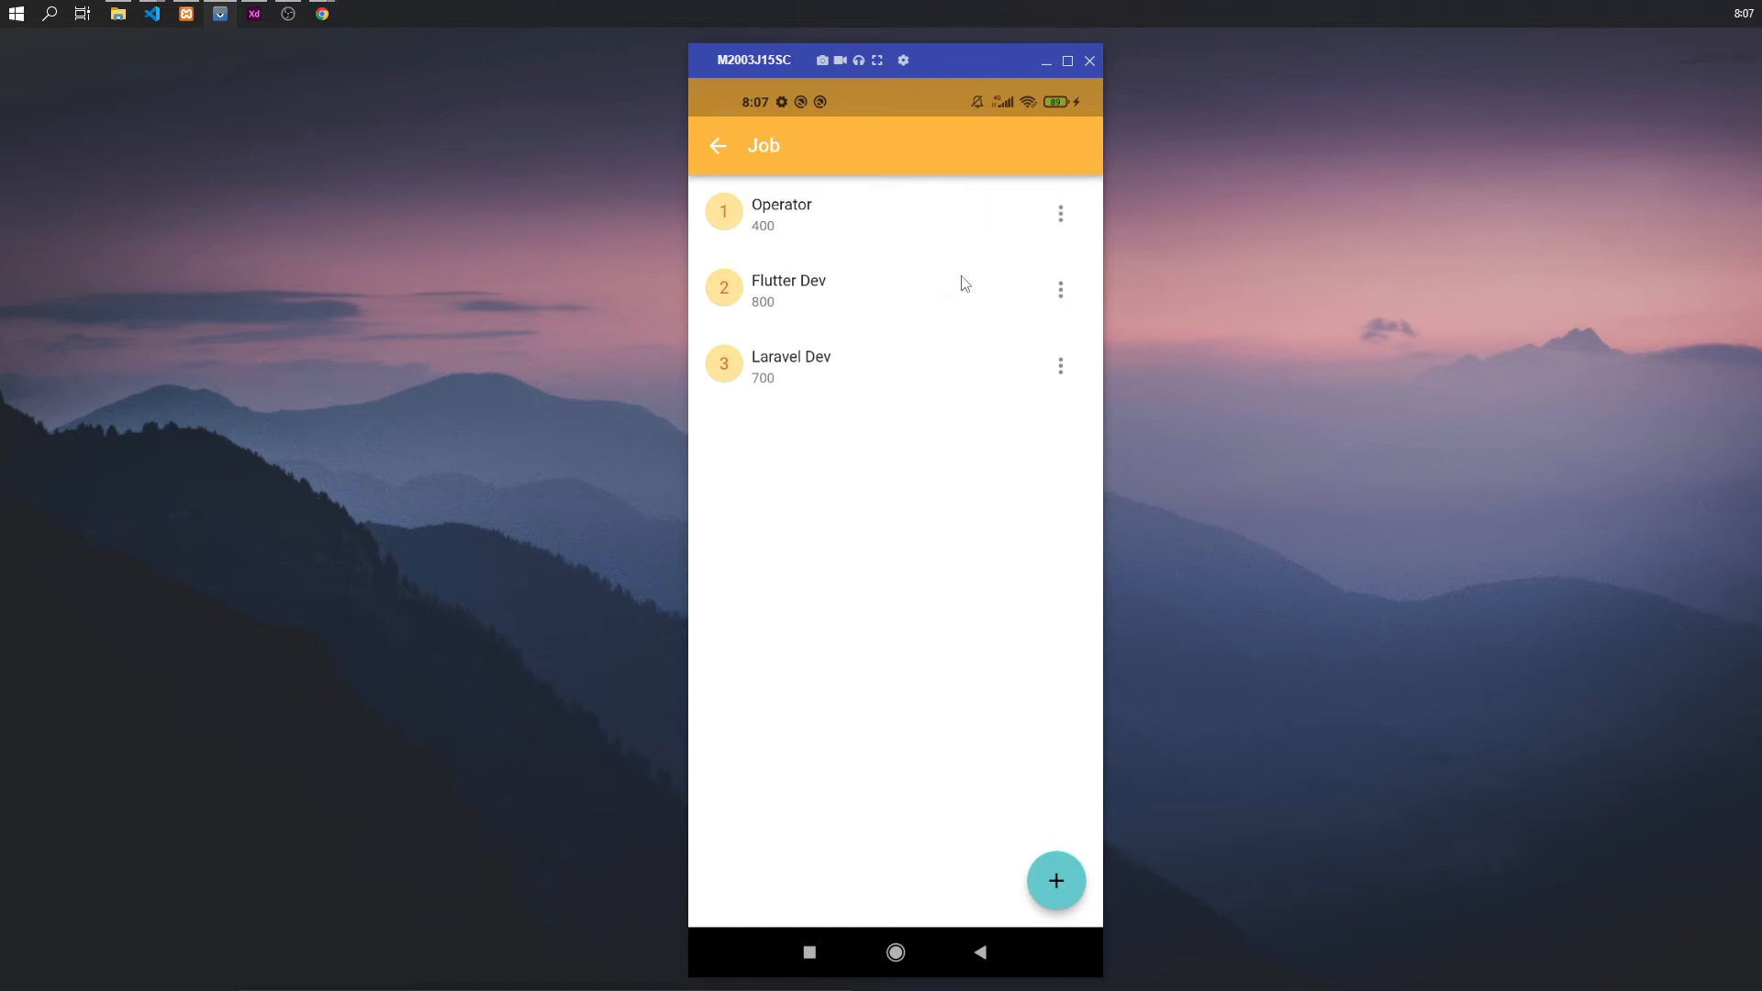
- View the blank Add Job form, leave it unsaved, and return to the admin dashboard
left_click(1053, 879)
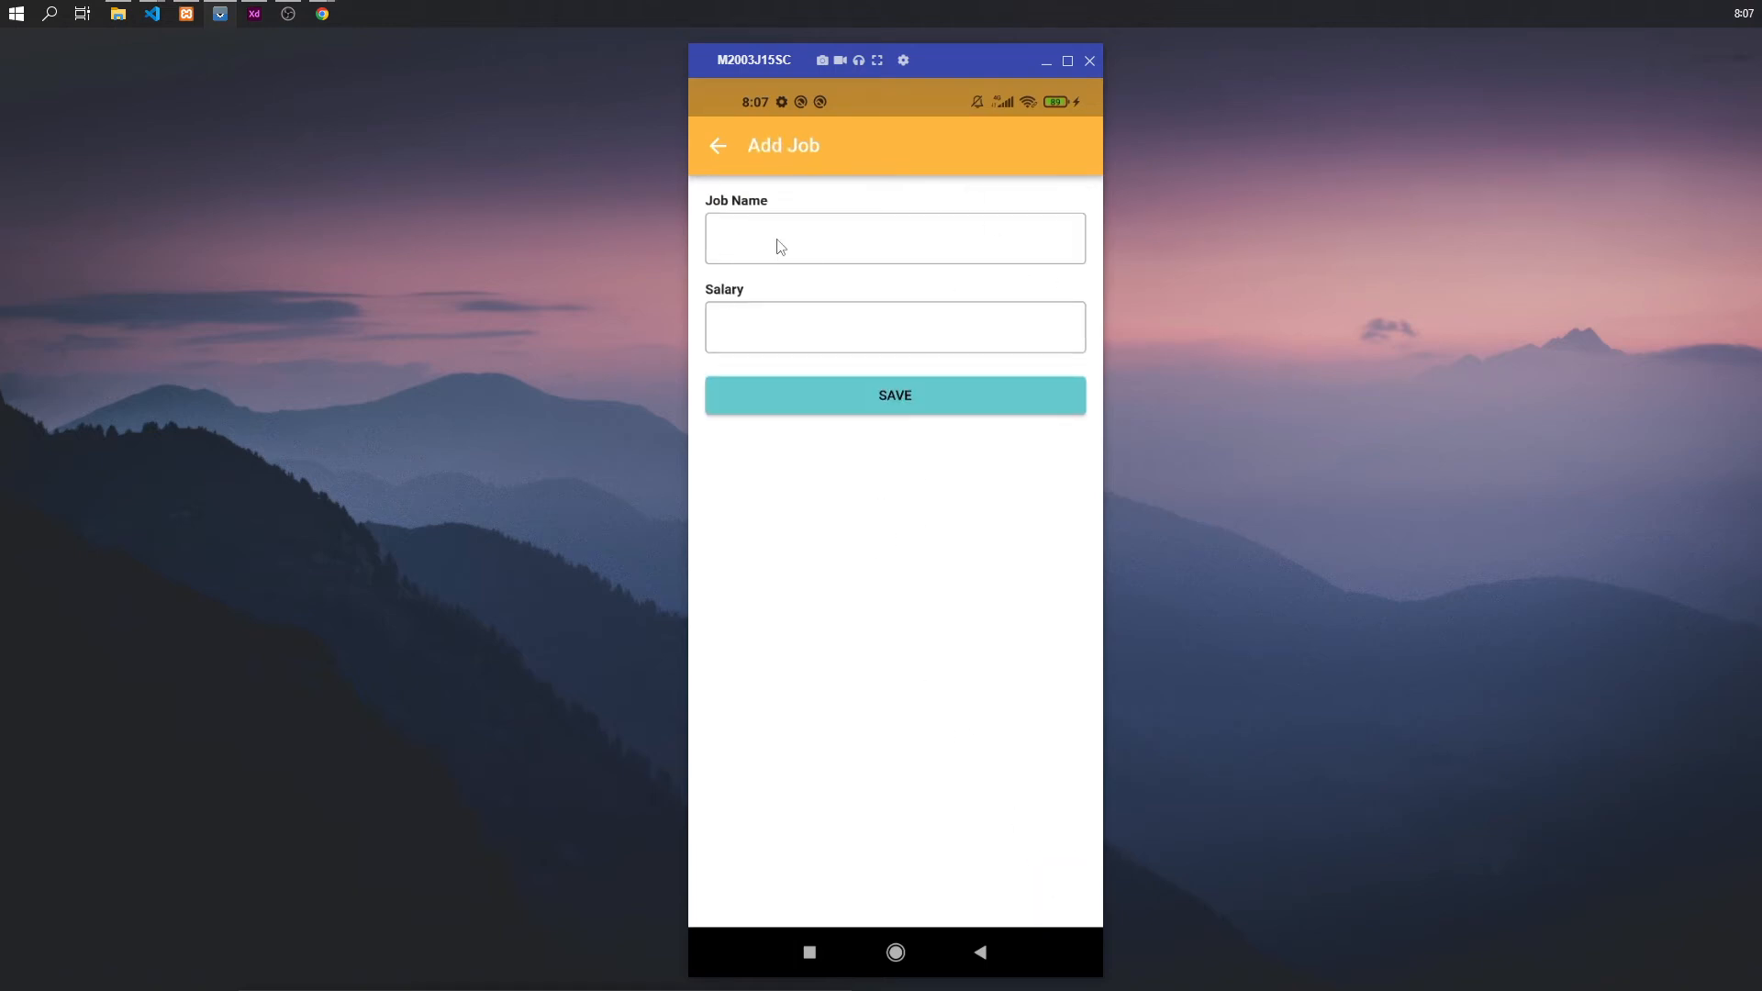
left_click(717, 144)
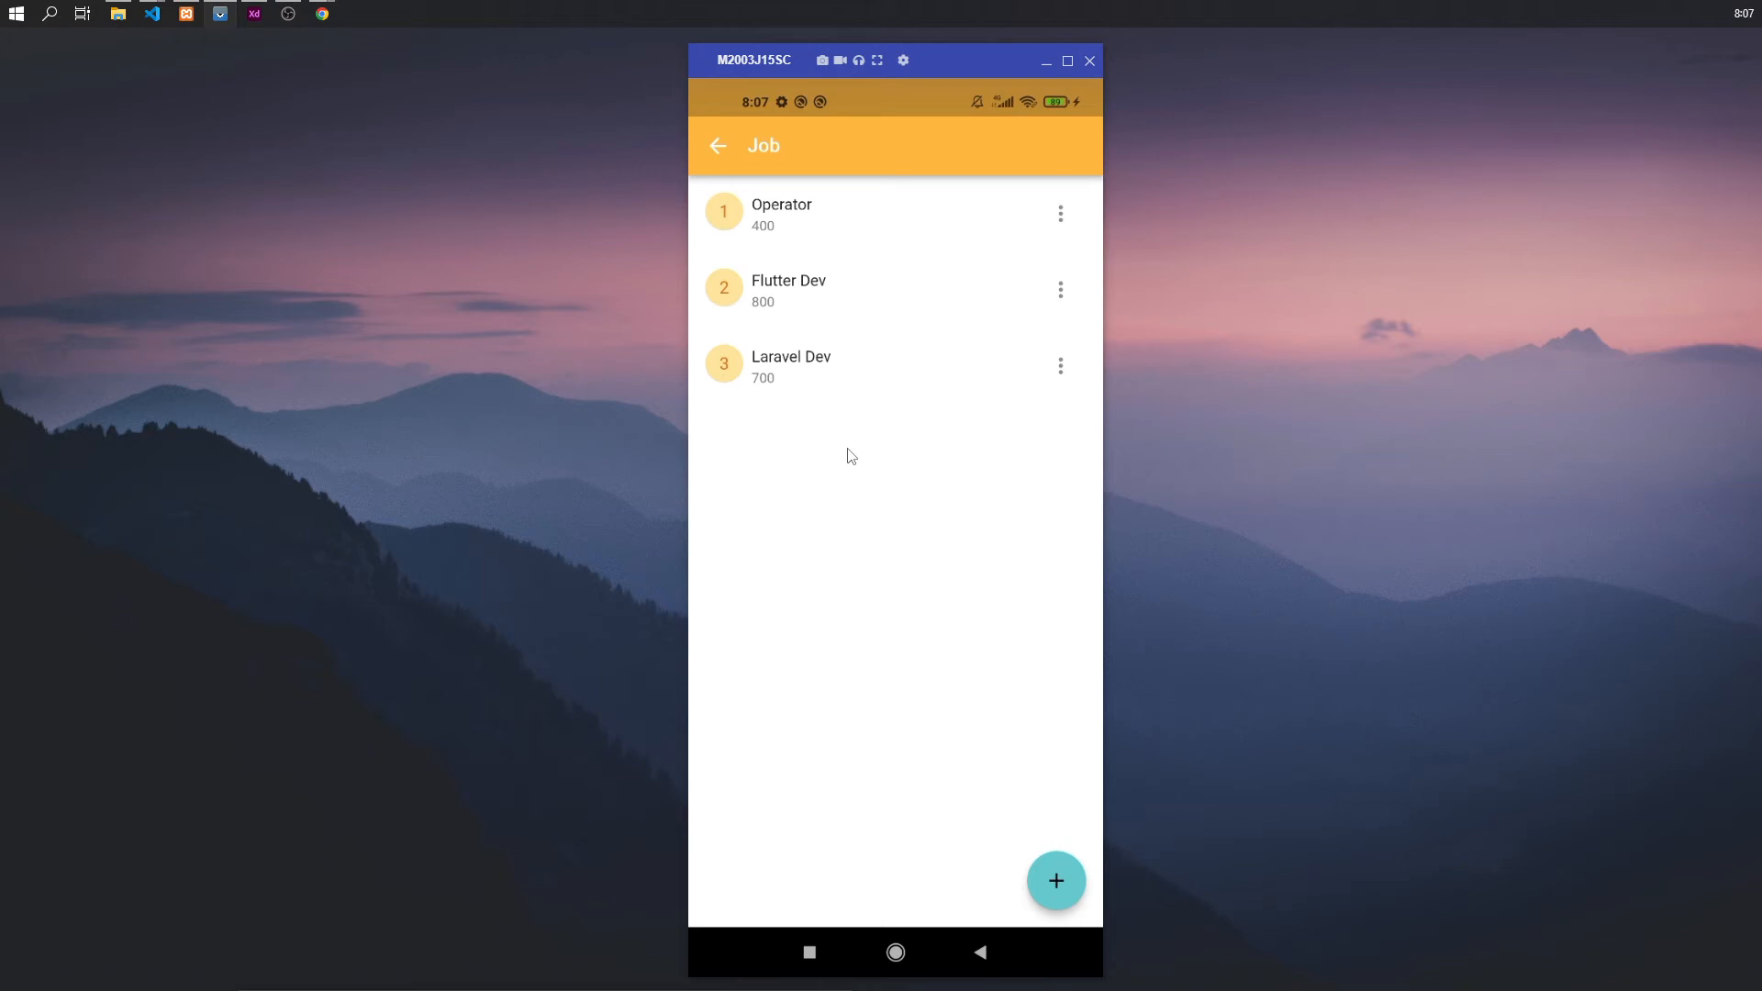
mouse_move(804, 303)
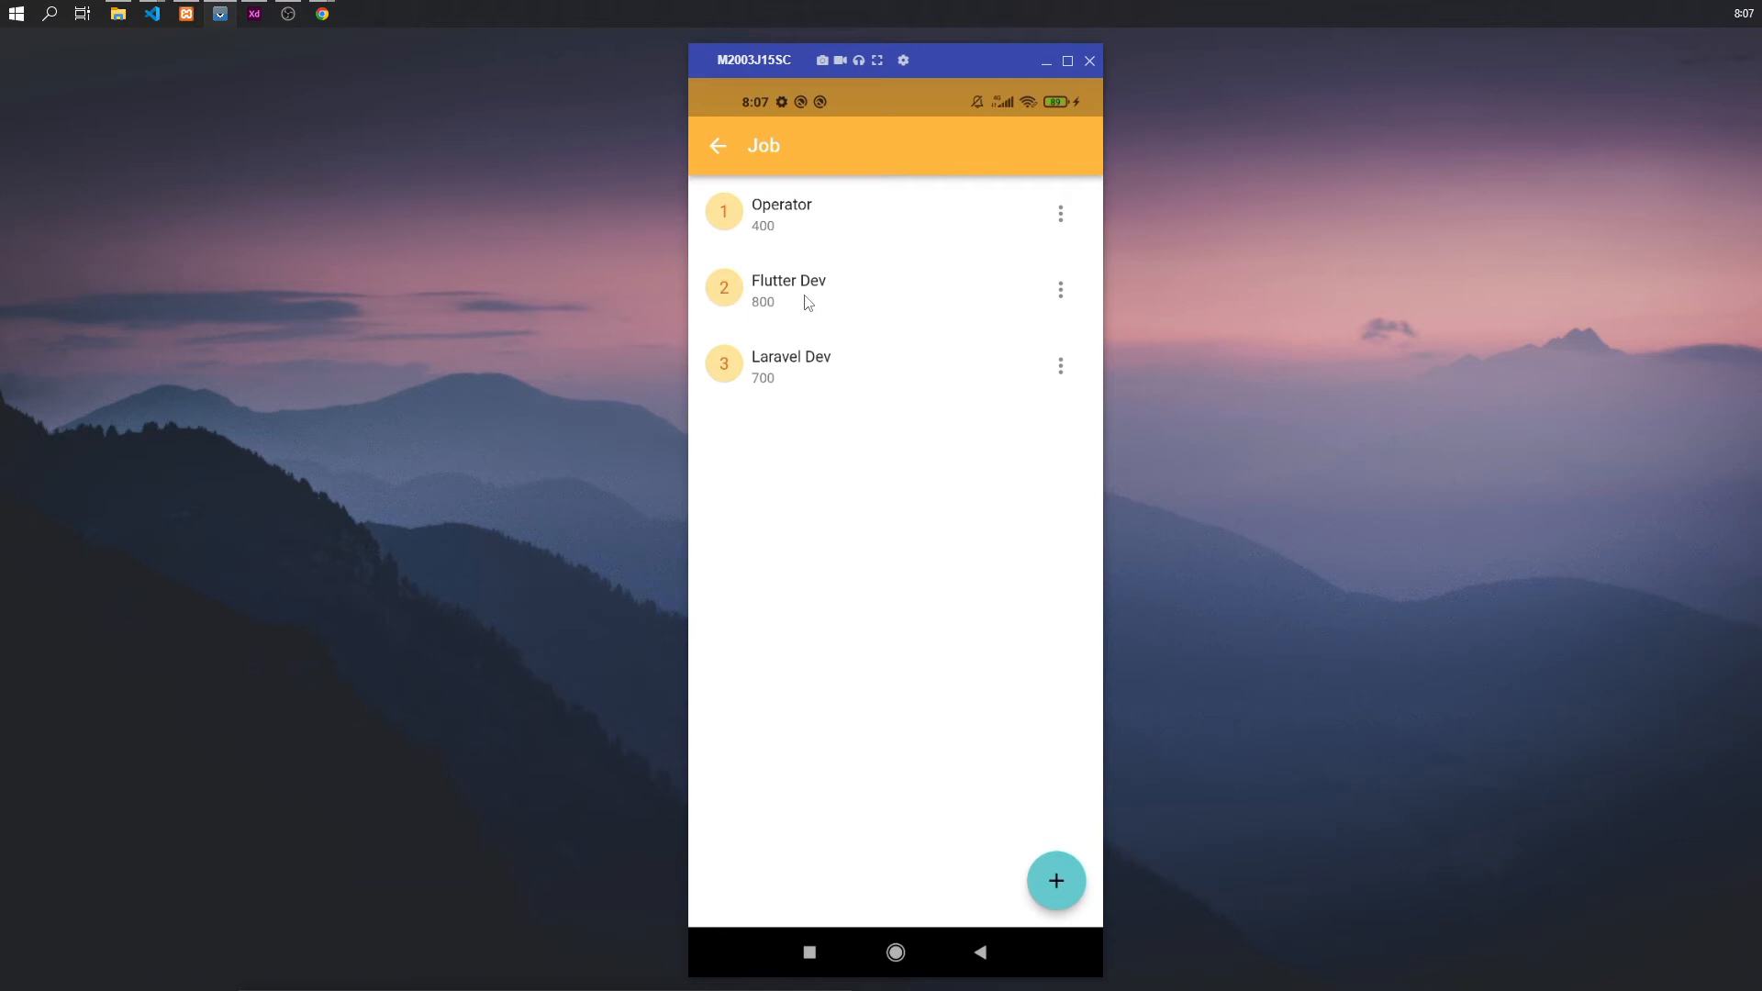
mouse_move(829, 604)
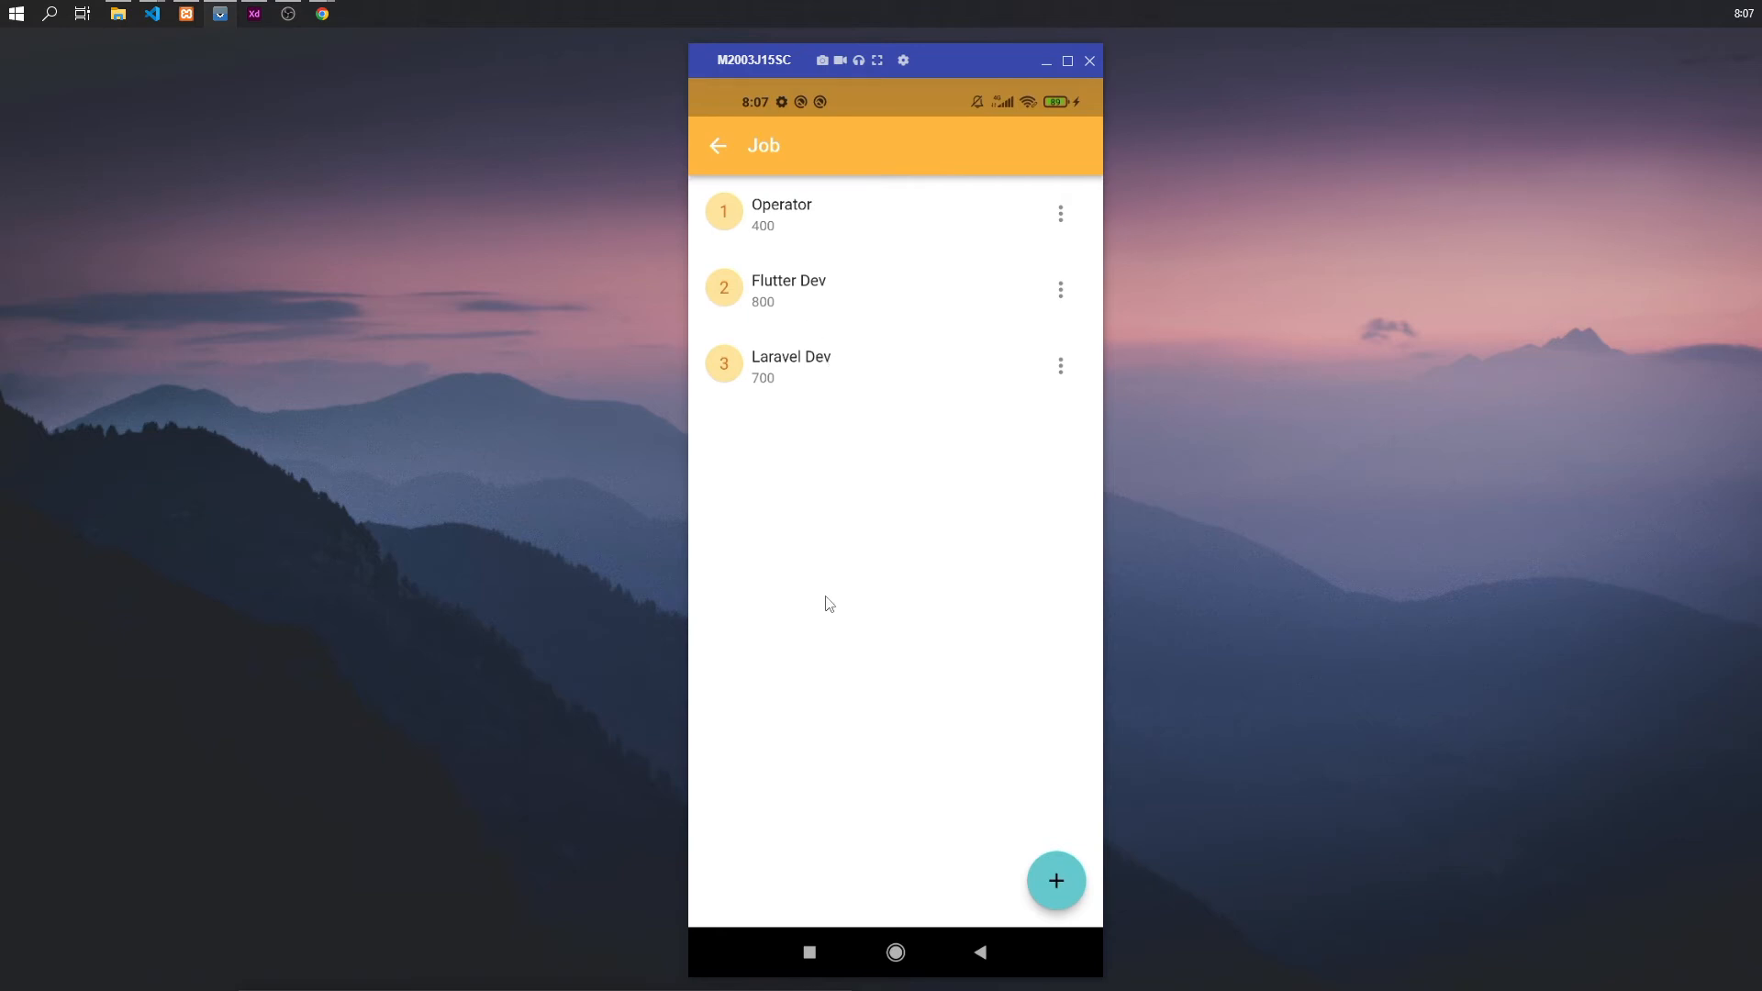
mouse_move(826, 488)
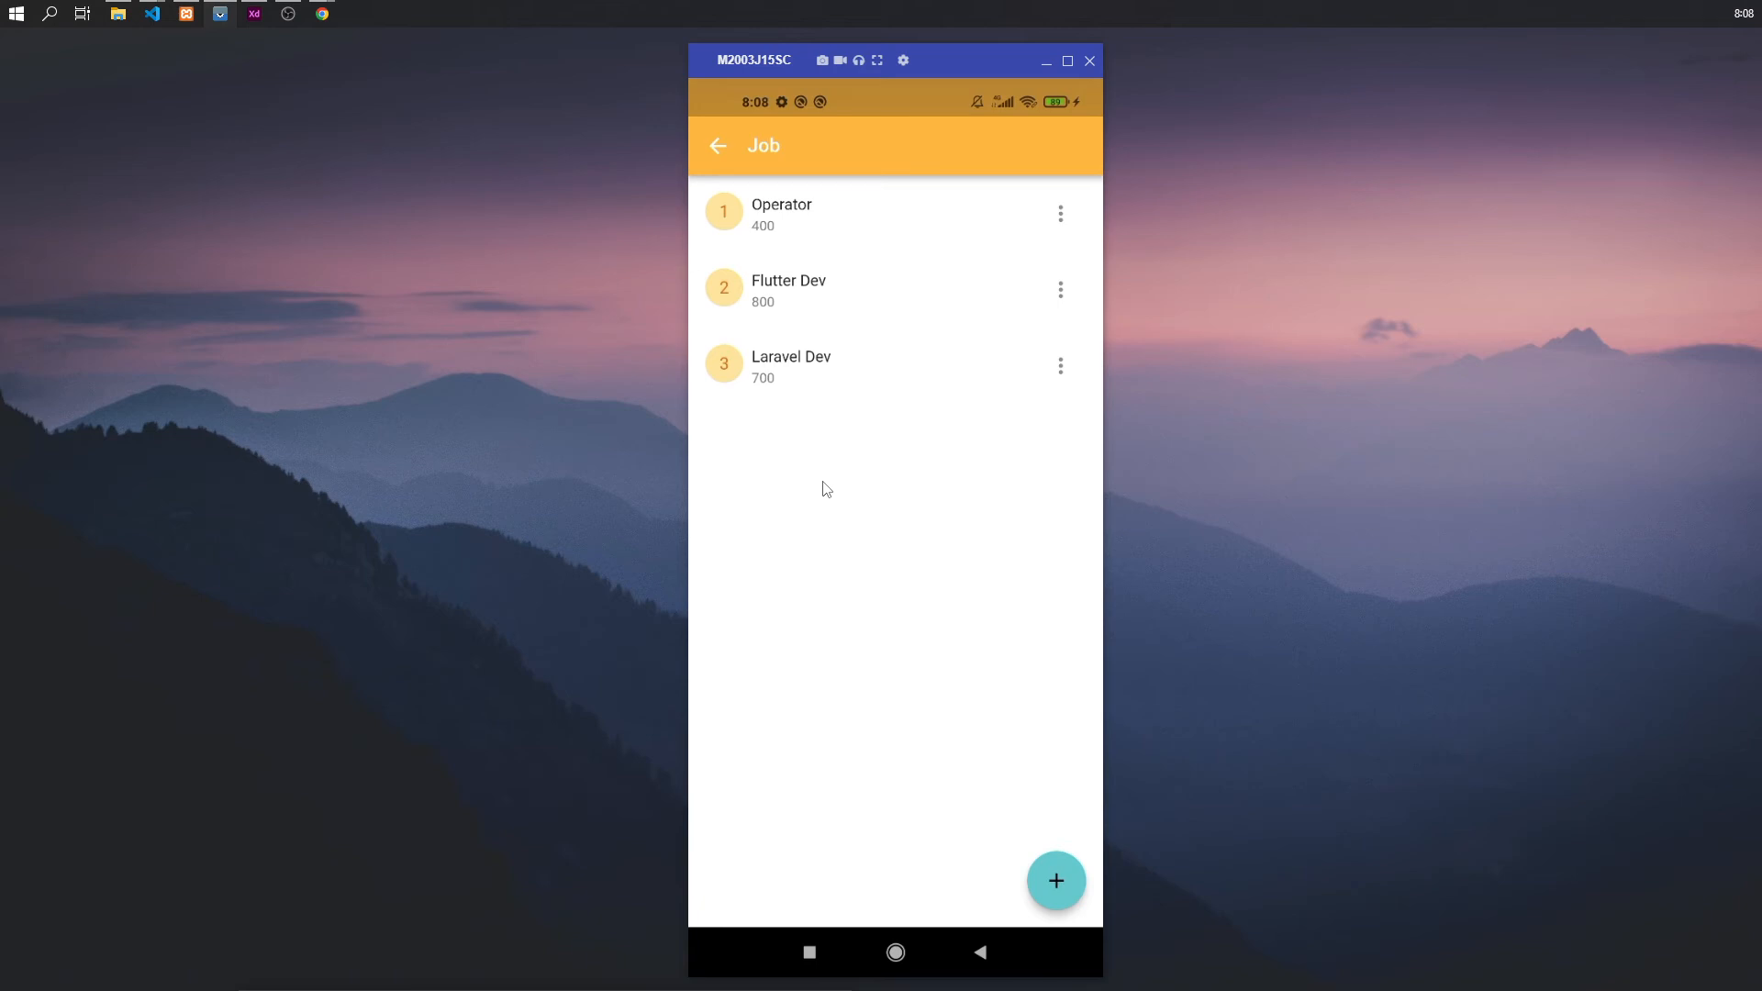
left_click(718, 145)
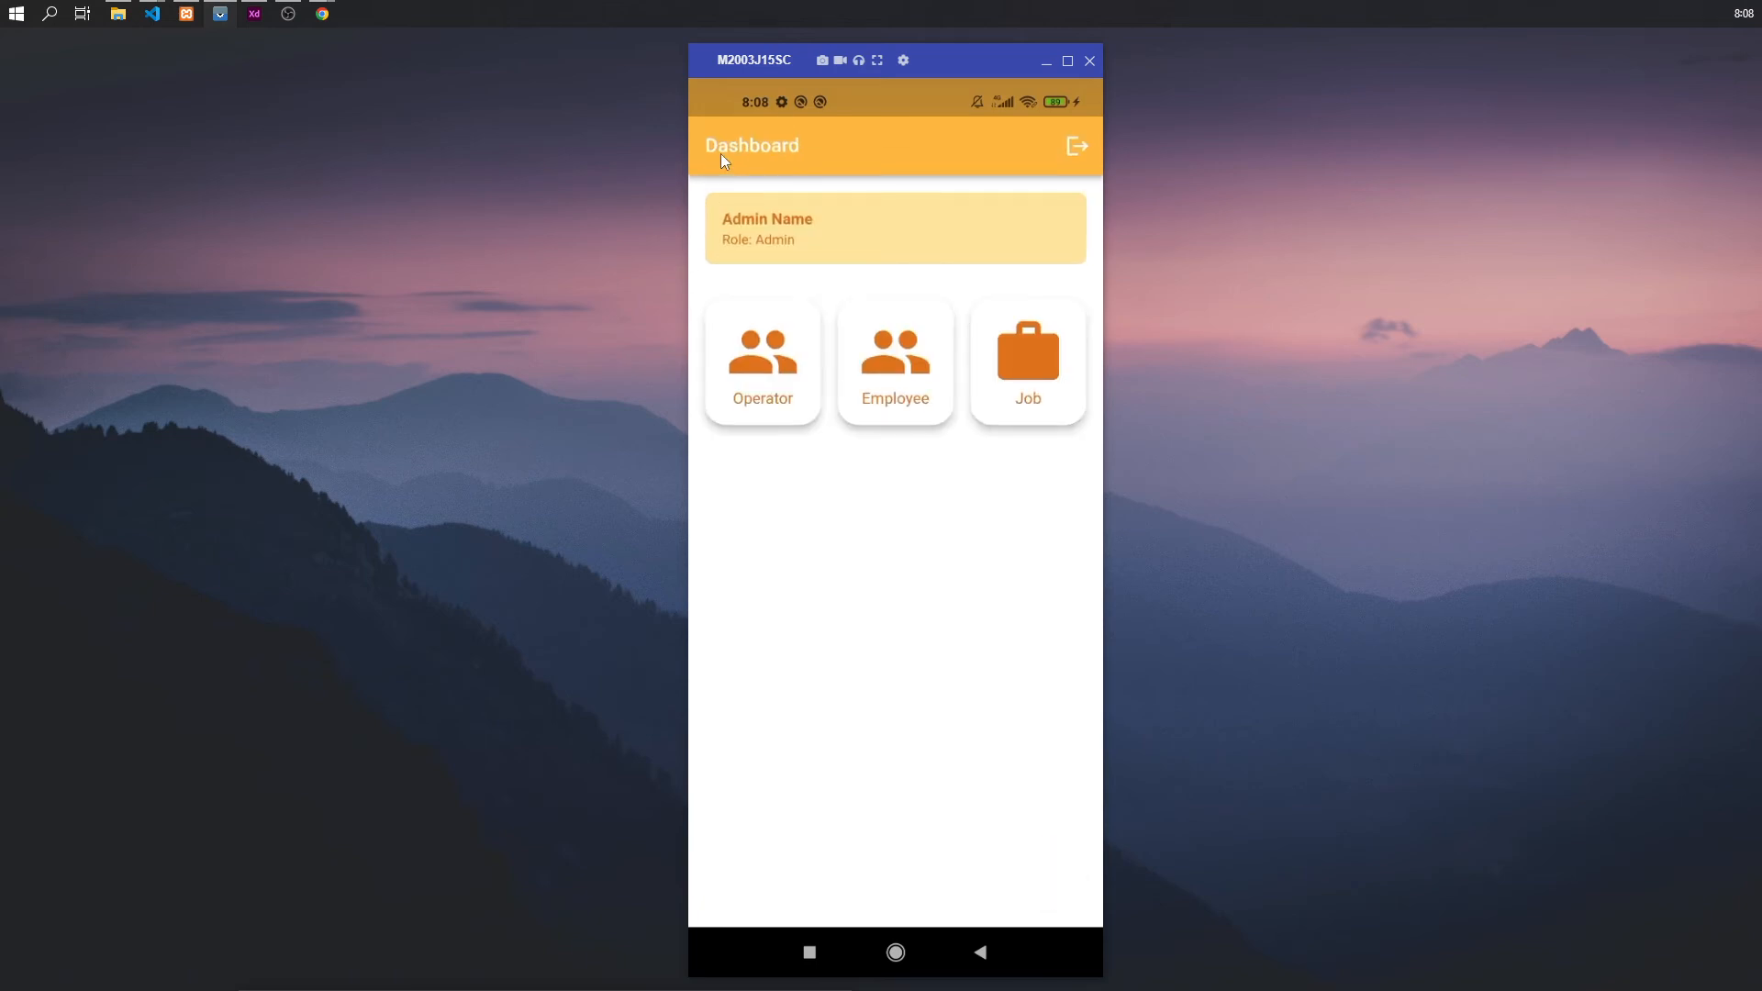
- Log out of admin and sign in as operator Trisna with phone 123
left_click(1077, 145)
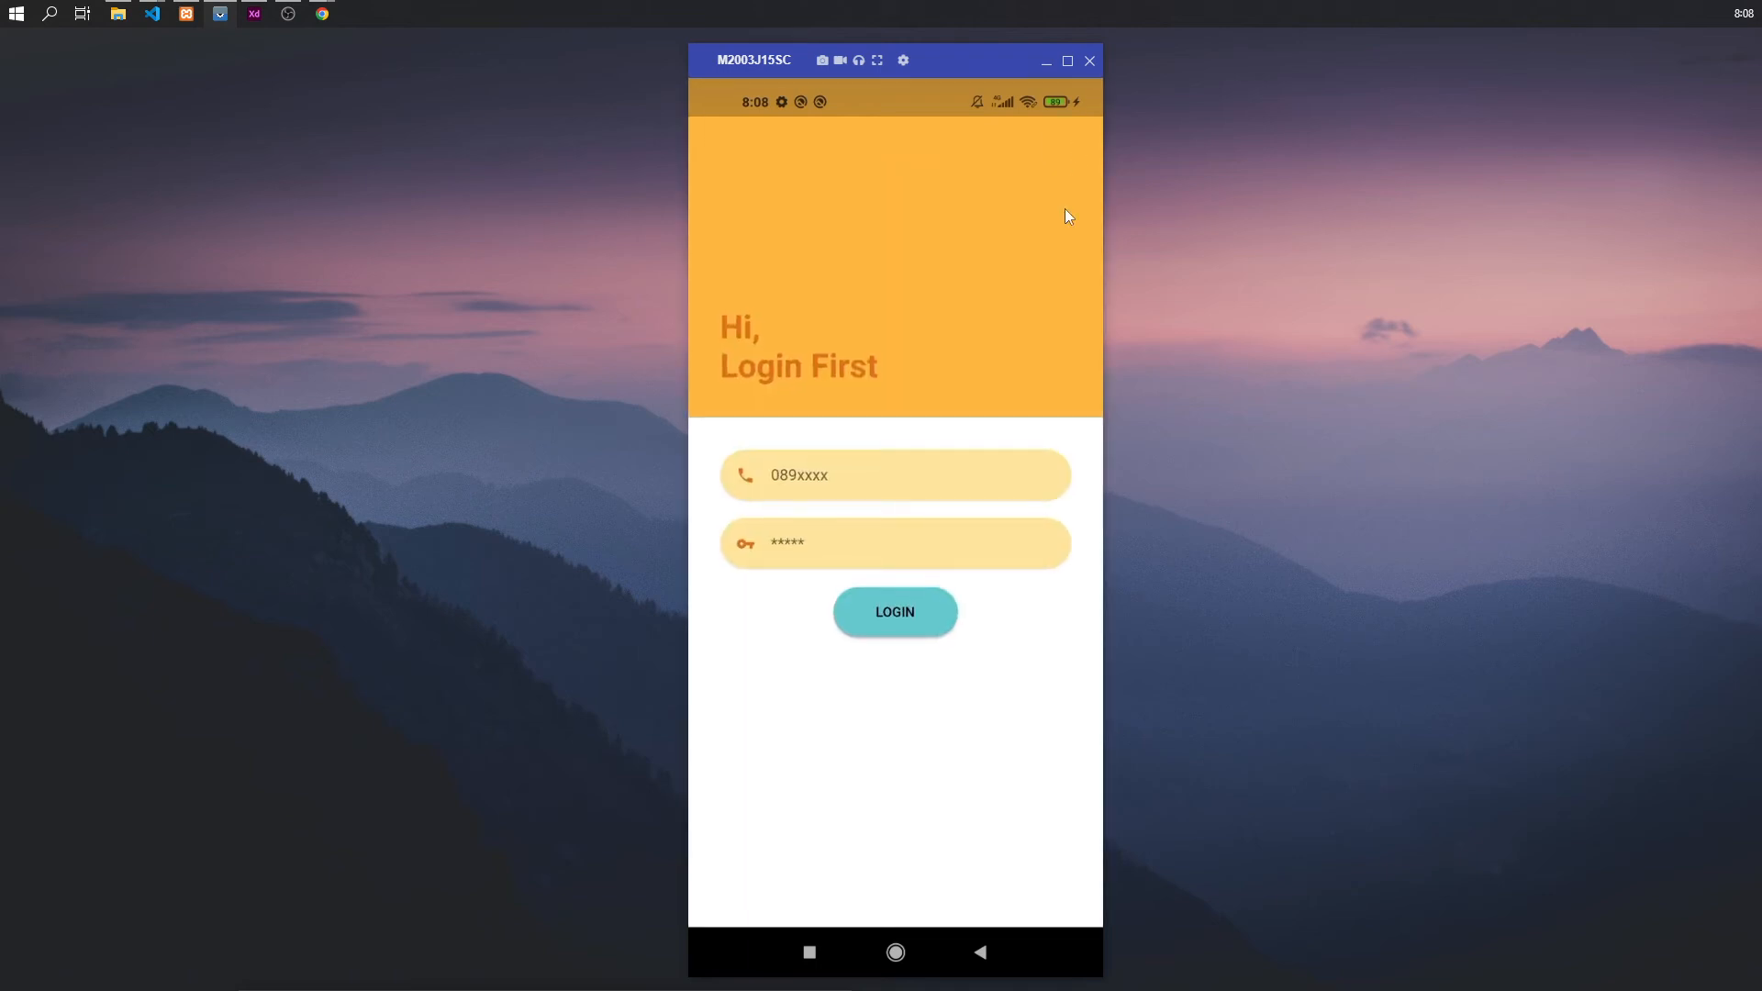
left_click(893, 473)
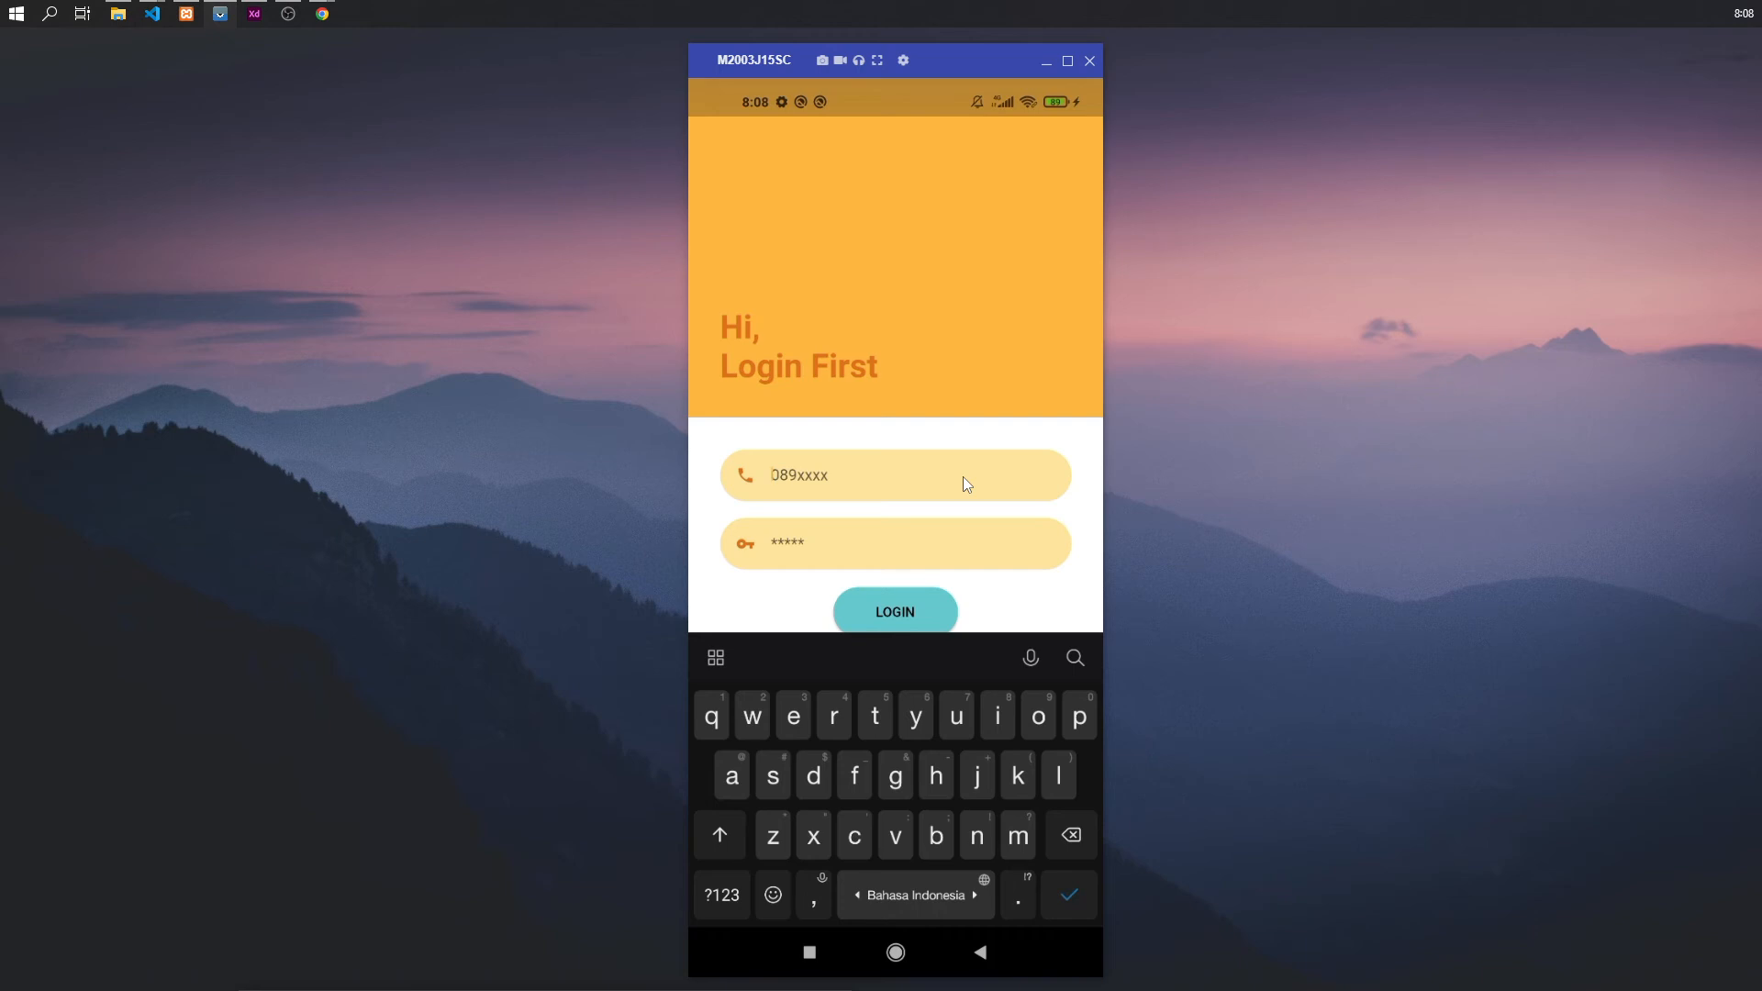
type("123")
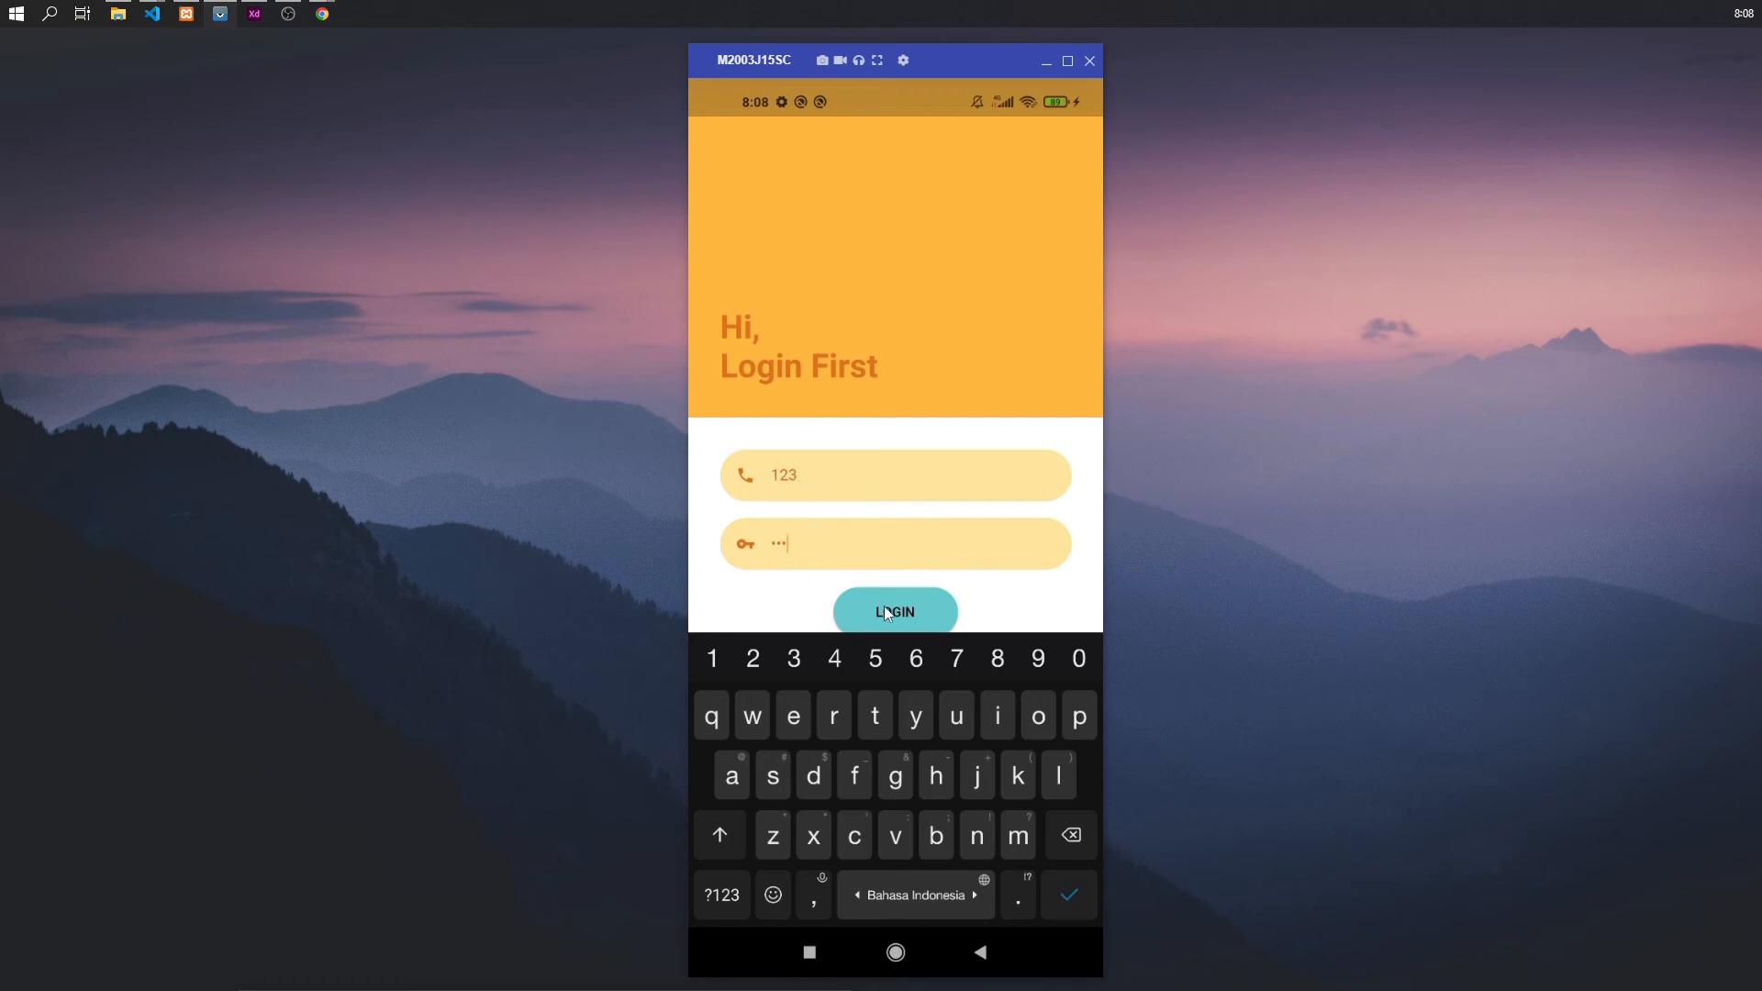
left_click(893, 611)
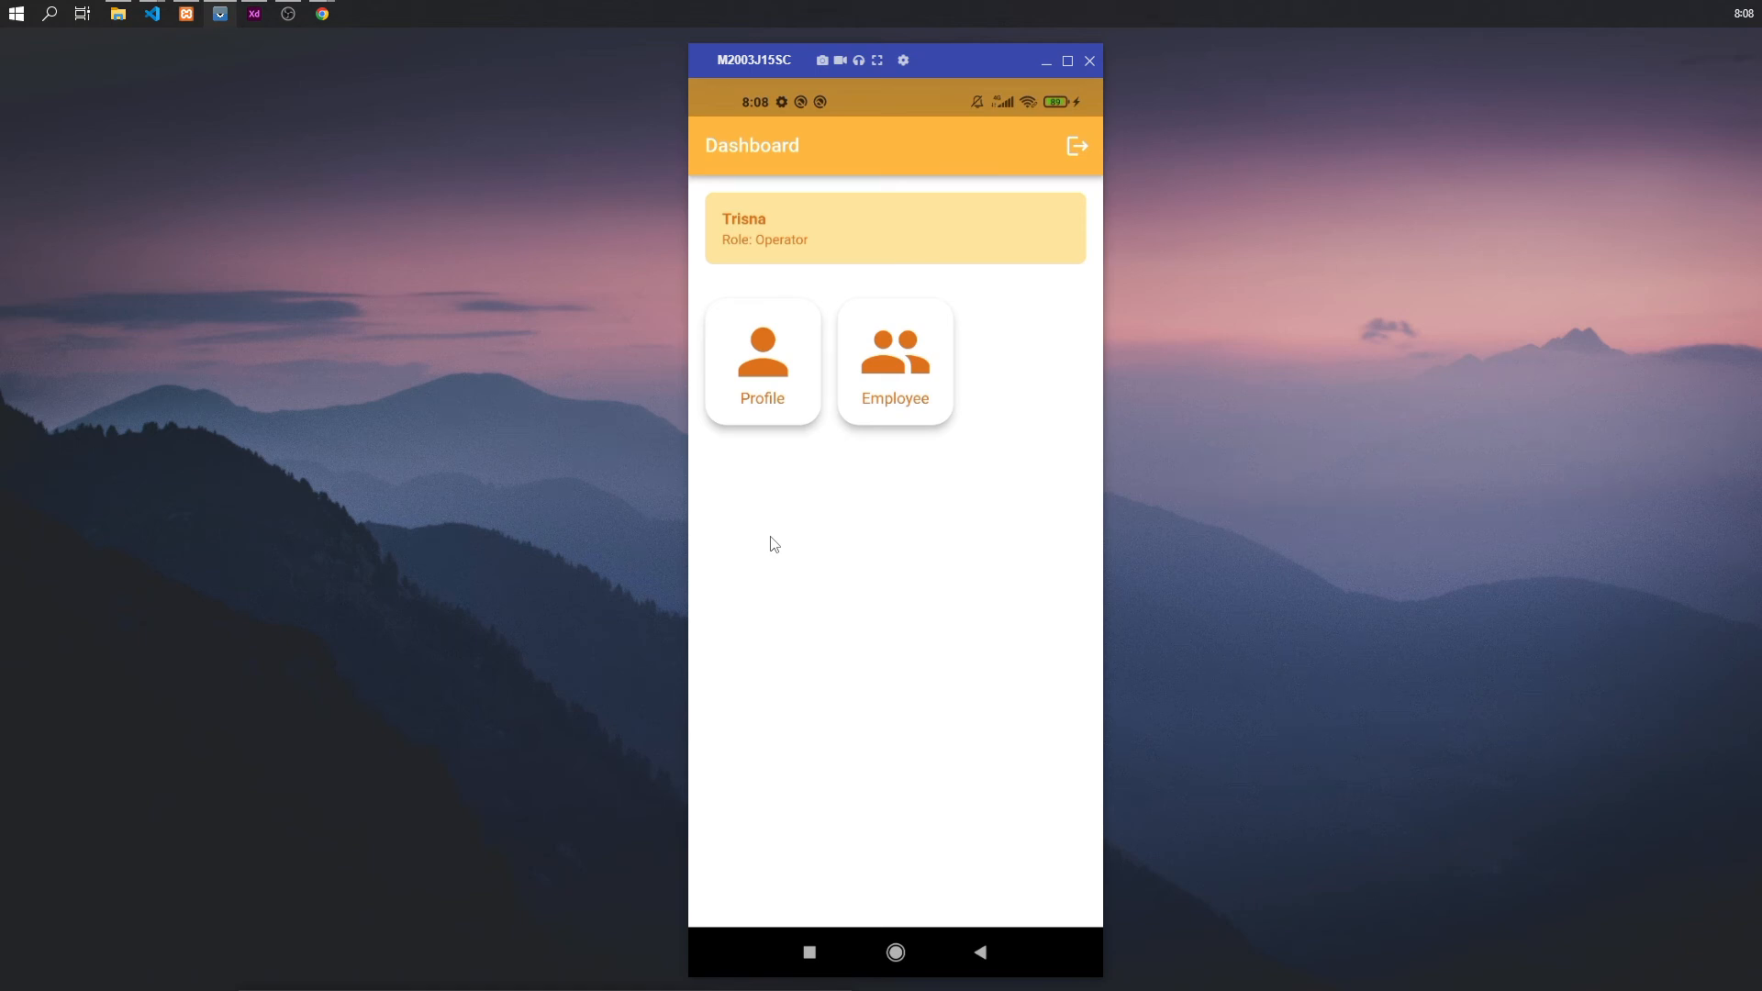
left_click(760, 360)
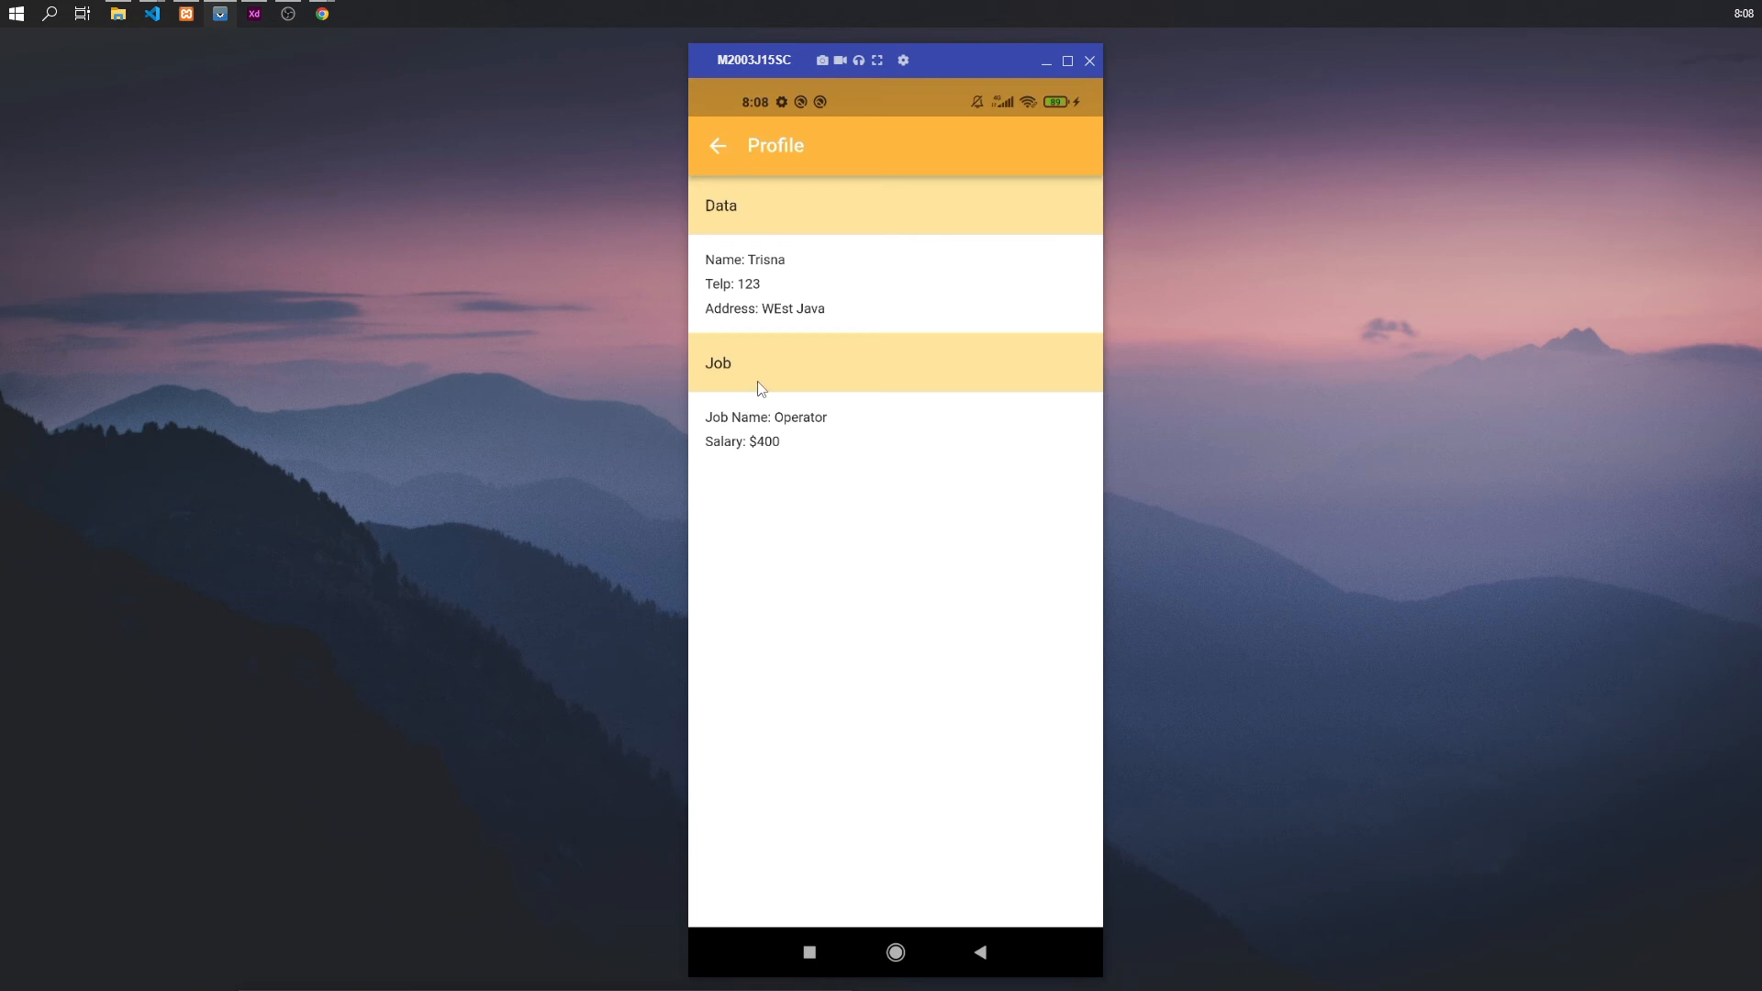
left_click(717, 145)
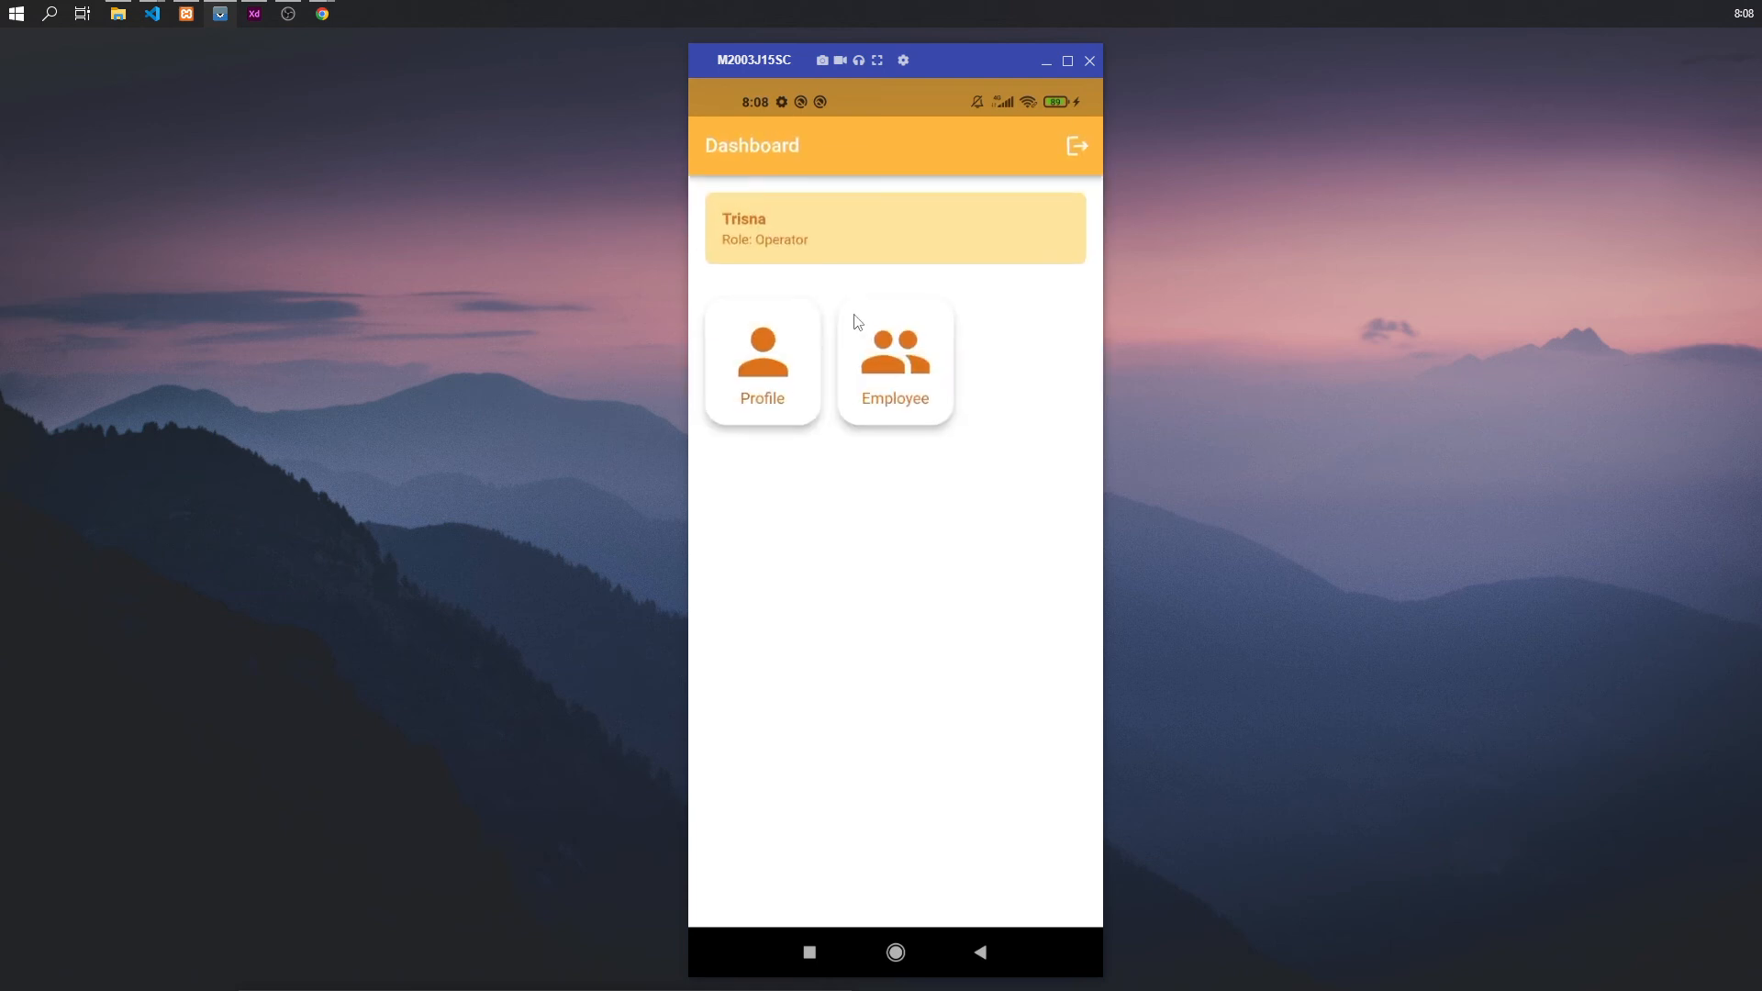
left_click(894, 361)
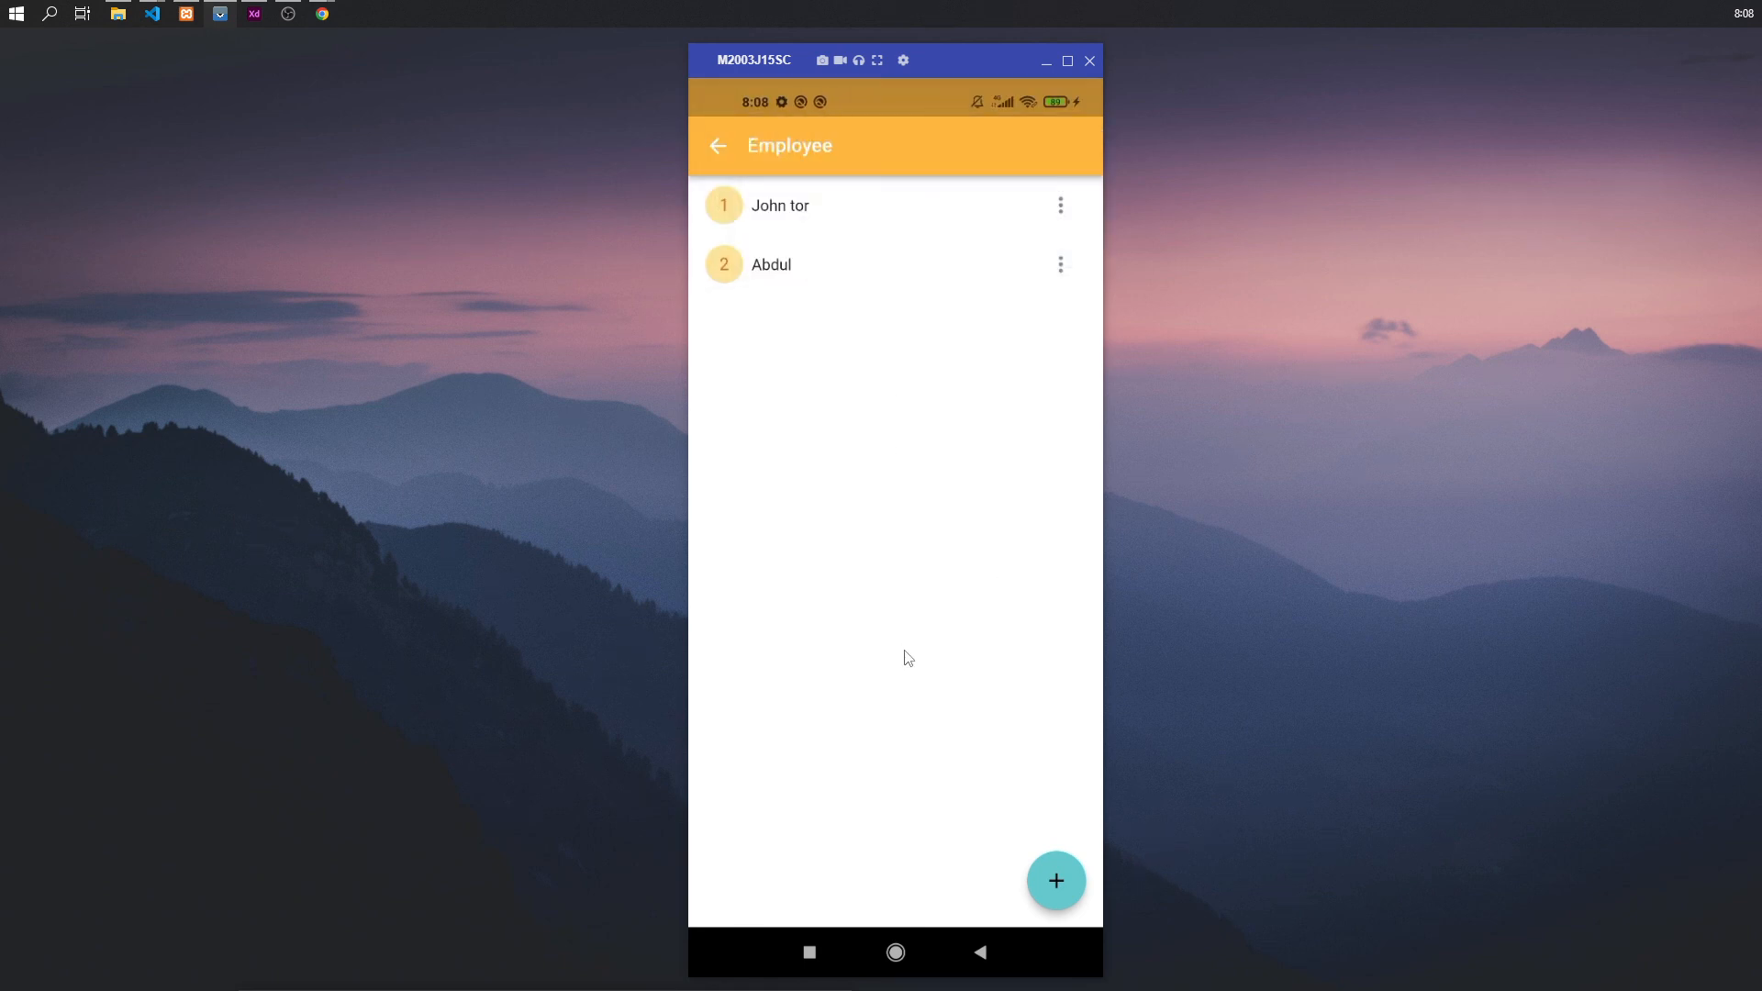
- View Abdul's details, cancel deleting his first task, and see its 42% progress detail
left_click(1054, 879)
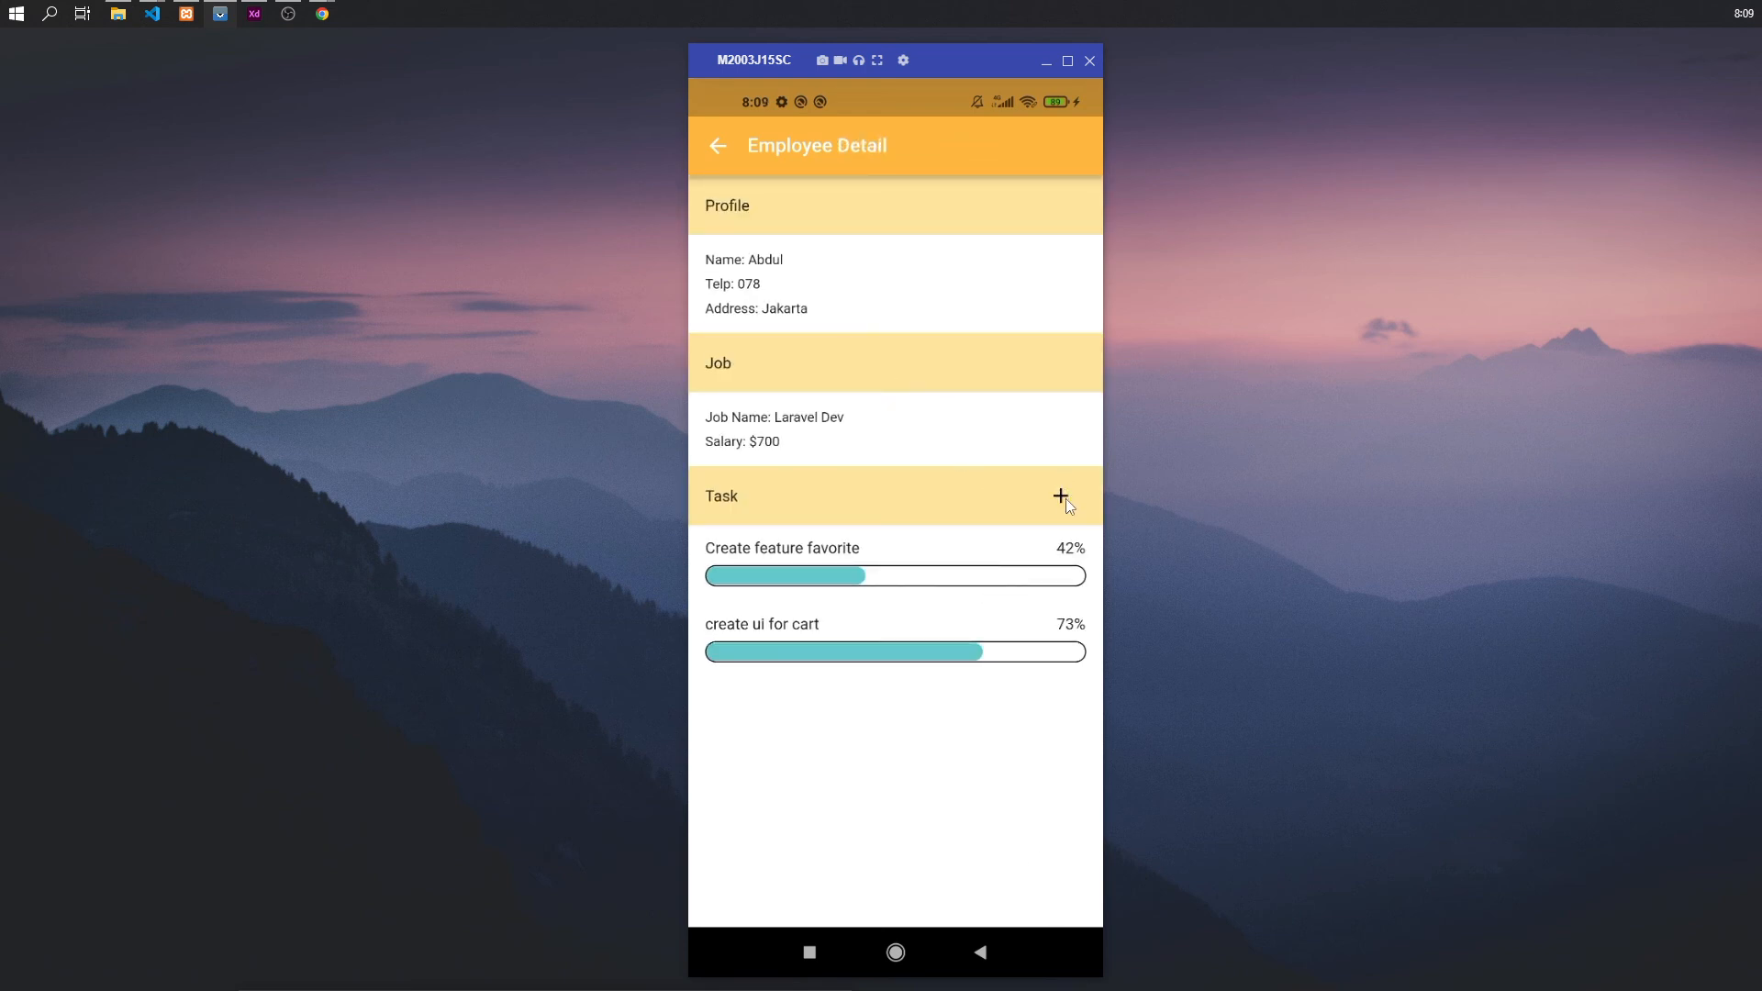
left_click(1062, 497)
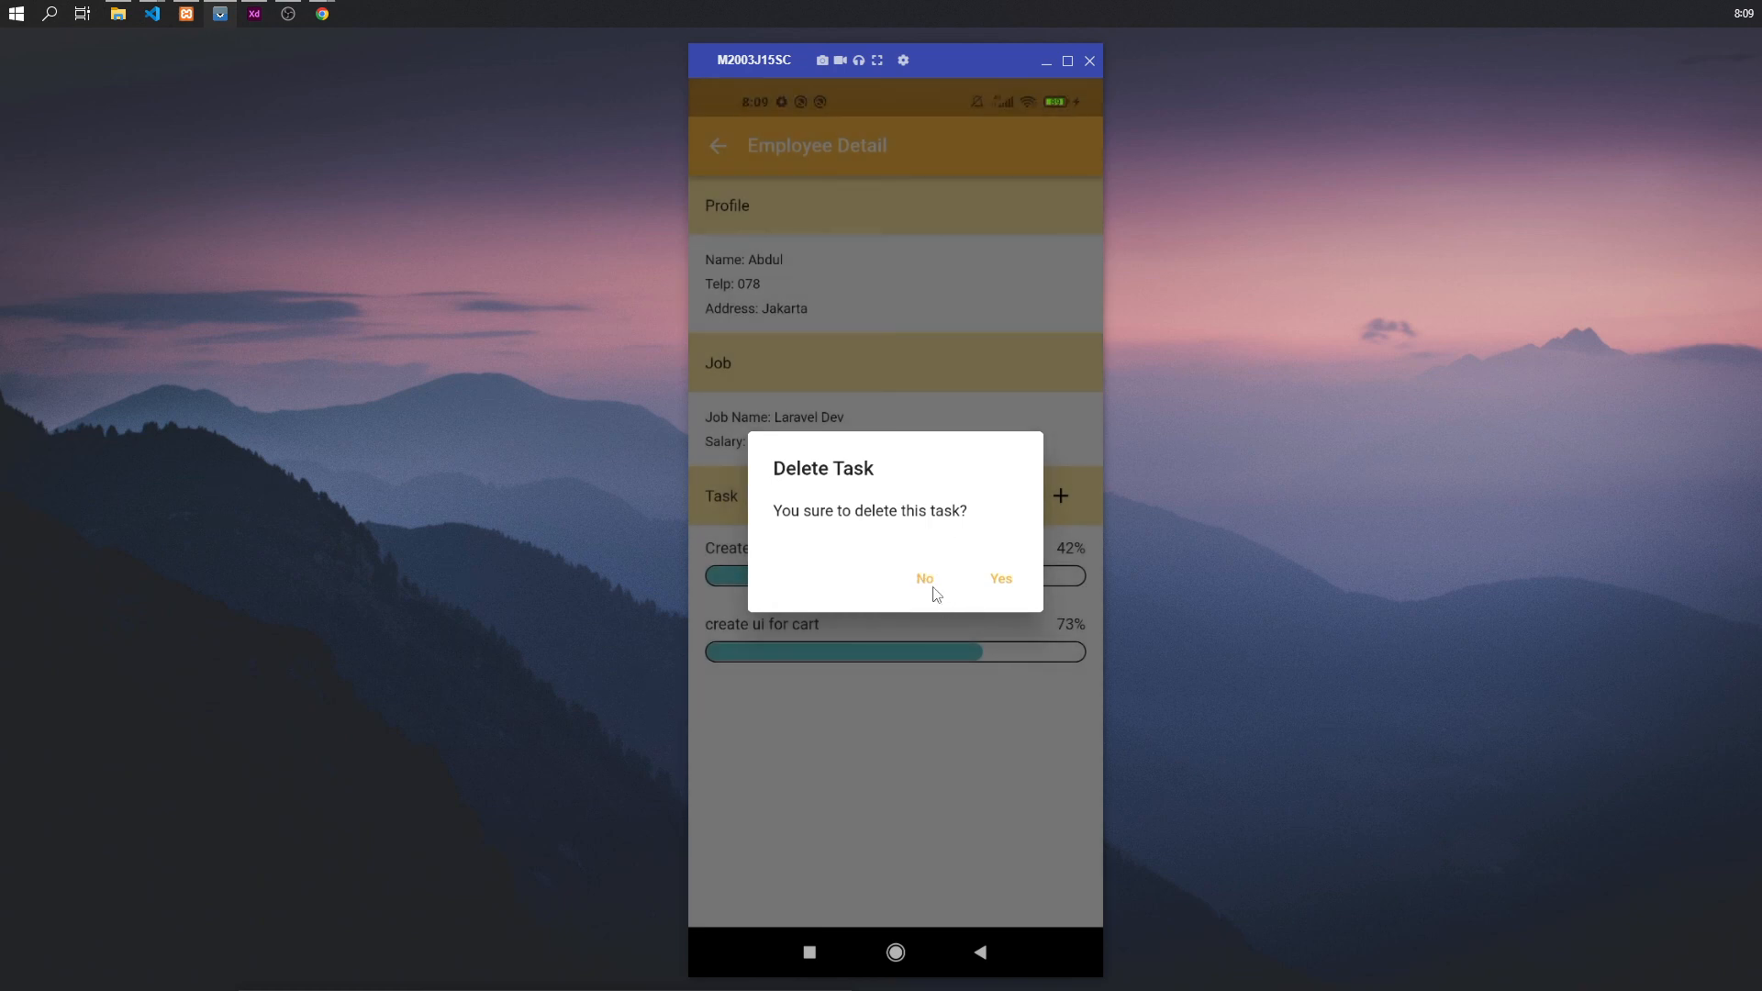
left_click(923, 578)
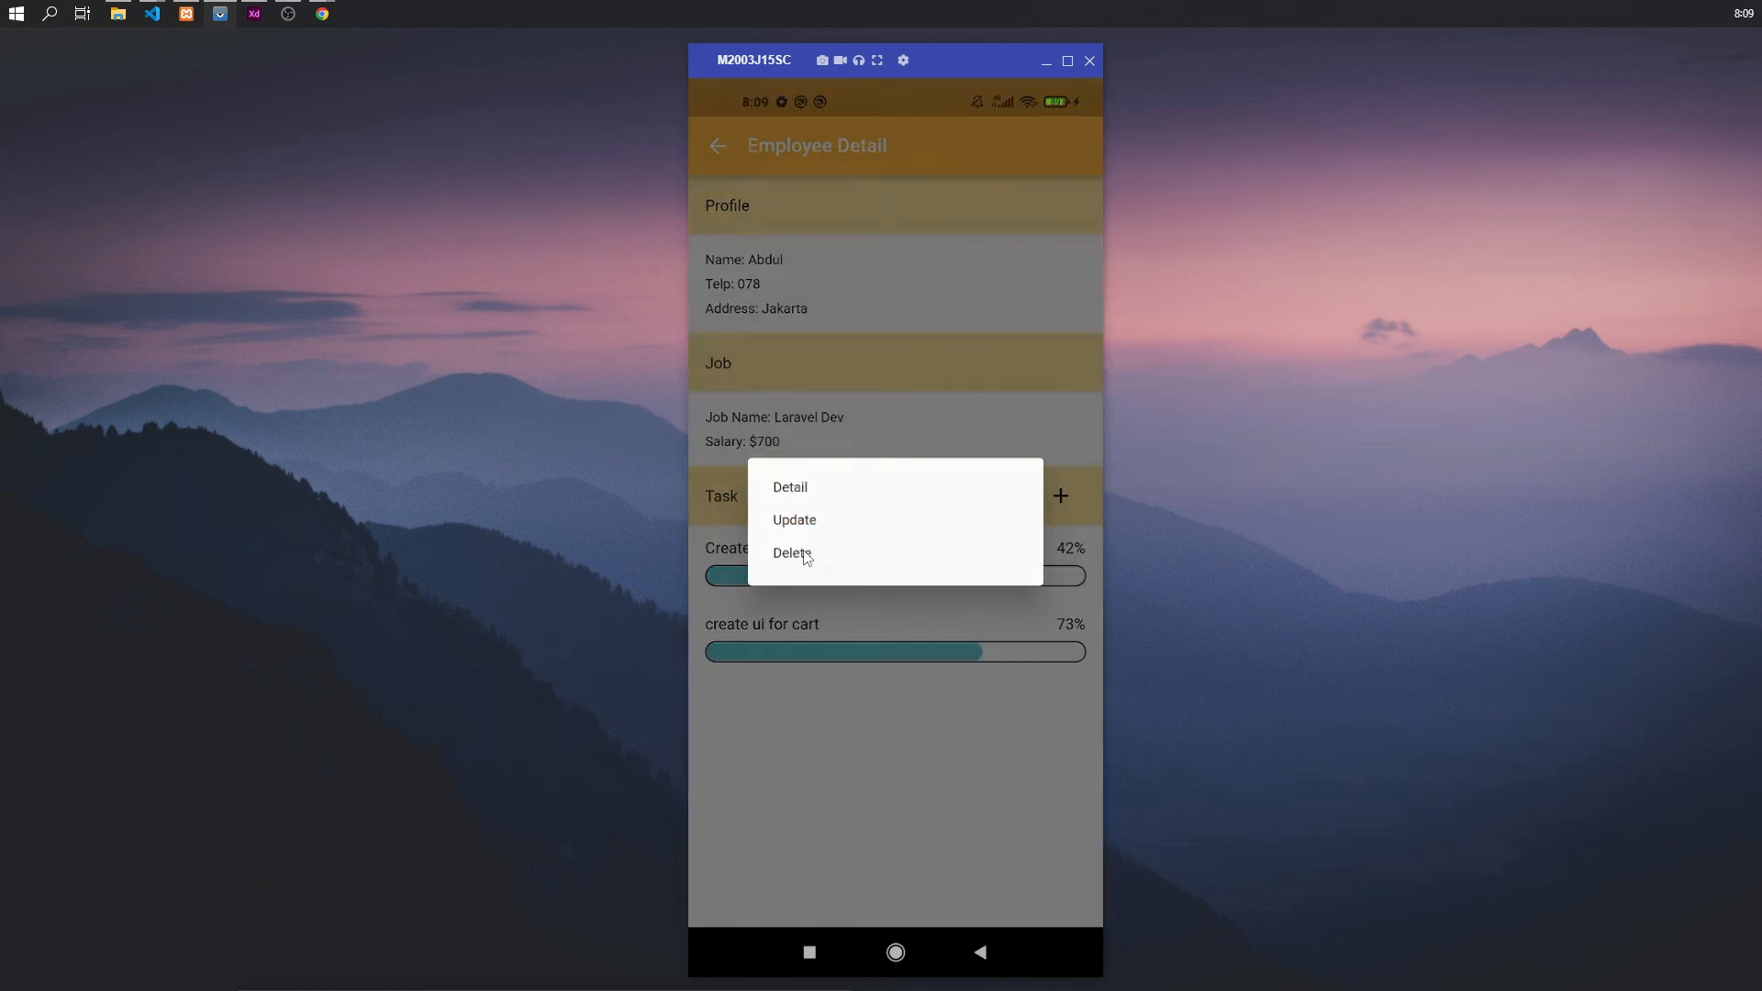
left_click(789, 486)
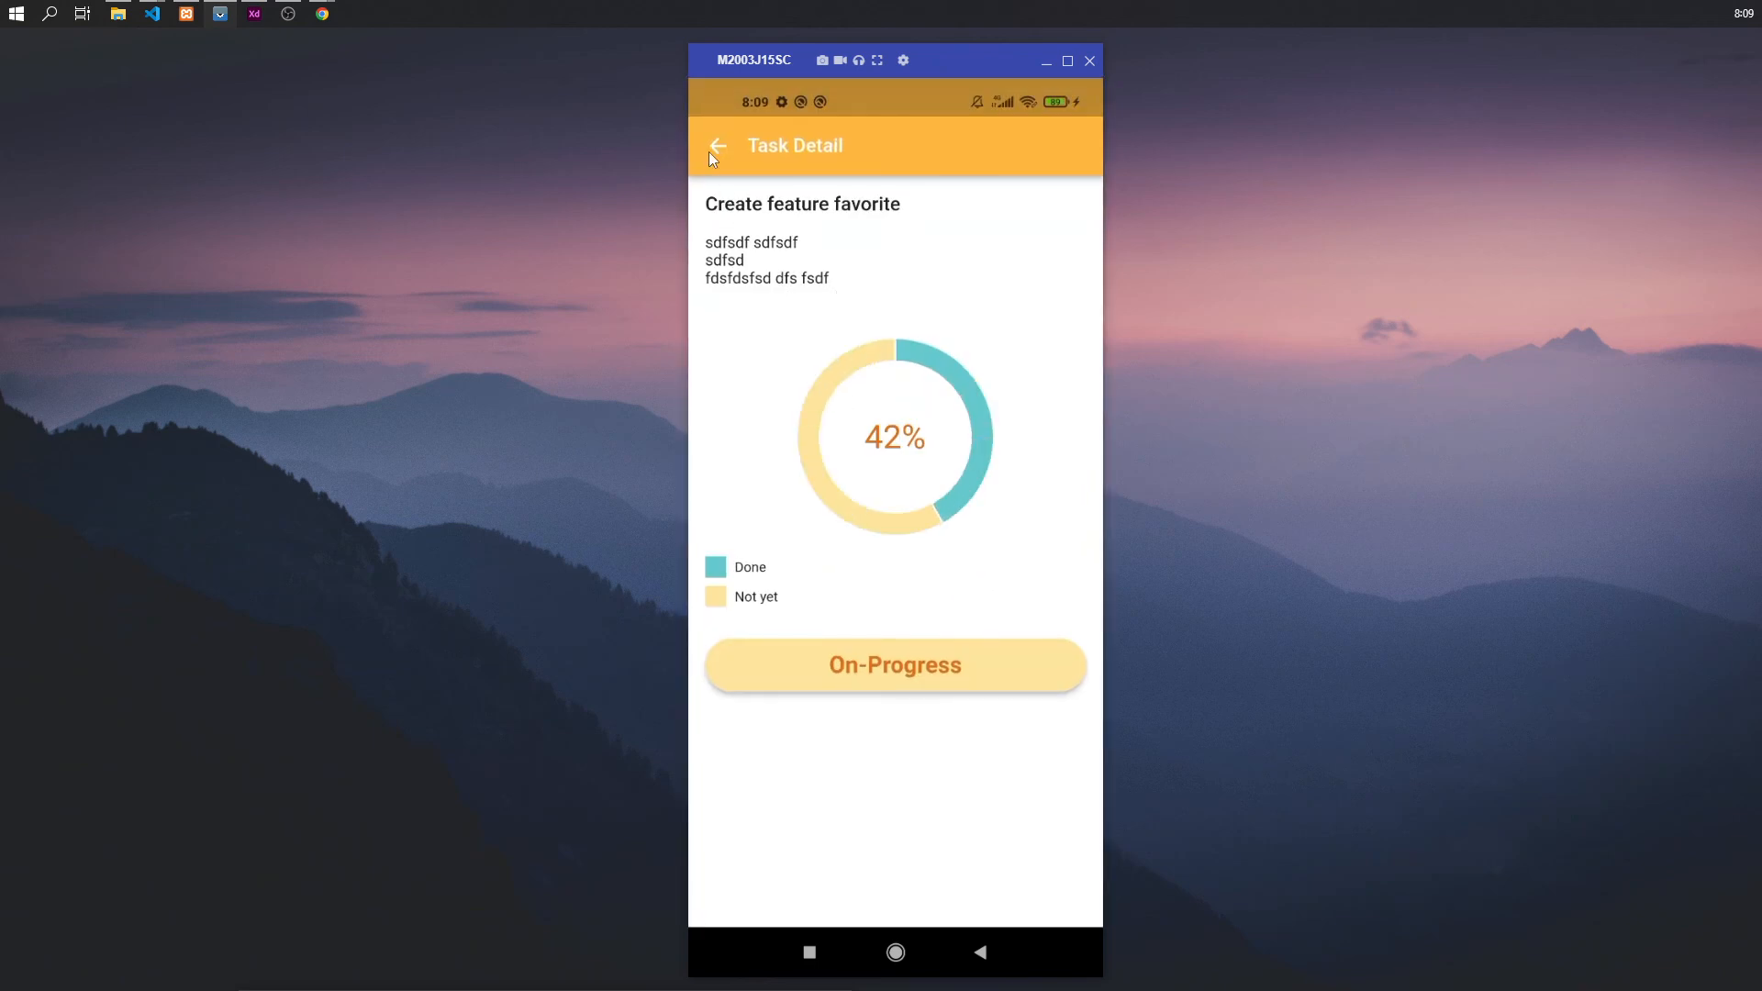
- Return to the dashboard and log out of the operator account
left_click(717, 147)
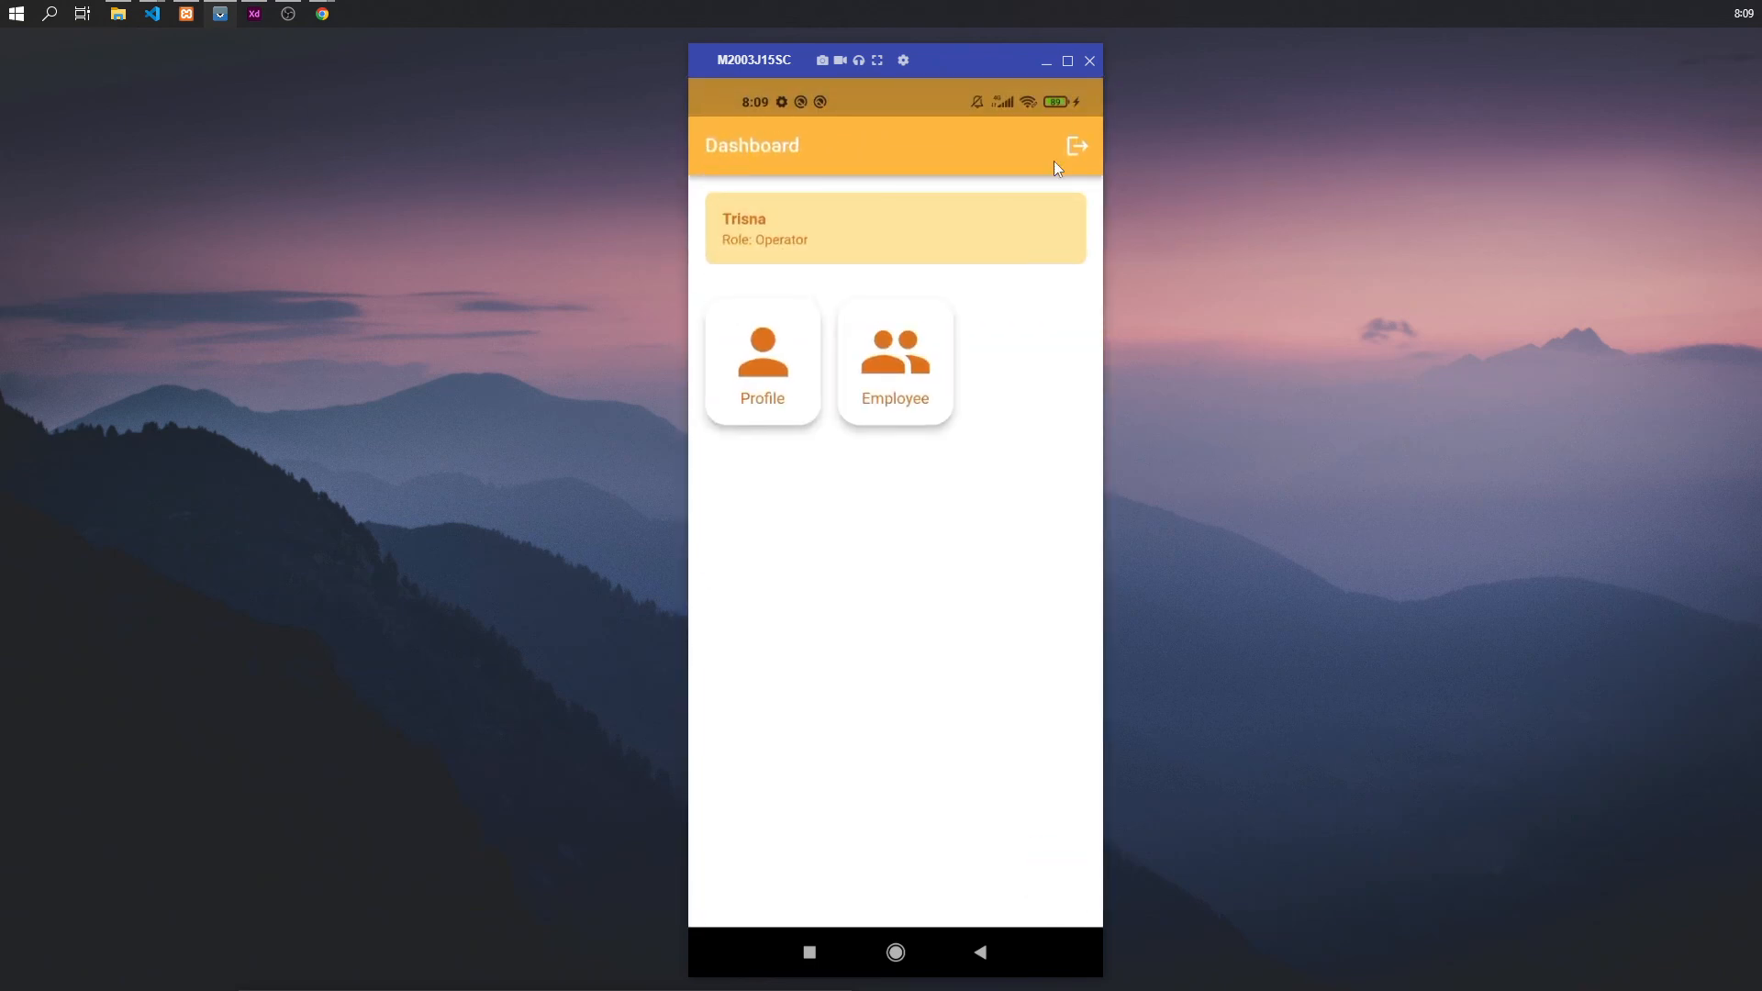
left_click(1075, 145)
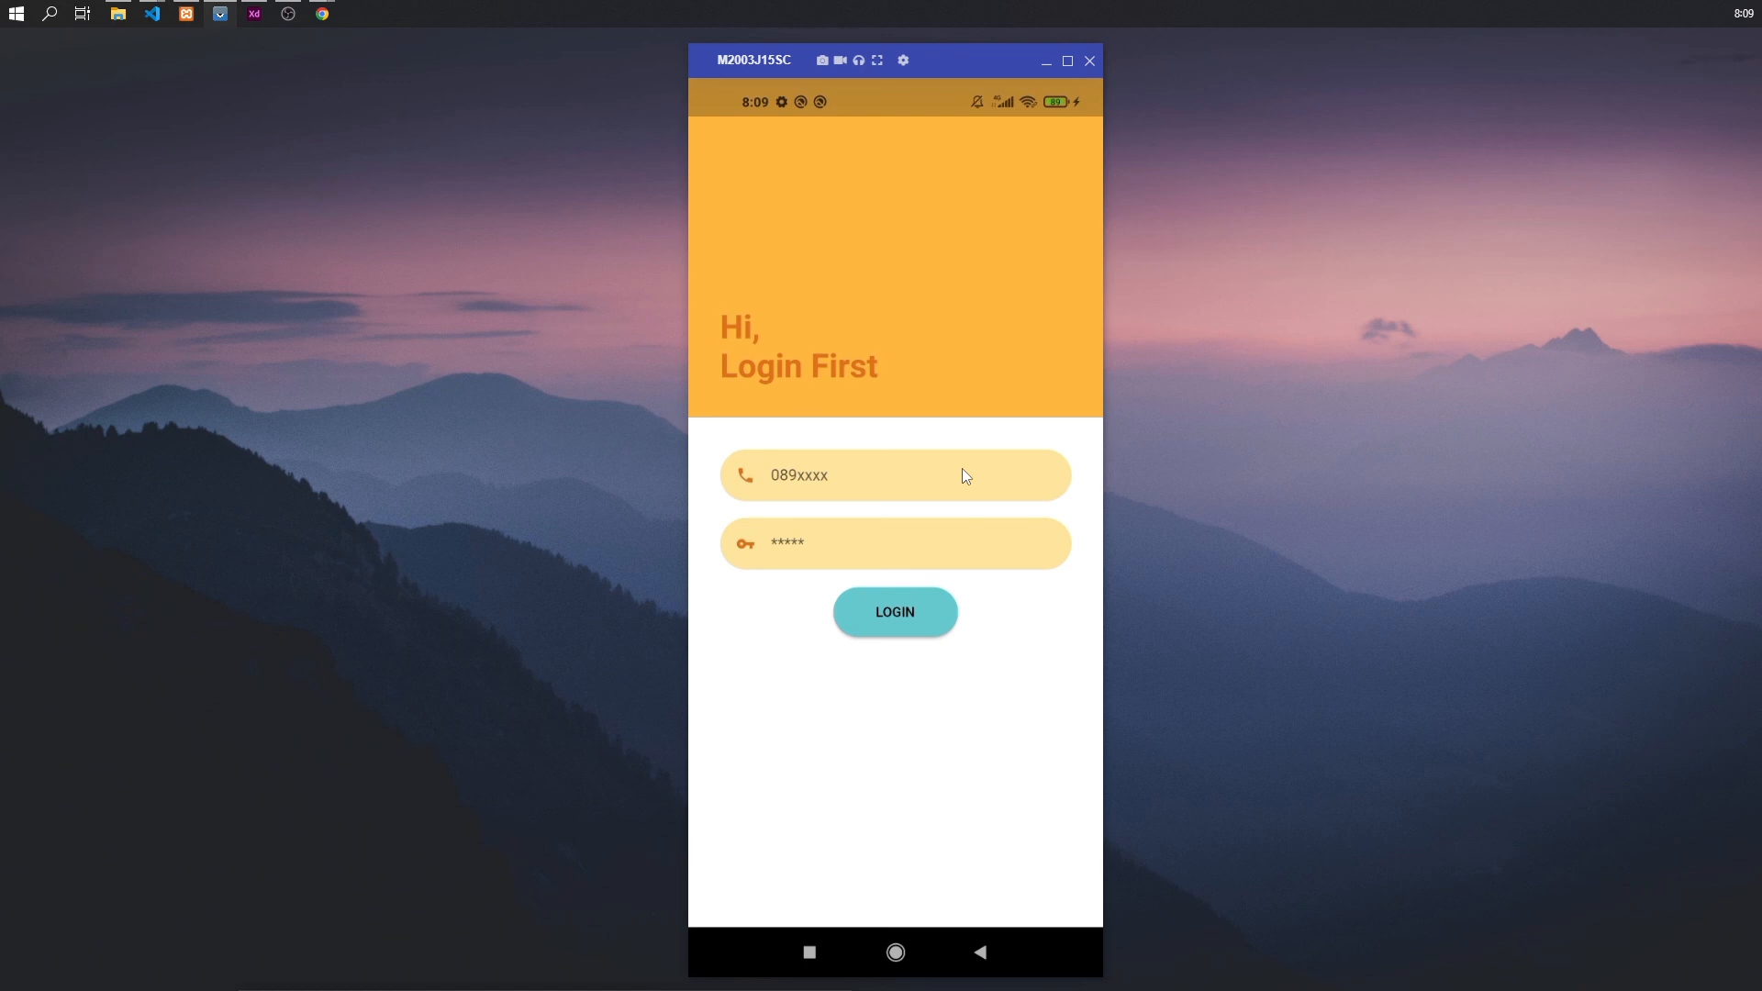